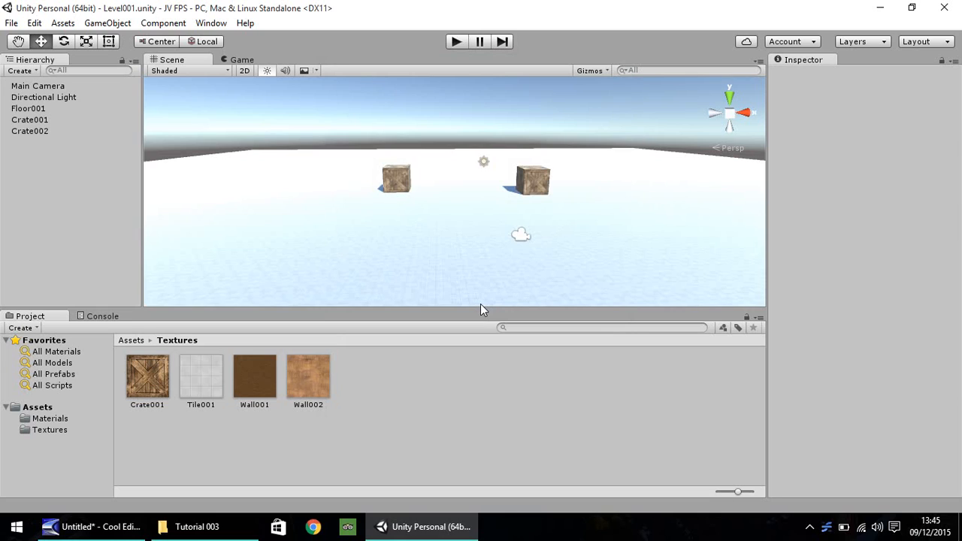
pyautogui.moveTo(497, 296)
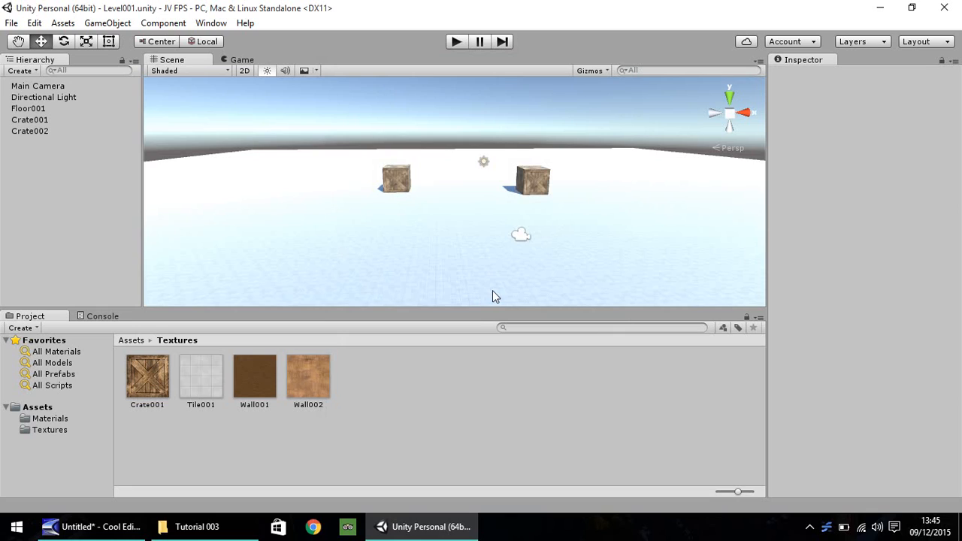
pyautogui.moveTo(538, 213)
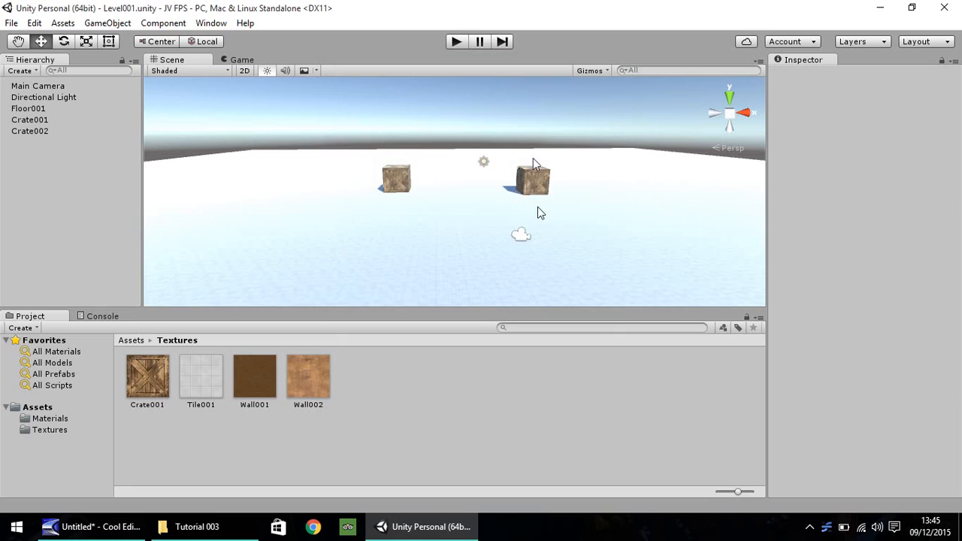
pyautogui.moveTo(537, 262)
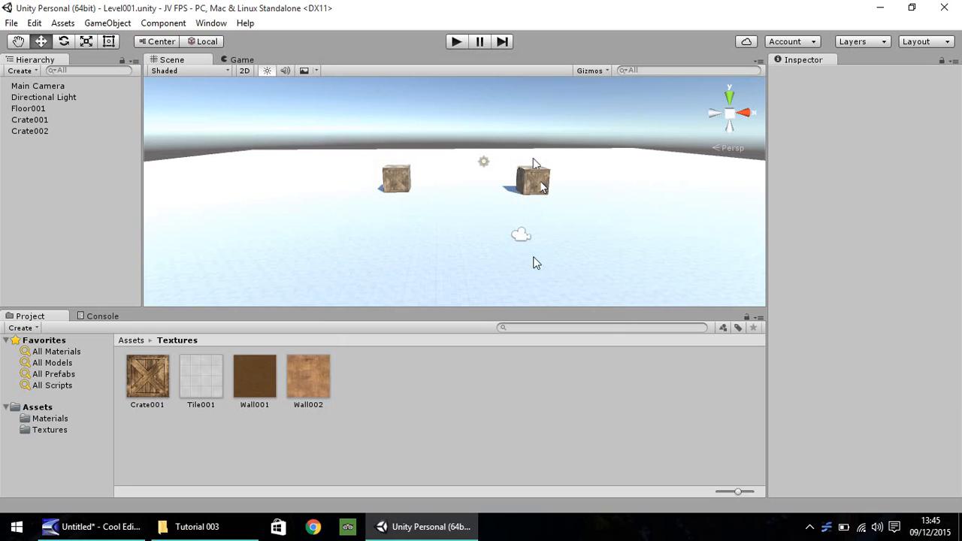
pyautogui.moveTo(390, 268)
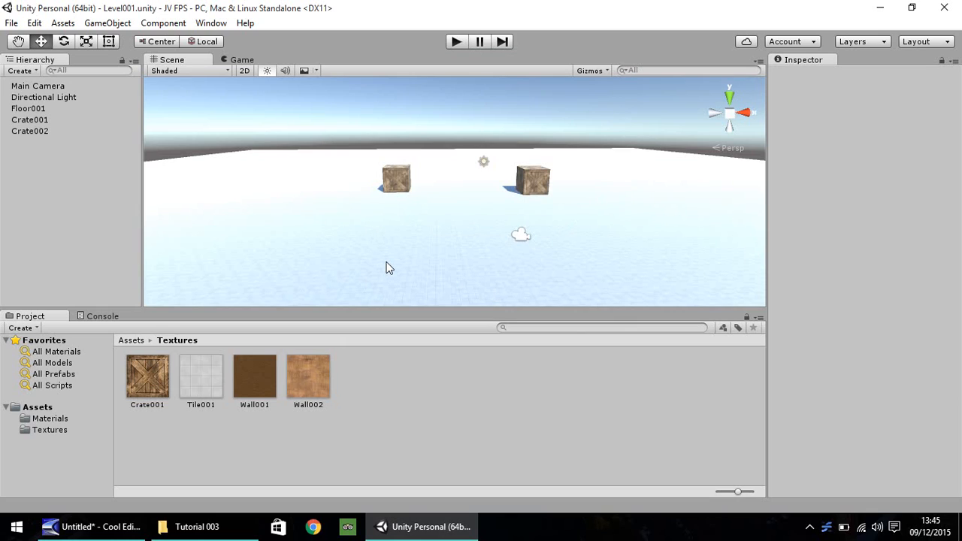
pyautogui.moveTo(385, 264)
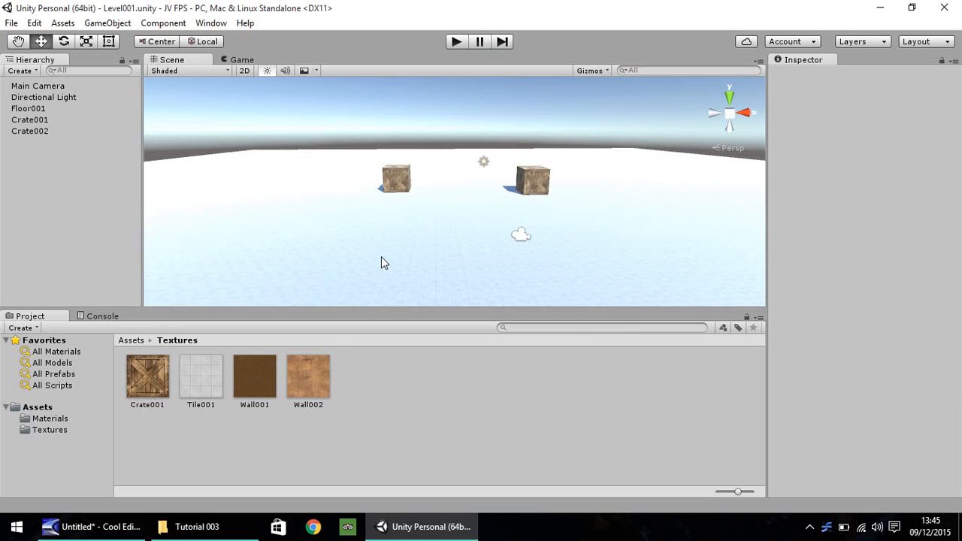
pyautogui.moveTo(542, 268)
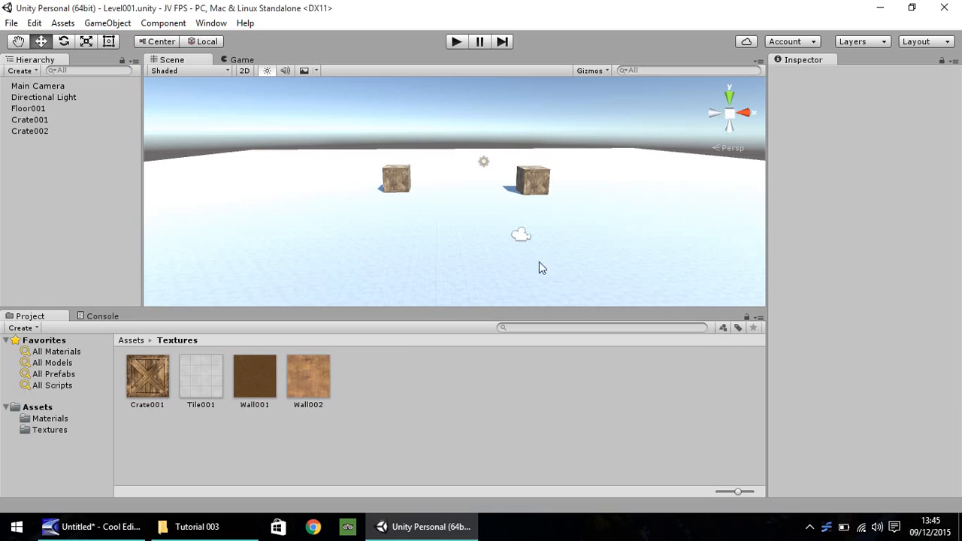
pyautogui.moveTo(560, 256)
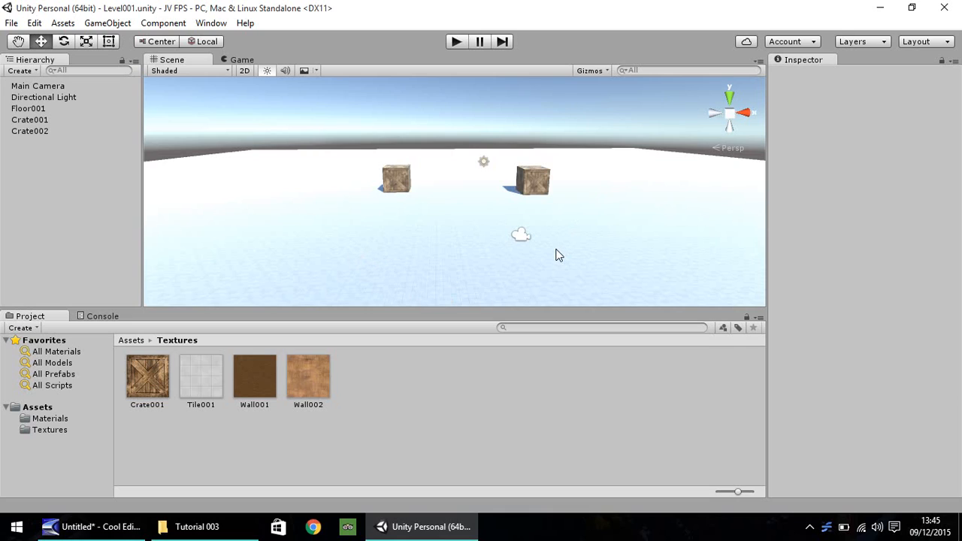
pyautogui.moveTo(448, 262)
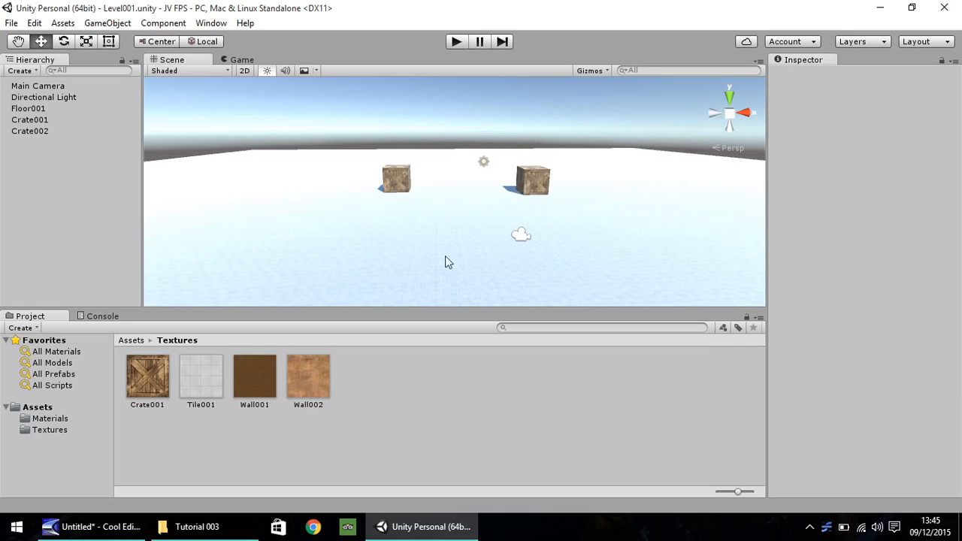
pyautogui.moveTo(379, 241)
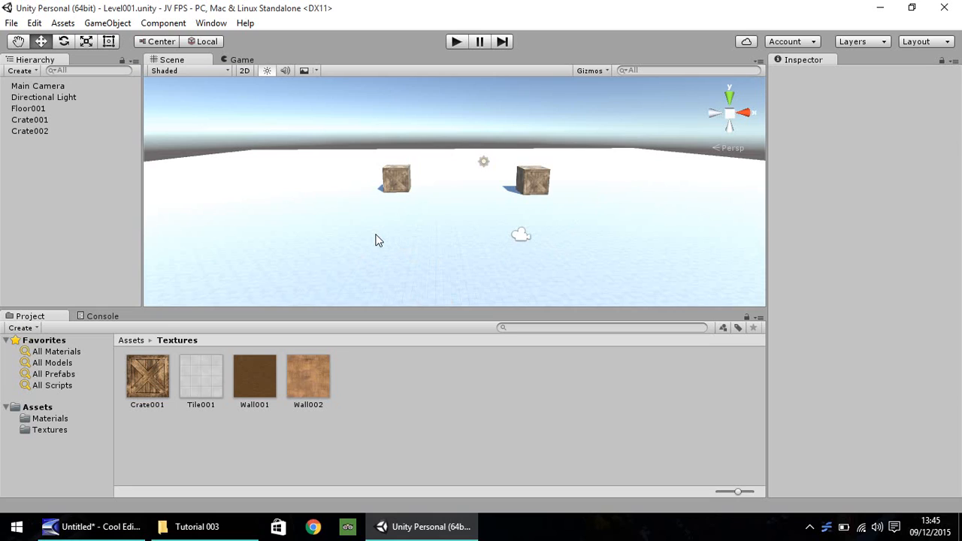
pyautogui.moveTo(201, 174)
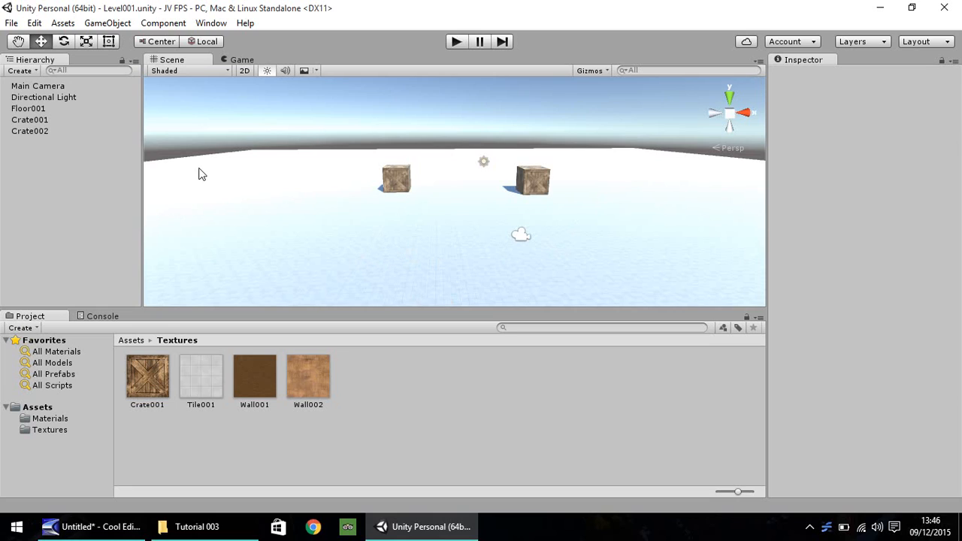
pyautogui.moveTo(61, 174)
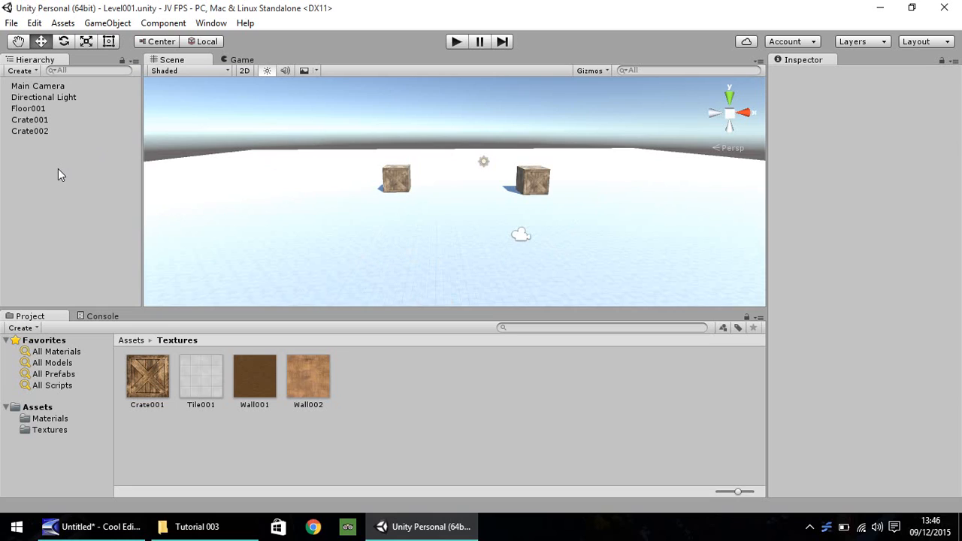
# Add a cube at the origin and raise it to Y 1 so it rests on the floor.
pyautogui.rightClick(60, 174)
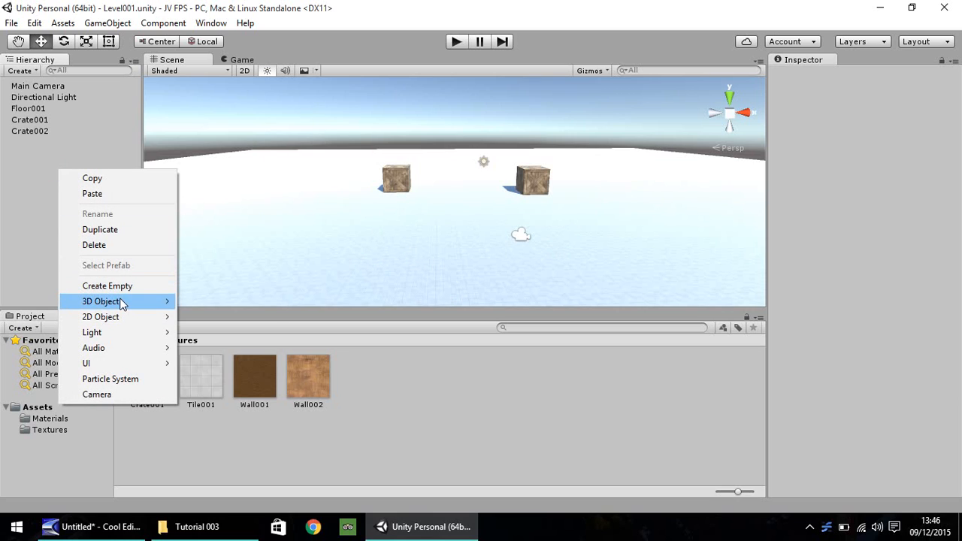
pyautogui.click(102, 301)
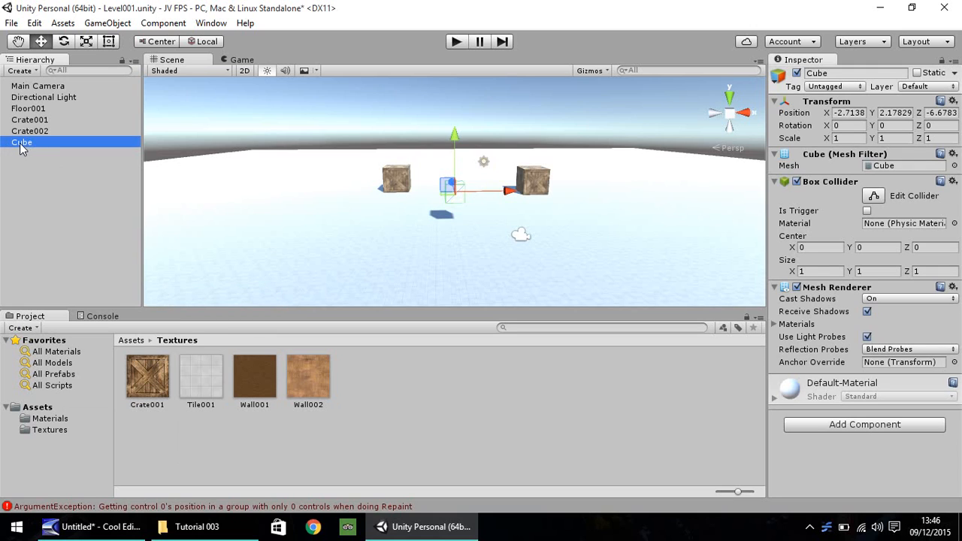
pyautogui.moveTo(32, 148)
pyautogui.write('0')
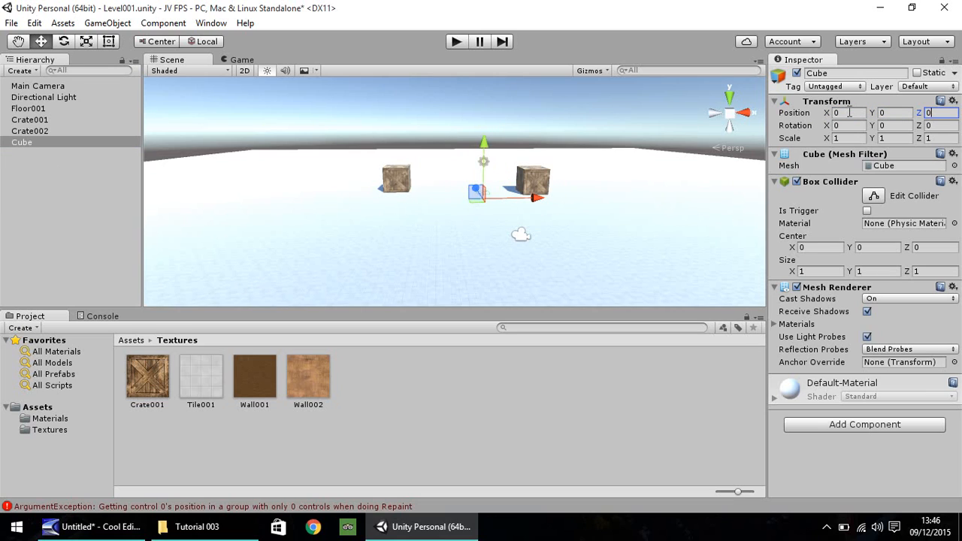
pyautogui.moveTo(650, 162)
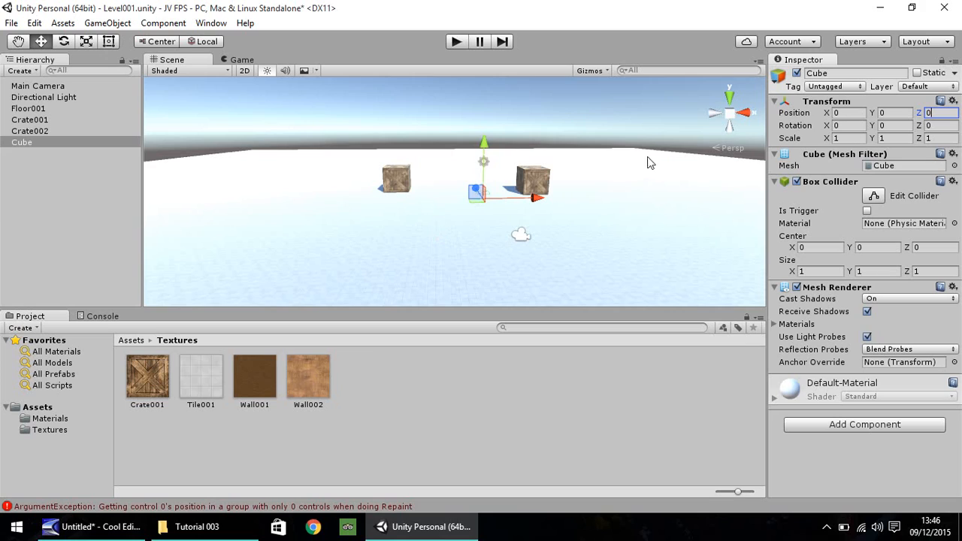
pyautogui.moveTo(469, 213)
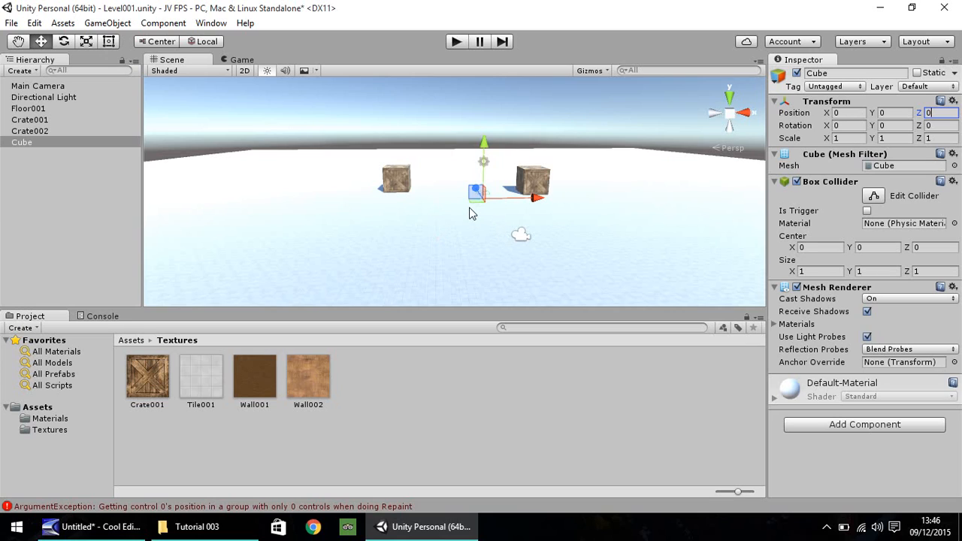
pyautogui.moveTo(489, 150)
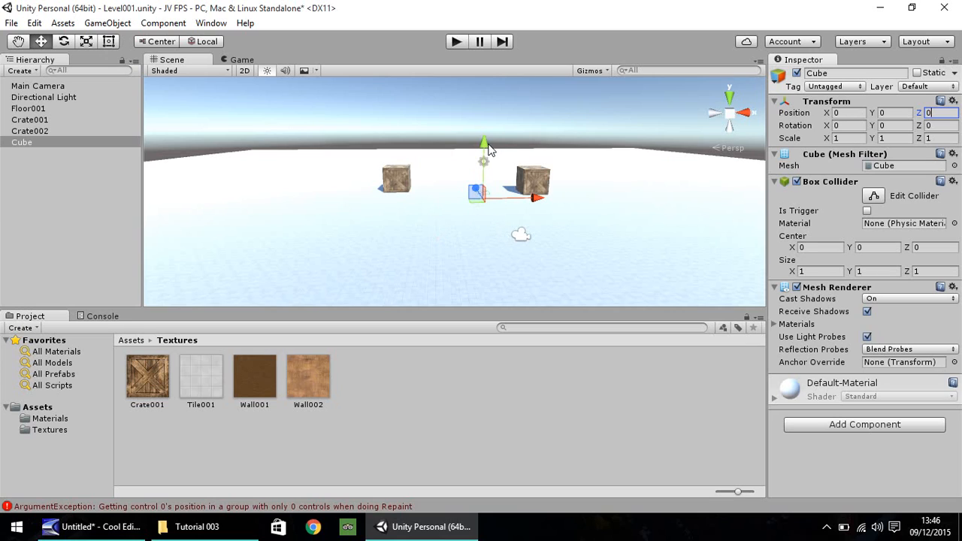
pyautogui.moveTo(484, 143); pyautogui.dragTo(485, 134)
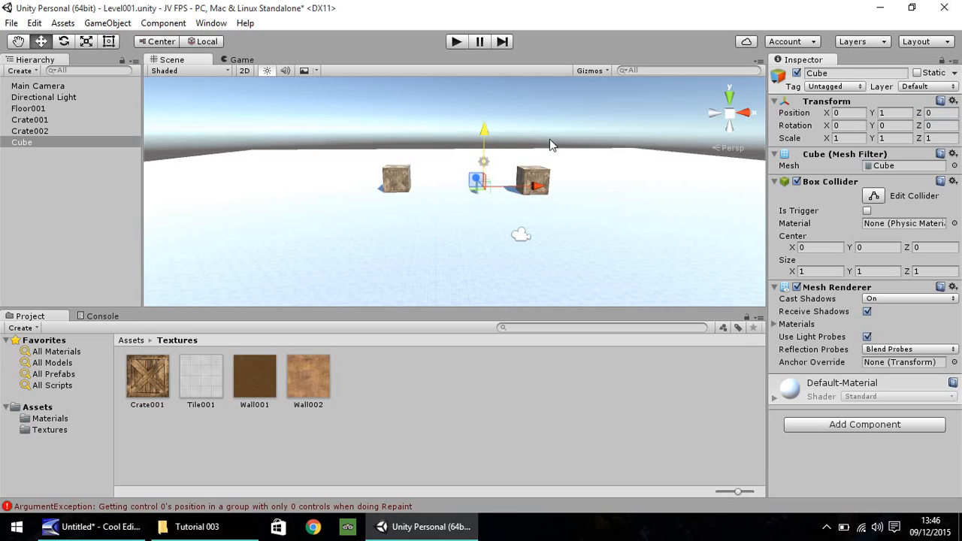
pyautogui.moveTo(611, 247)
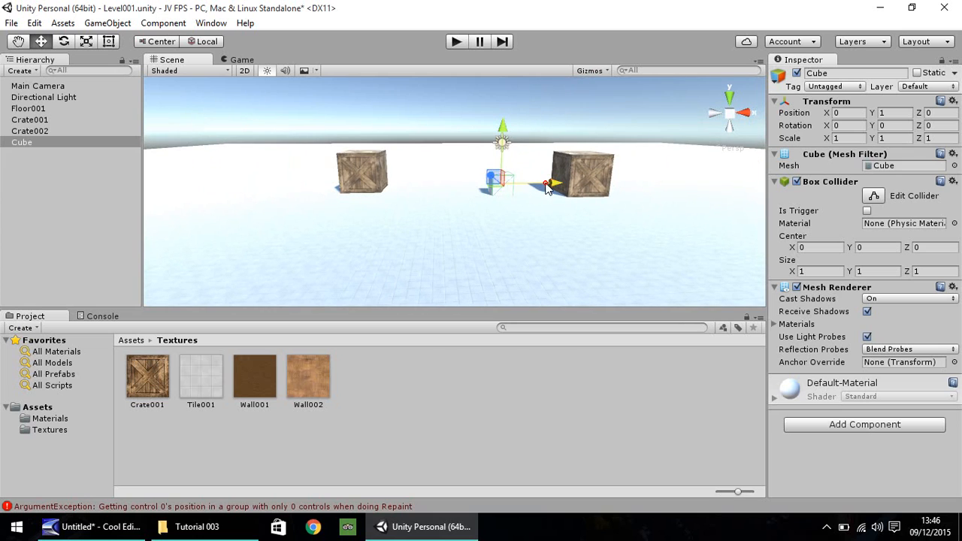
# Move the cube past the right crate and stretch it into a wall slab, scale 1 by 5 by 20 at 10, 3, 0.
pyautogui.moveTo(549, 184); pyautogui.dragTo(740, 182)
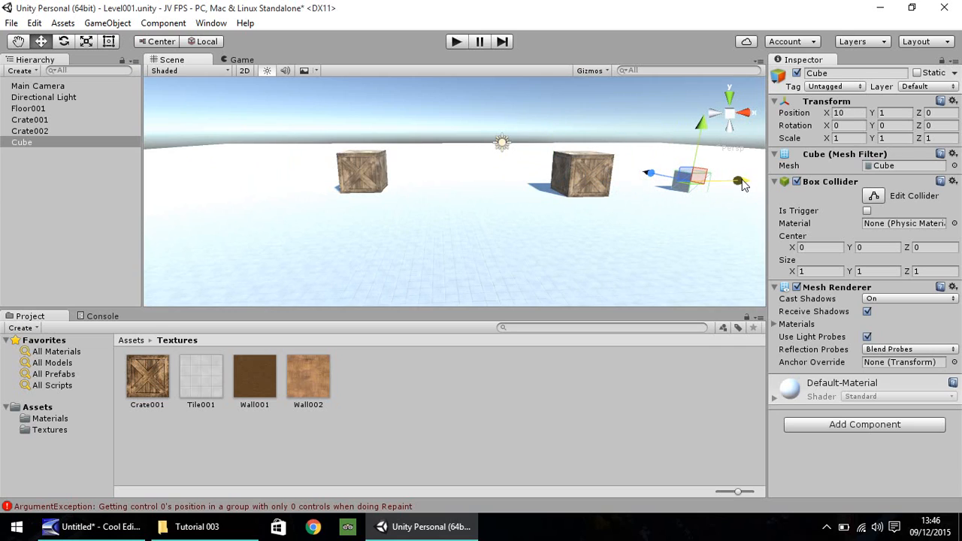
pyautogui.moveTo(790, 165)
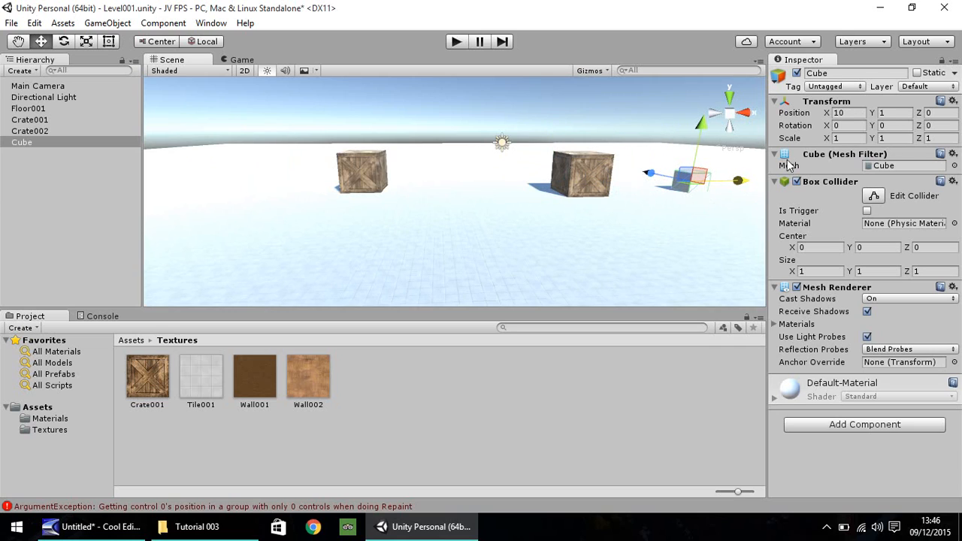
pyautogui.click(936, 139)
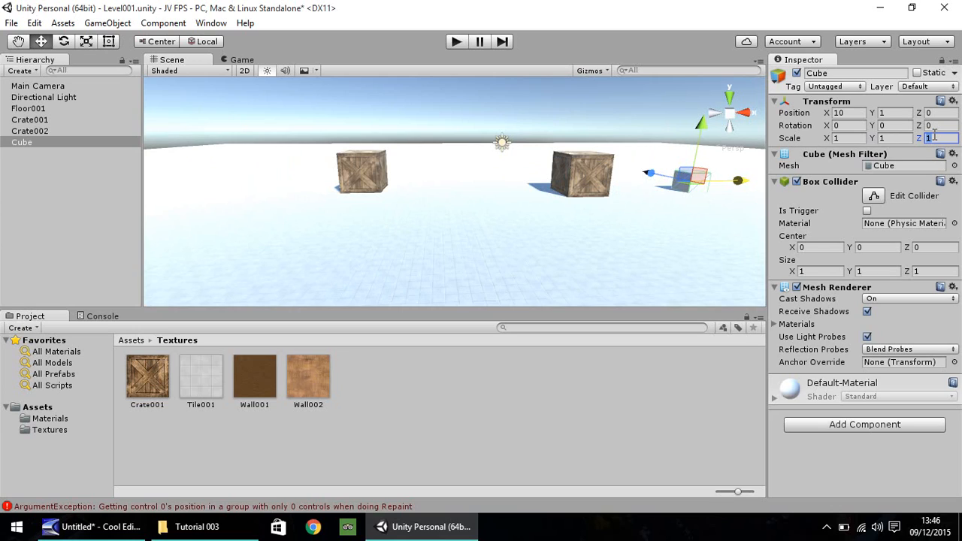
pyautogui.write('20')
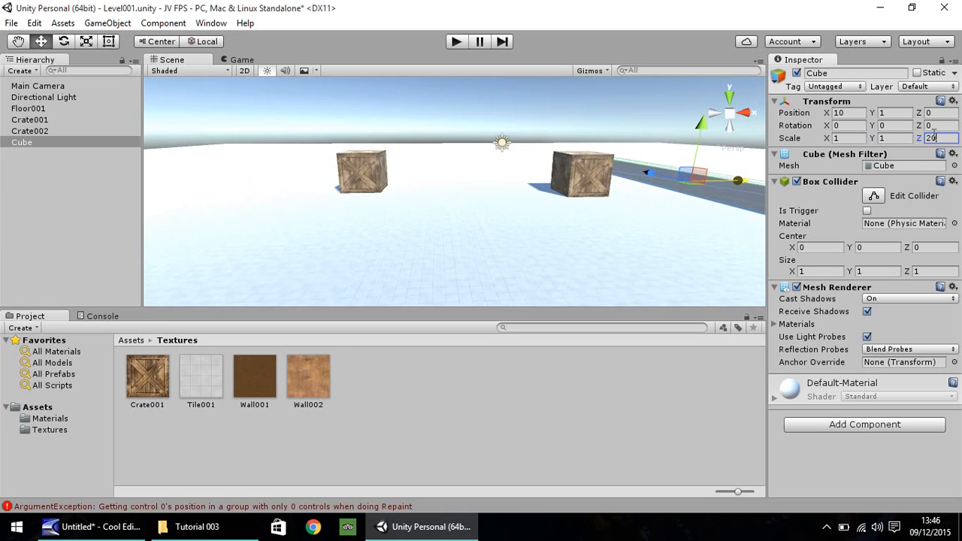
pyautogui.click(895, 138)
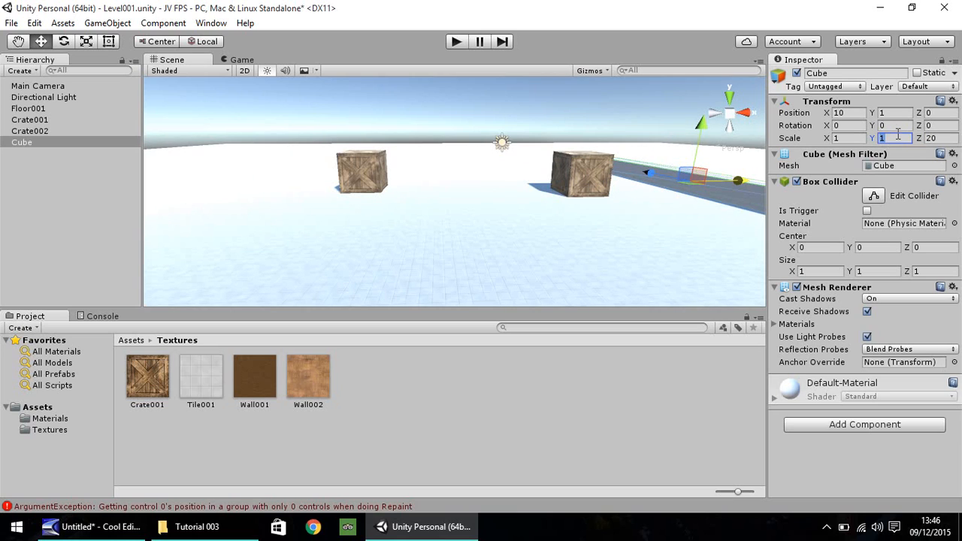
pyautogui.write('10')
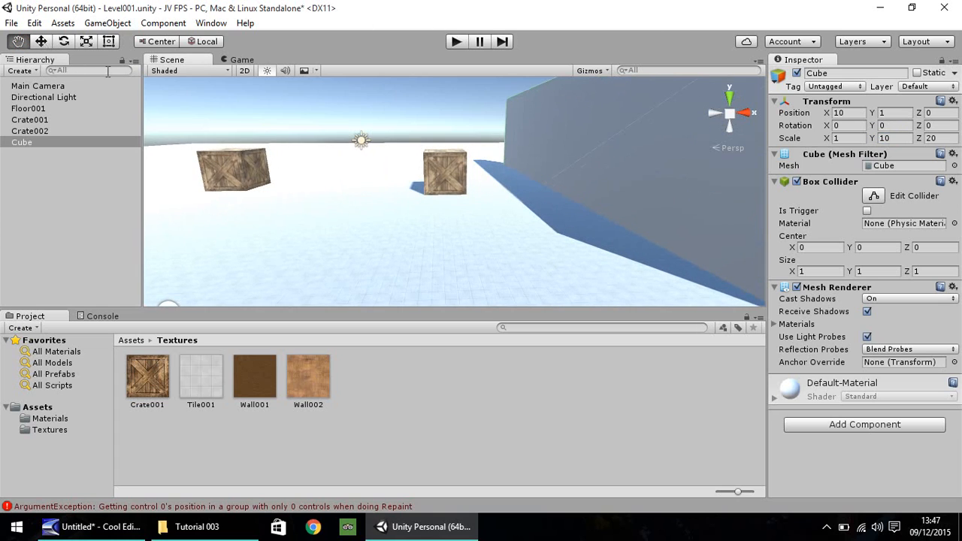
pyautogui.moveTo(502, 214)
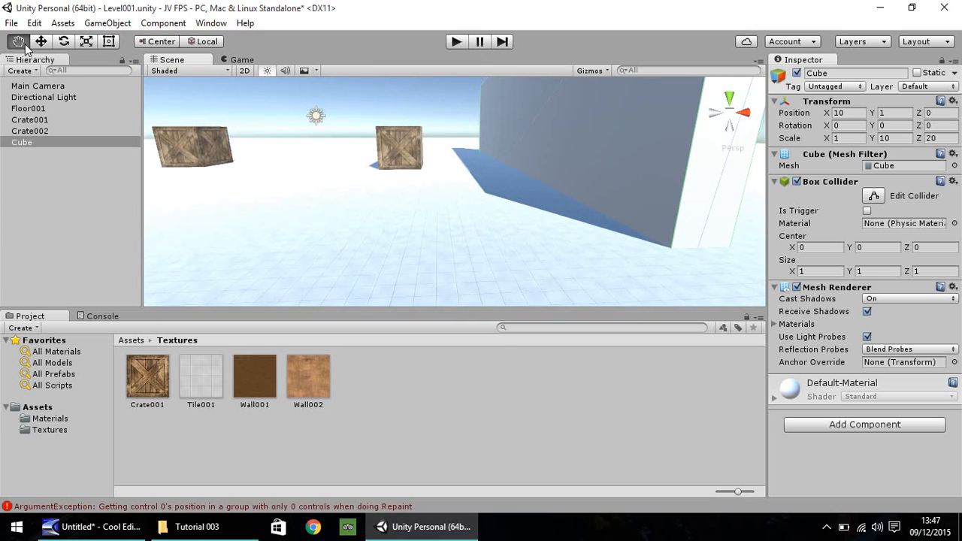
pyautogui.click(41, 42)
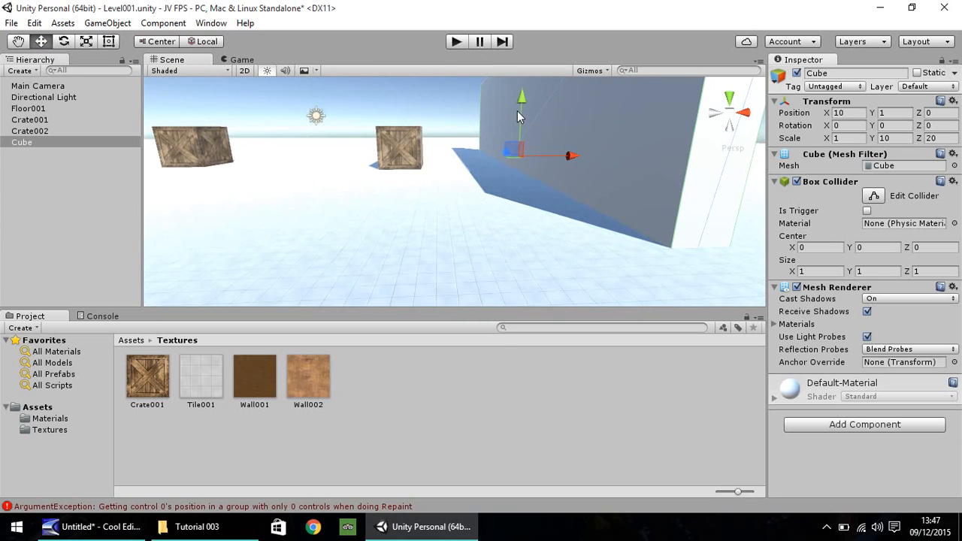
pyautogui.moveTo(523, 111)
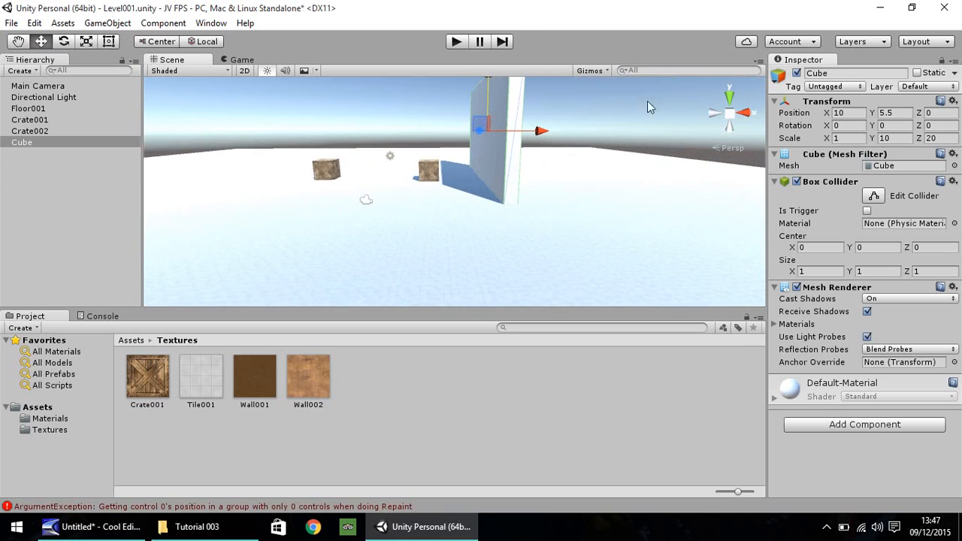
pyautogui.click(895, 138)
pyautogui.write('5')
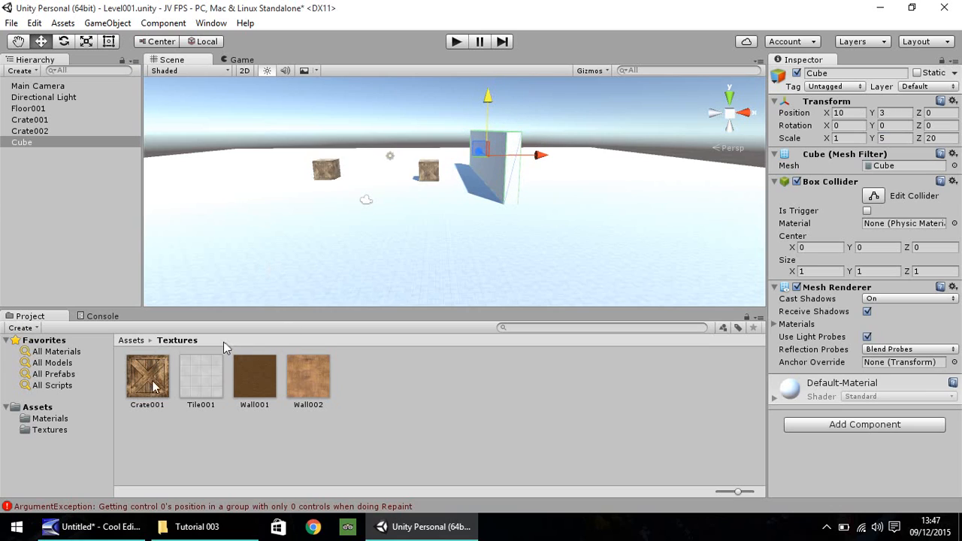
pyautogui.moveTo(328, 187)
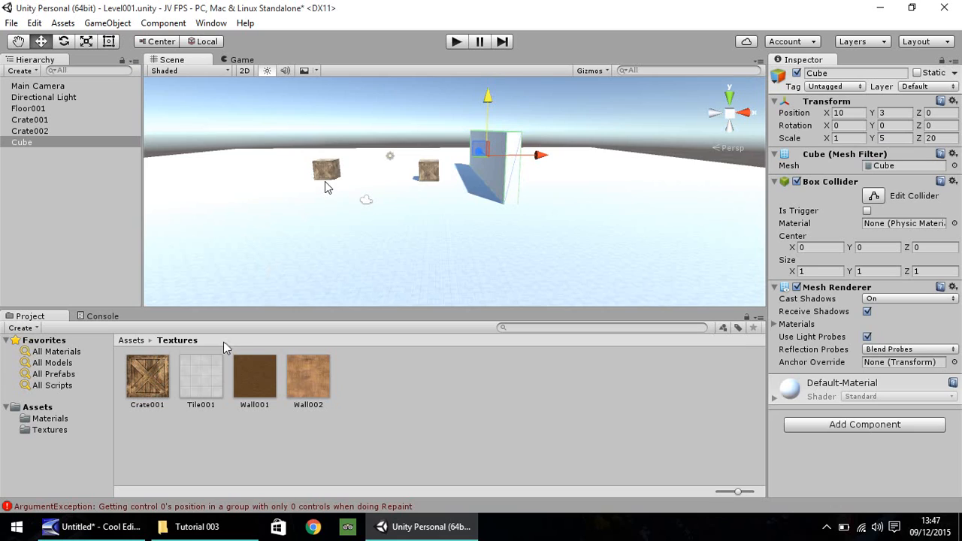
pyautogui.moveTo(189, 385)
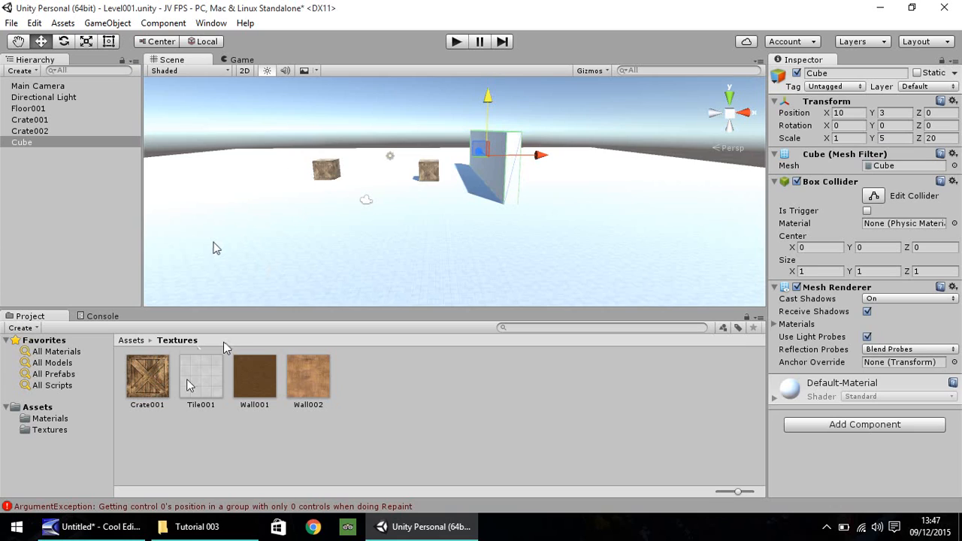
pyautogui.moveTo(199, 385)
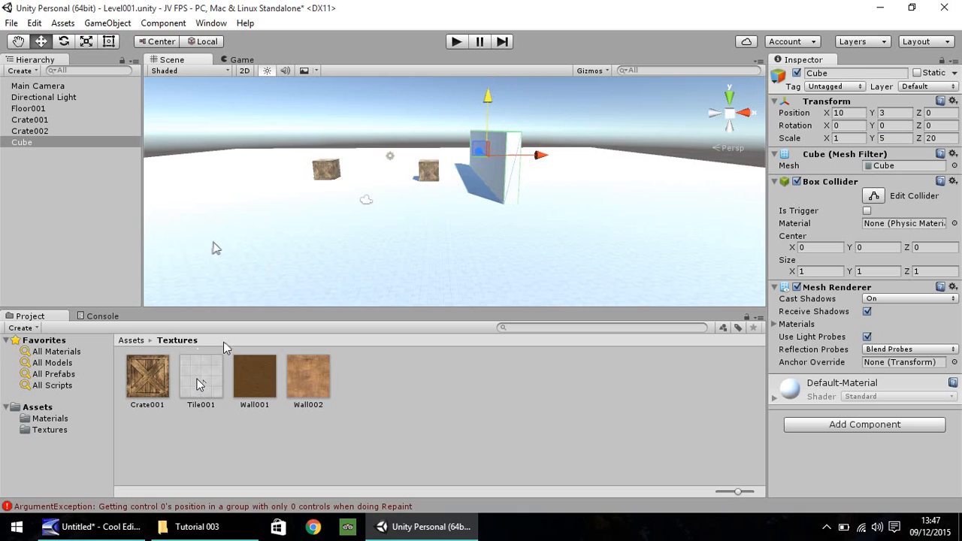
pyautogui.moveTo(52, 435)
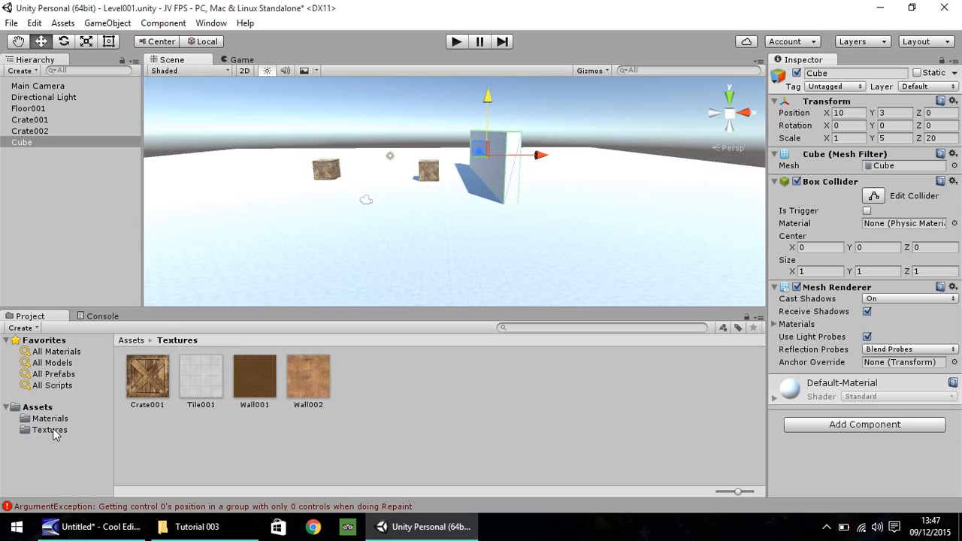
# Create material Wall_10x5 with the brown wall texture and apply it to the wall slab.
pyautogui.click(50, 418)
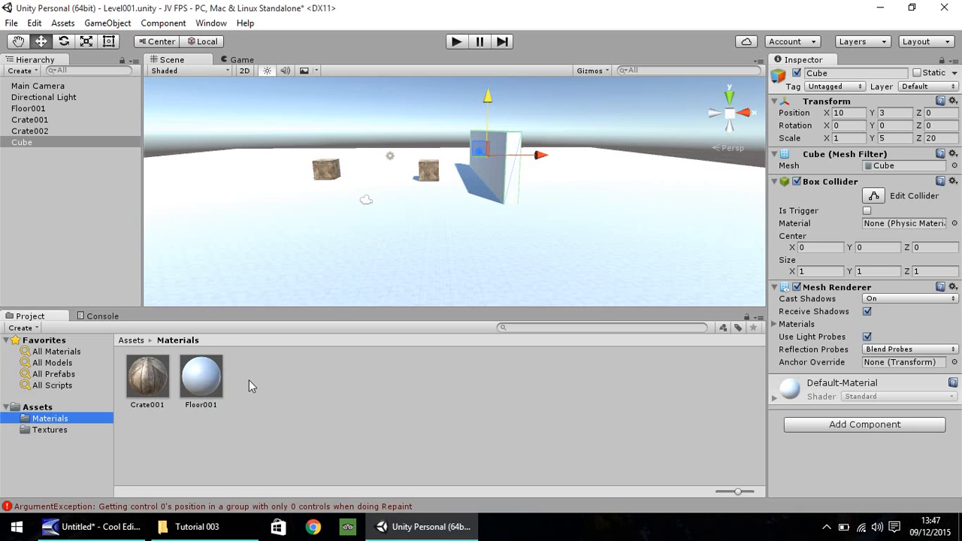
pyautogui.rightClick(253, 385)
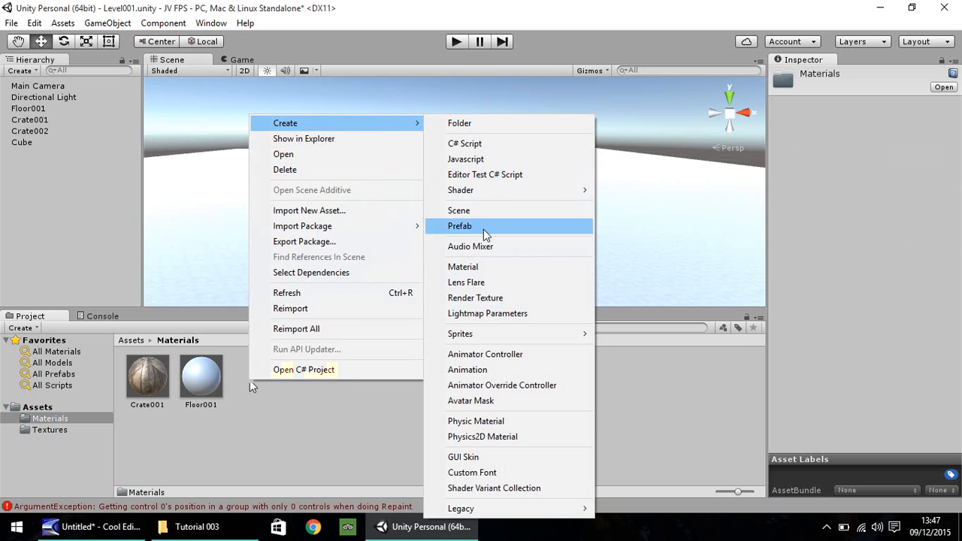
pyautogui.click(464, 267)
pyautogui.write('Wall_10x5')
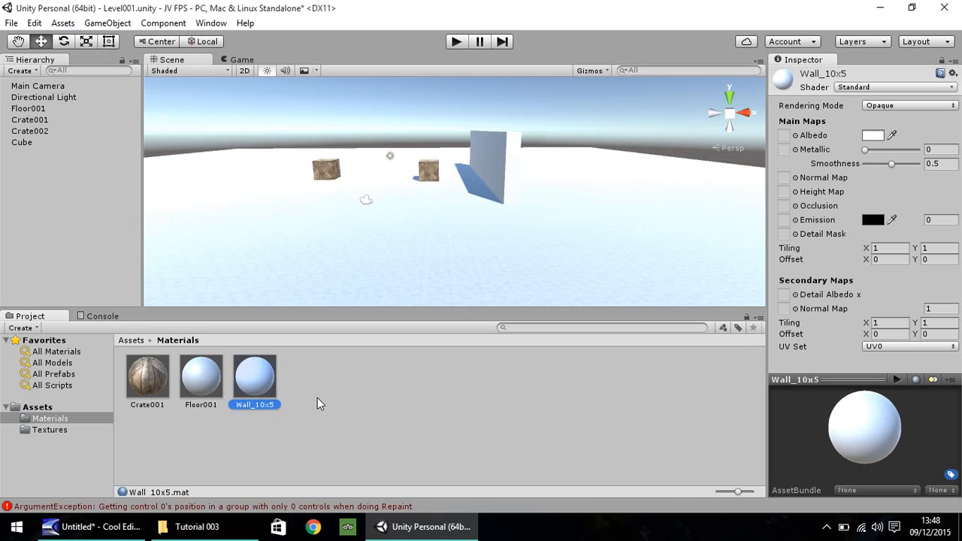
pyautogui.moveTo(496, 159)
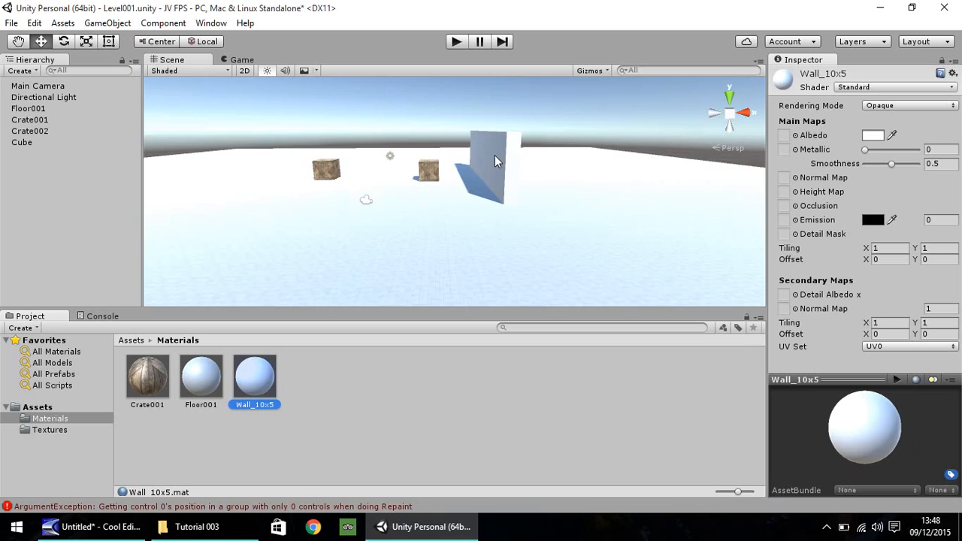
pyautogui.moveTo(368, 385)
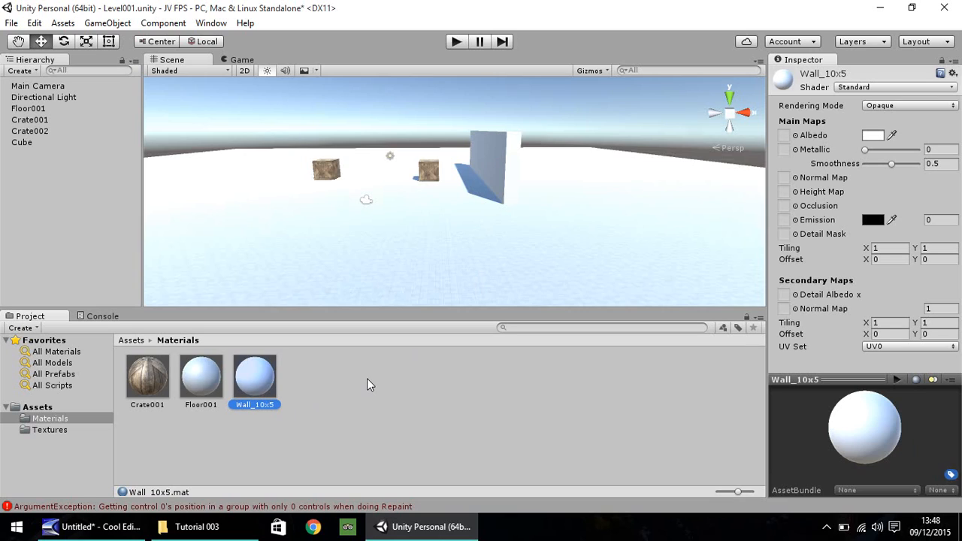
pyautogui.moveTo(358, 388)
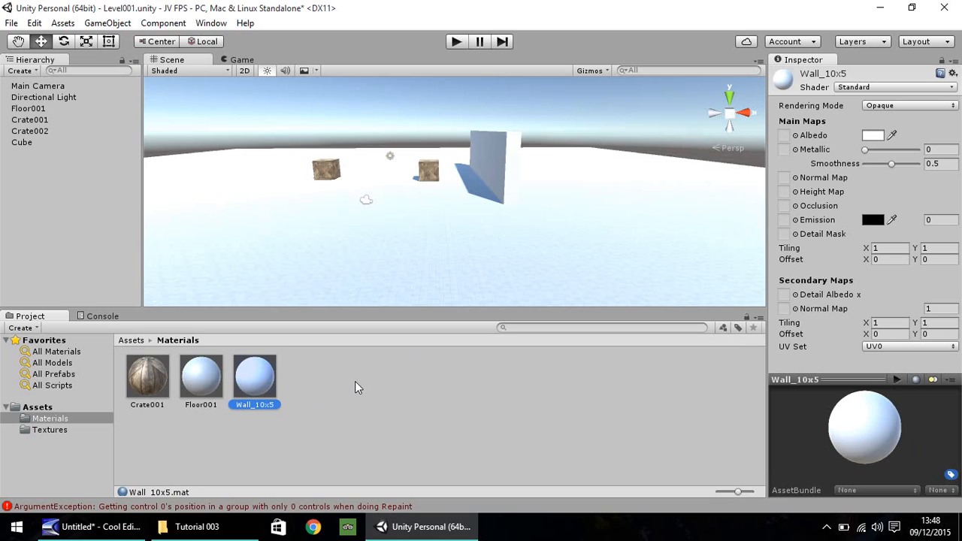
pyautogui.moveTo(343, 388)
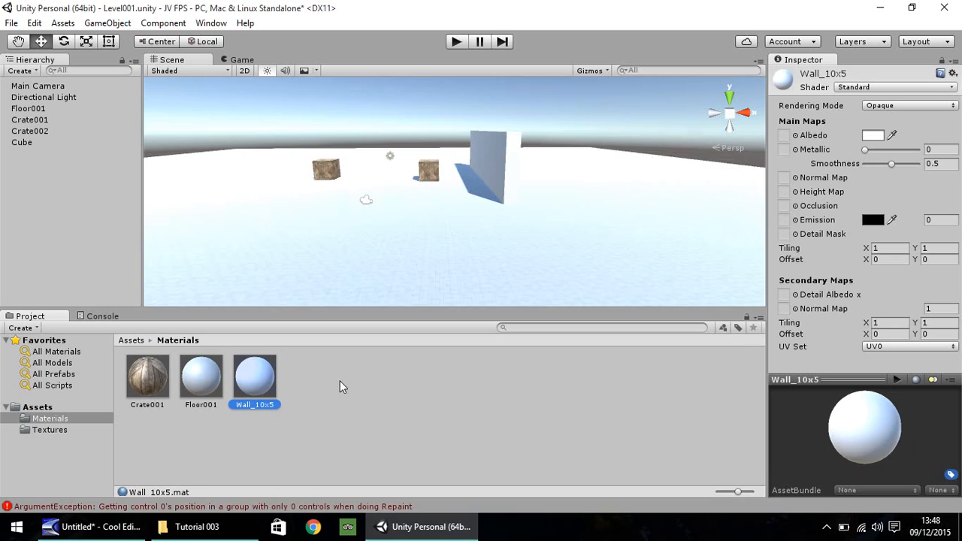
pyautogui.moveTo(254, 379)
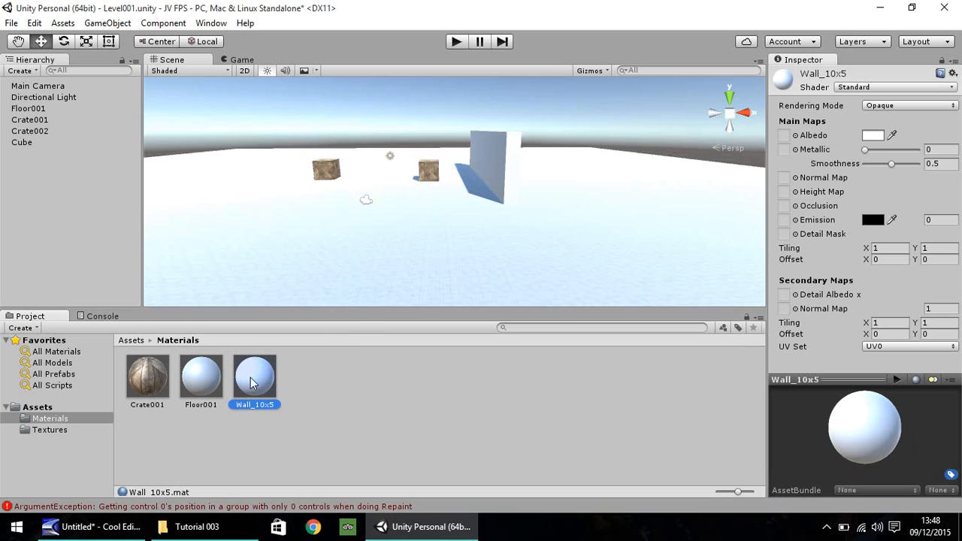
pyautogui.click(50, 430)
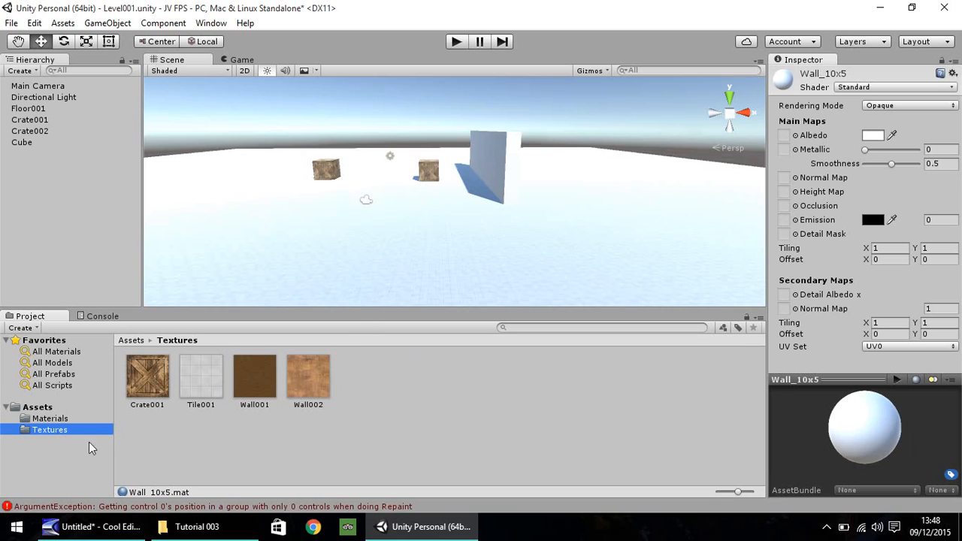
pyautogui.moveTo(306, 368)
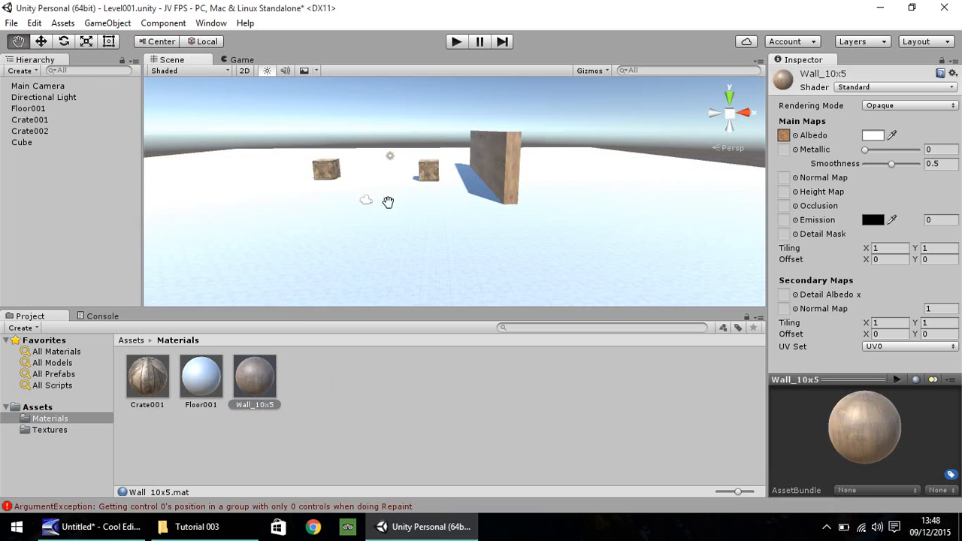
pyautogui.moveTo(388, 203); pyautogui.dragTo(524, 208)
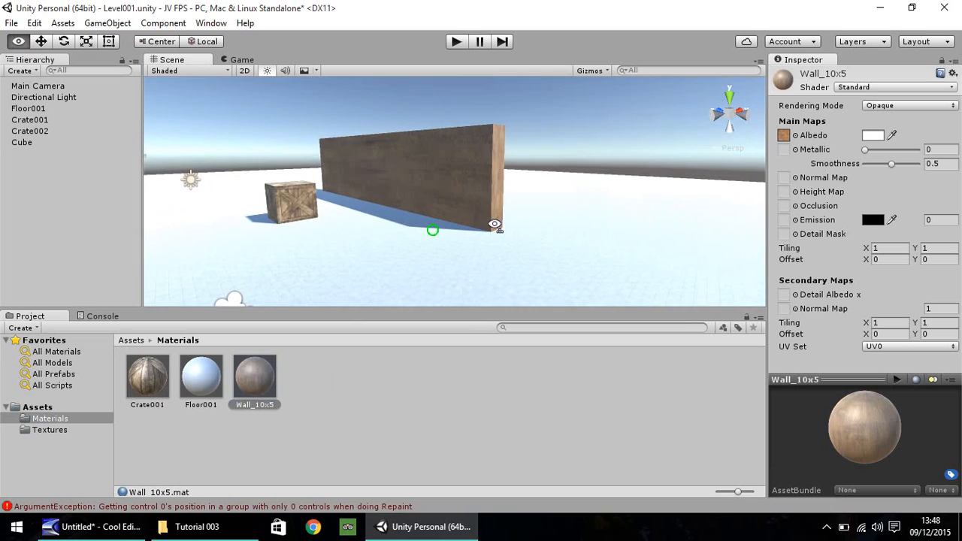
pyautogui.moveTo(495, 224); pyautogui.dragTo(579, 222)
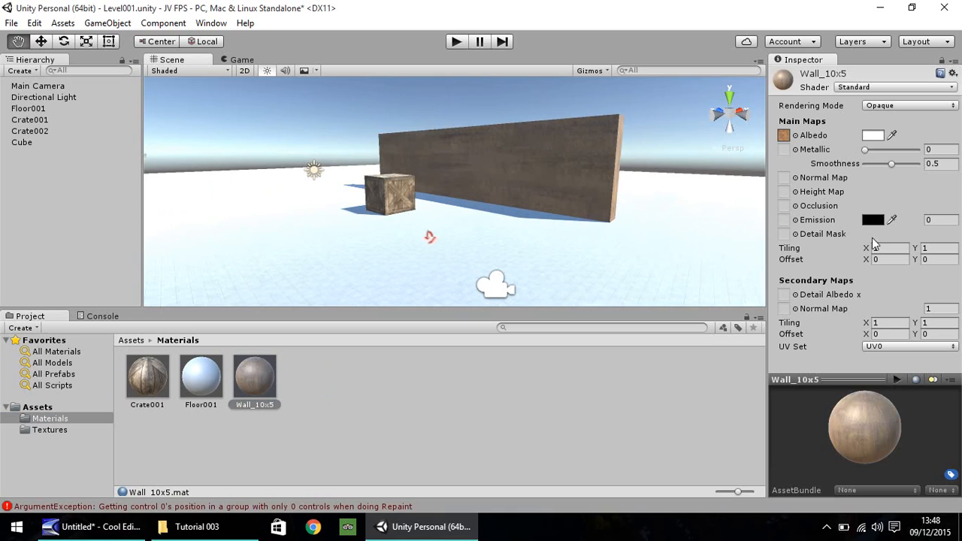
# Set Wall_10x5 Main Maps tiling to X 10, Y 5.
pyautogui.click(887, 248)
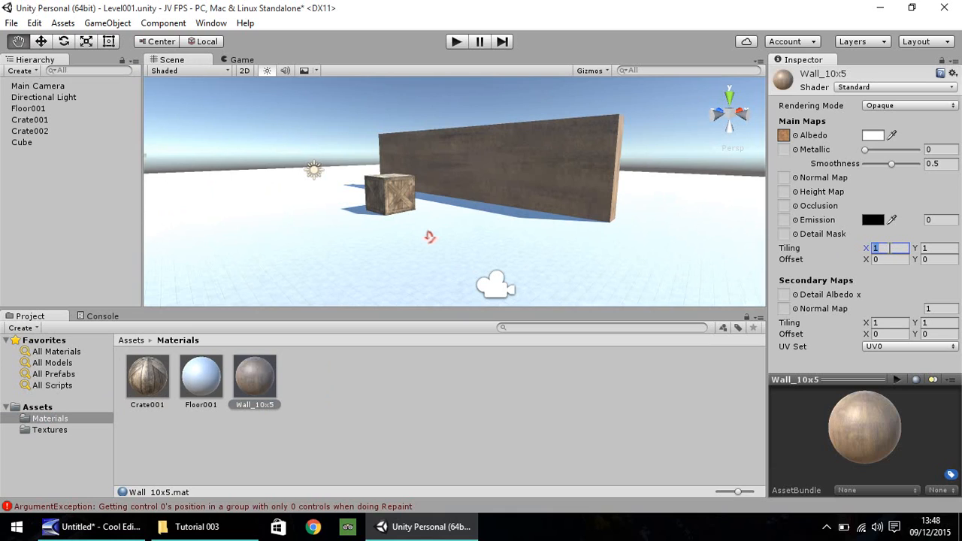
pyautogui.write('10')
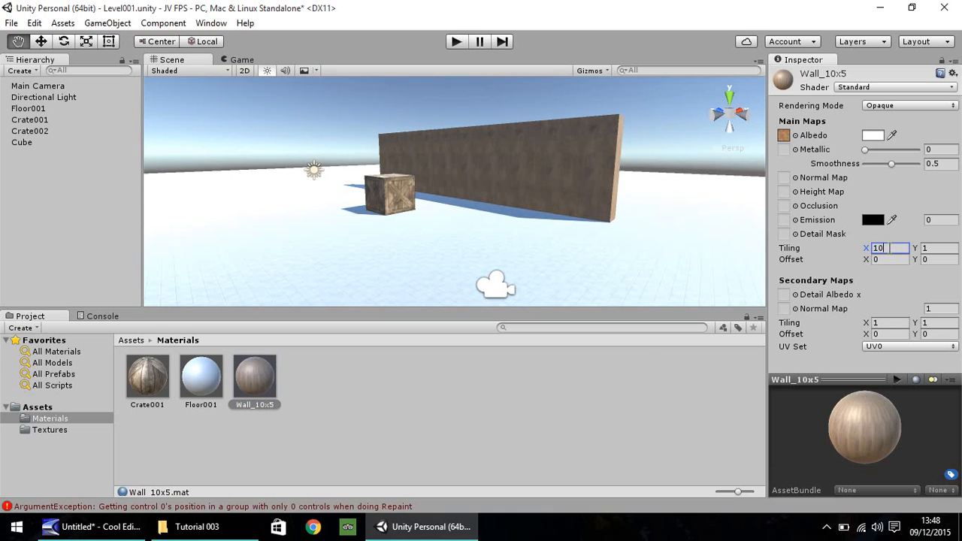
pyautogui.click(935, 248)
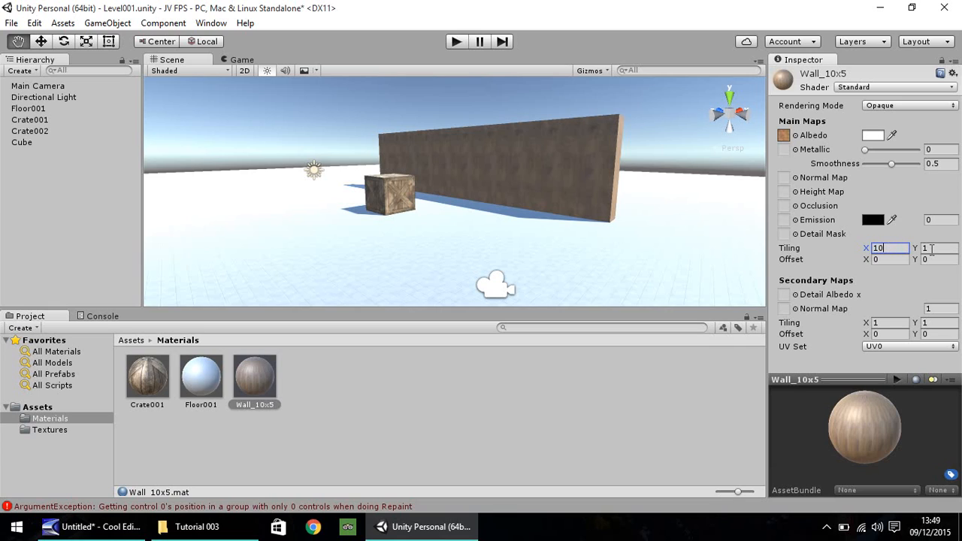
pyautogui.write('5')
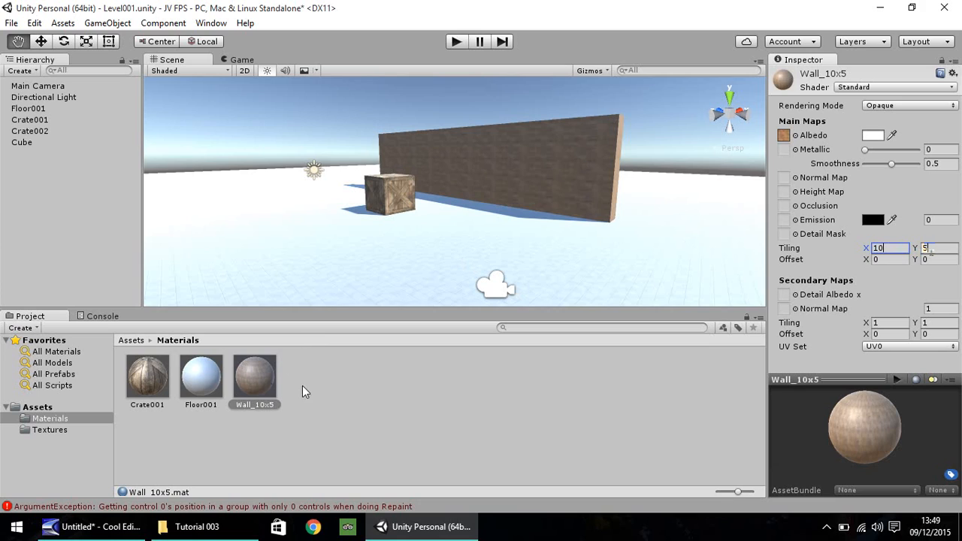
pyautogui.moveTo(252, 388)
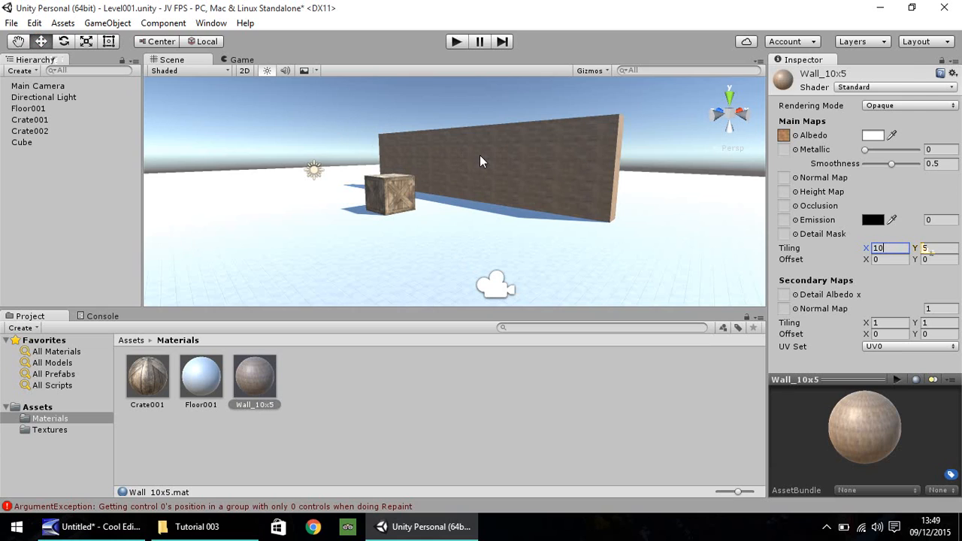
# Copy the wall to the opposite side at X -9.5 and thin it to 0.25.
pyautogui.click(22, 141)
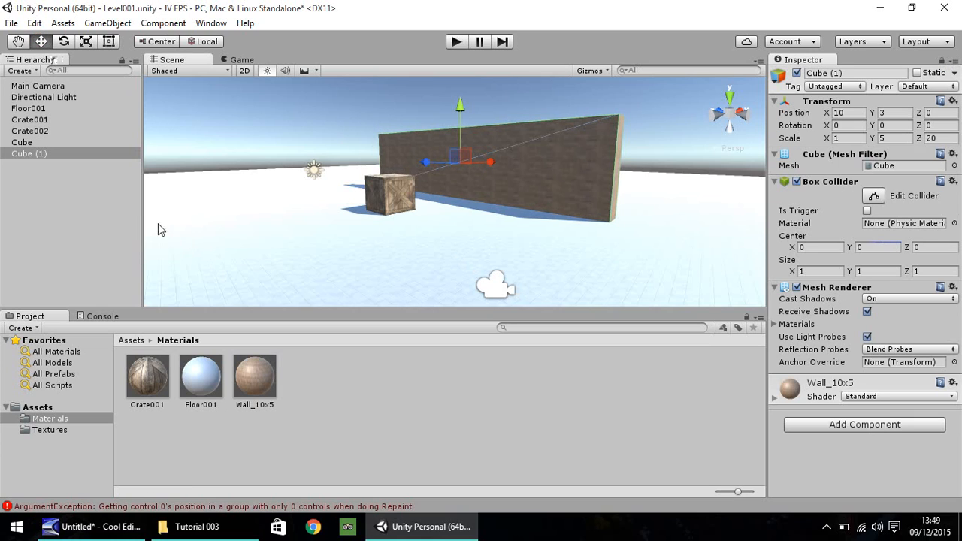
pyautogui.moveTo(499, 166)
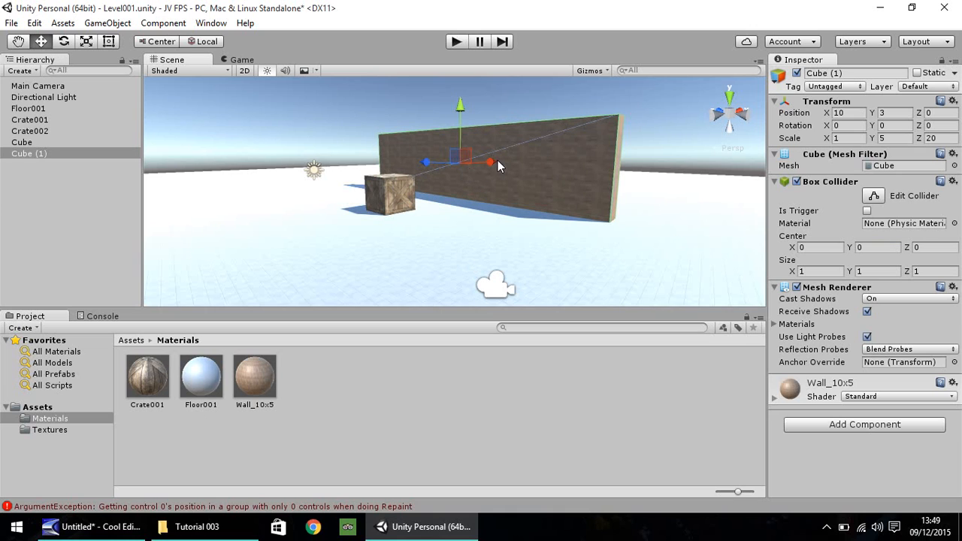
pyautogui.moveTo(490, 161); pyautogui.dragTo(398, 165)
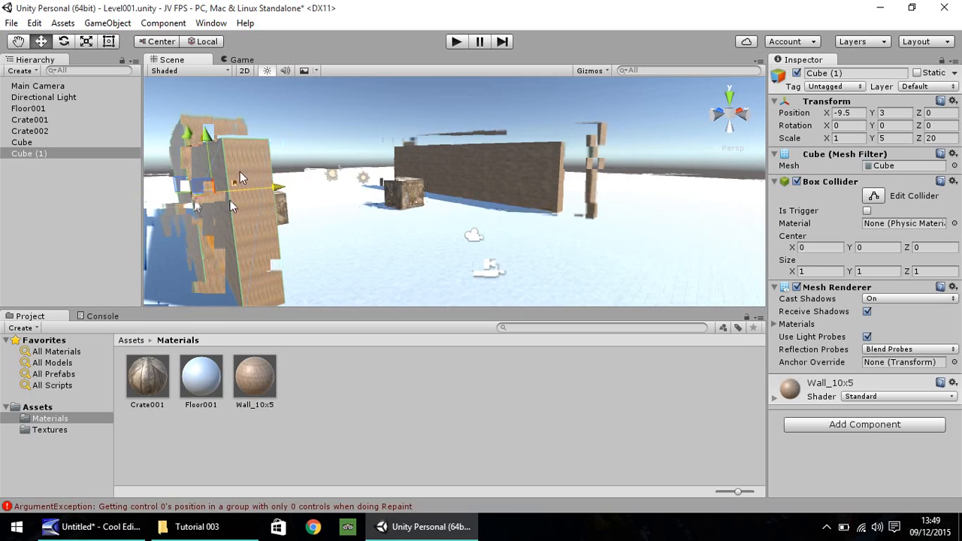
pyautogui.moveTo(805, 97)
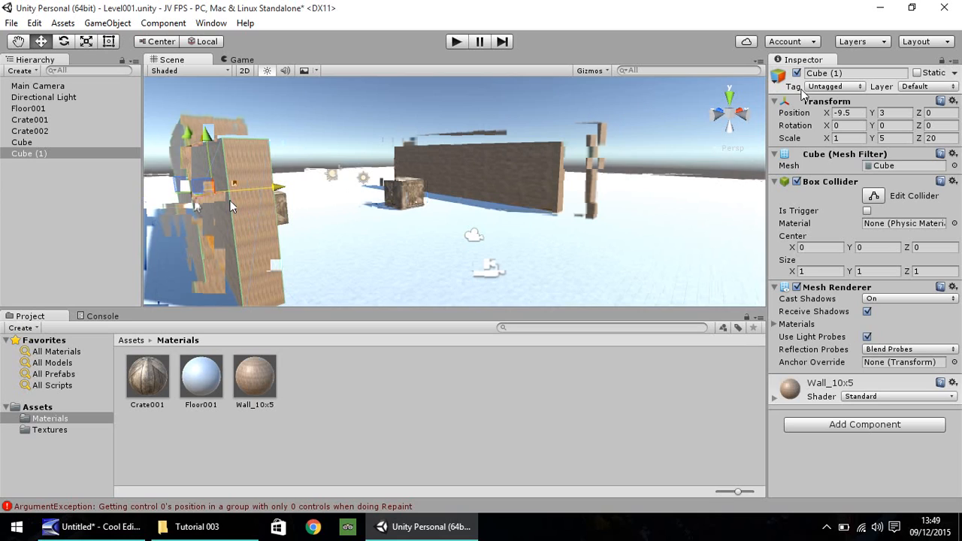
pyautogui.moveTo(855, 143)
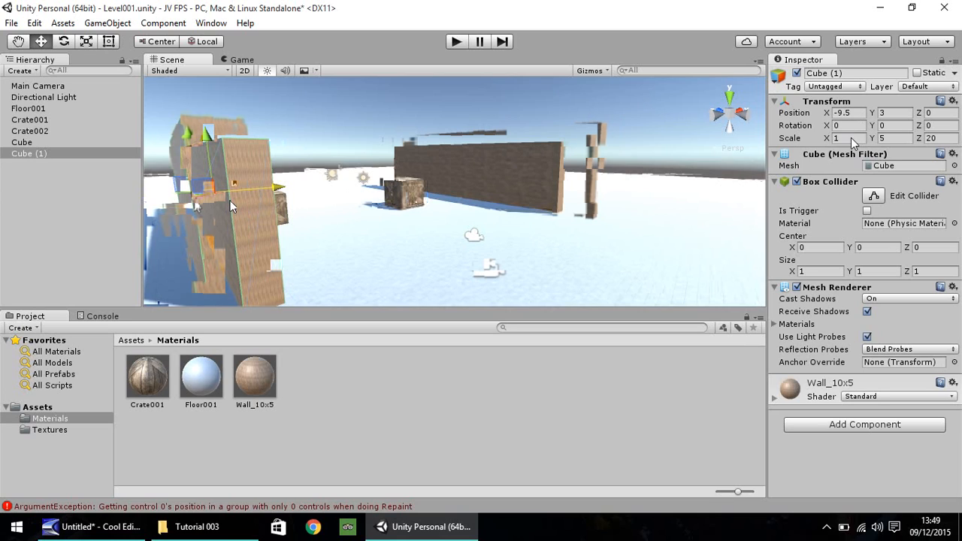
pyautogui.click(850, 138)
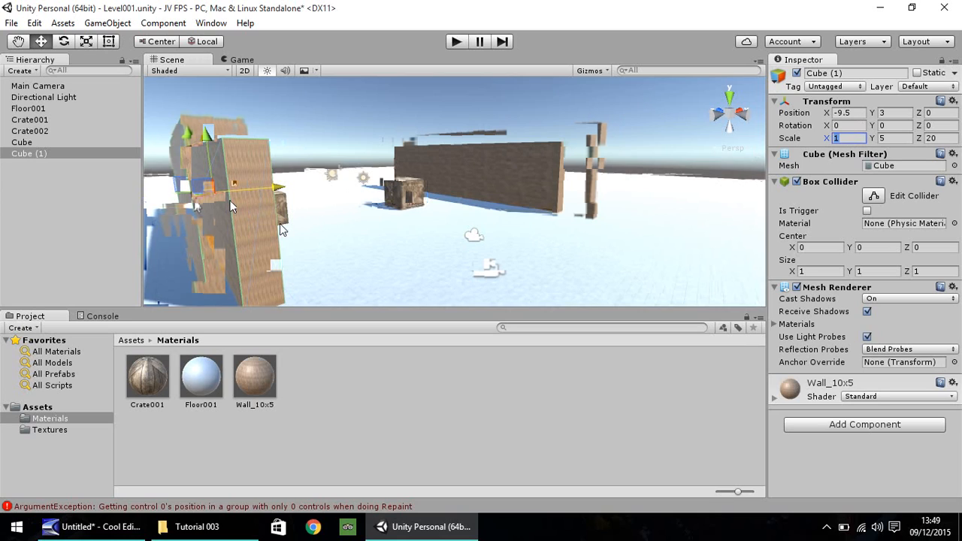
pyautogui.moveTo(283, 218)
pyautogui.write('.')
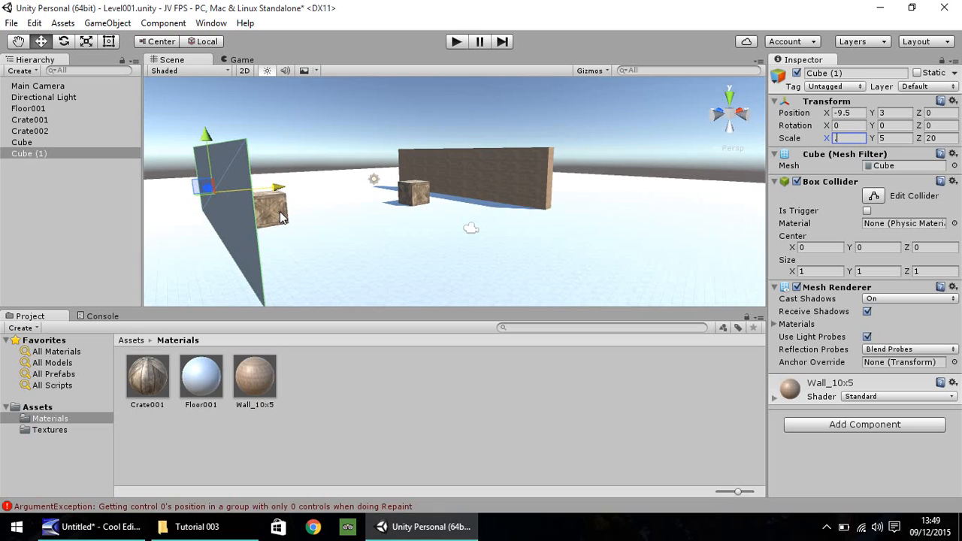
pyautogui.write('25')
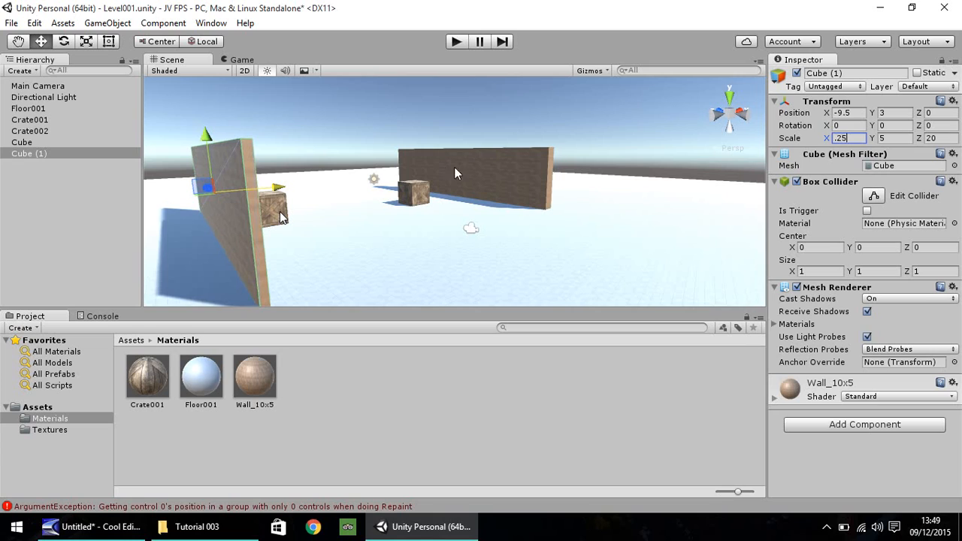
pyautogui.click(21, 142)
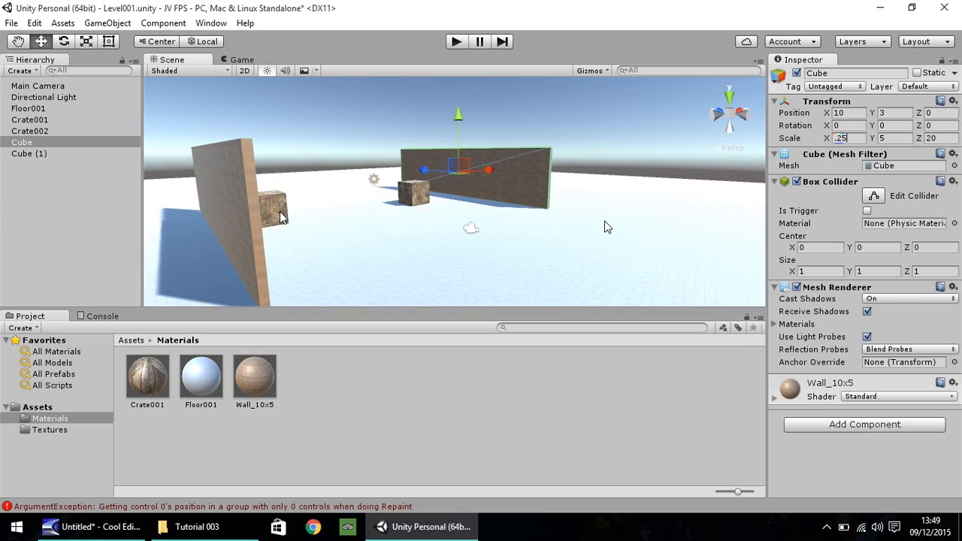
pyautogui.moveTo(412, 167)
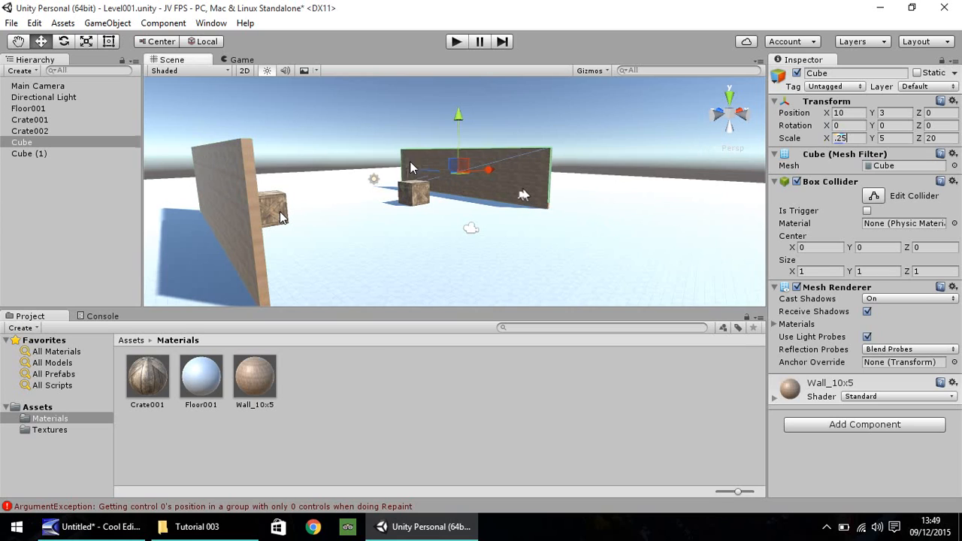
pyautogui.moveTo(418, 171)
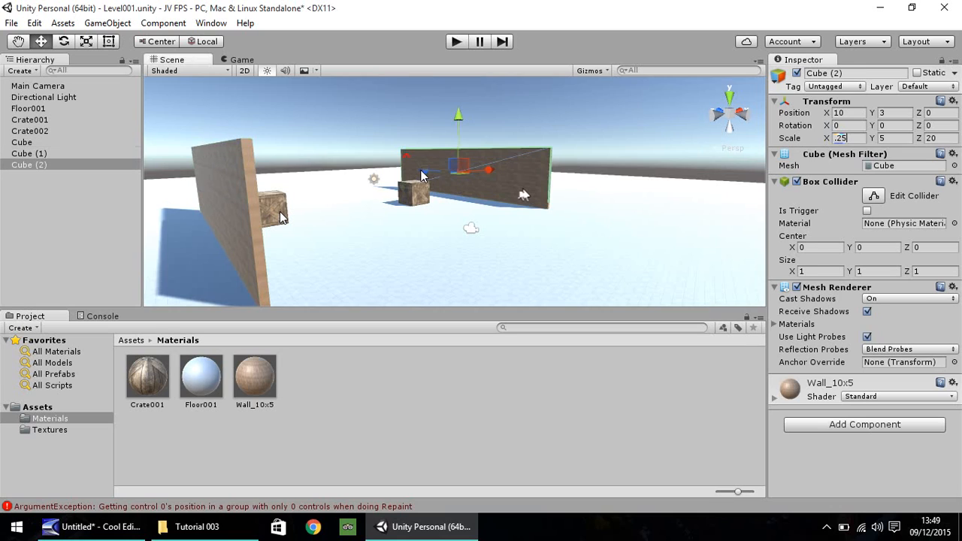
pyautogui.moveTo(623, 93)
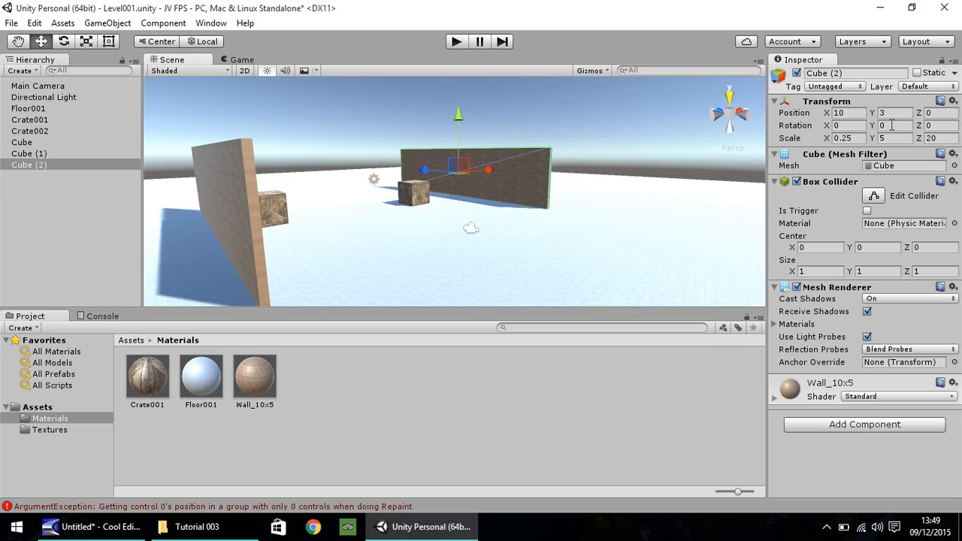
# Rotate the third wall copy 90° in Y and slide it back to about Z 10.5 to close the far side.
pyautogui.click(893, 127)
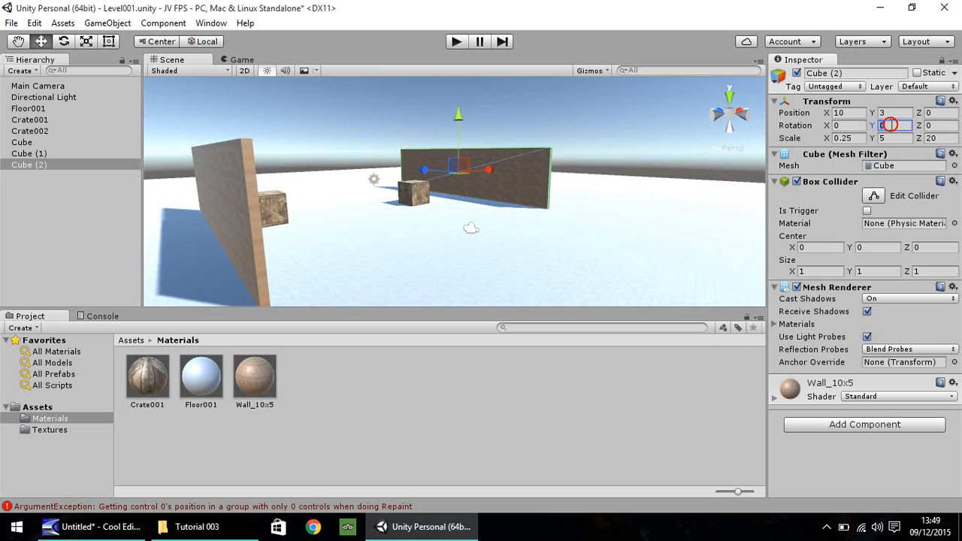
pyautogui.write('90')
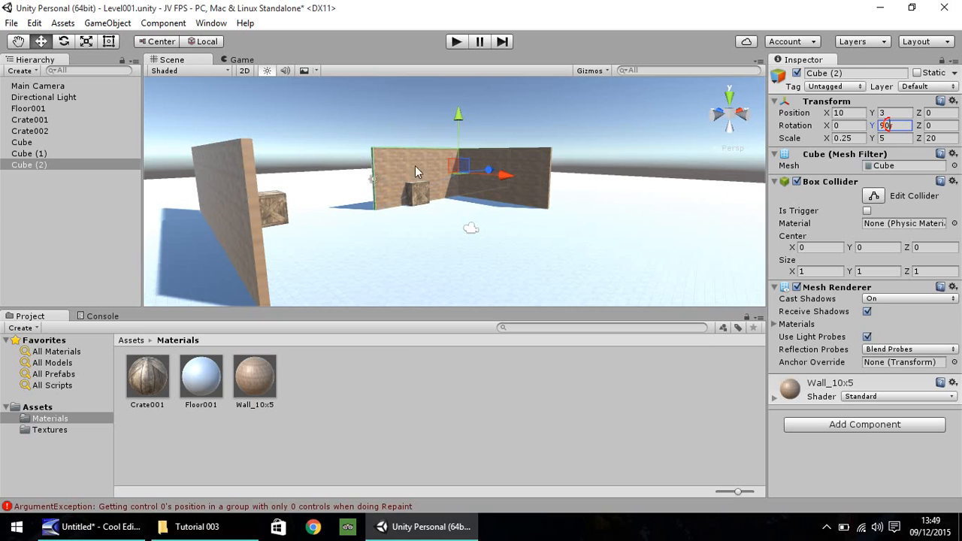
pyautogui.moveTo(488, 175); pyautogui.dragTo(478, 178)
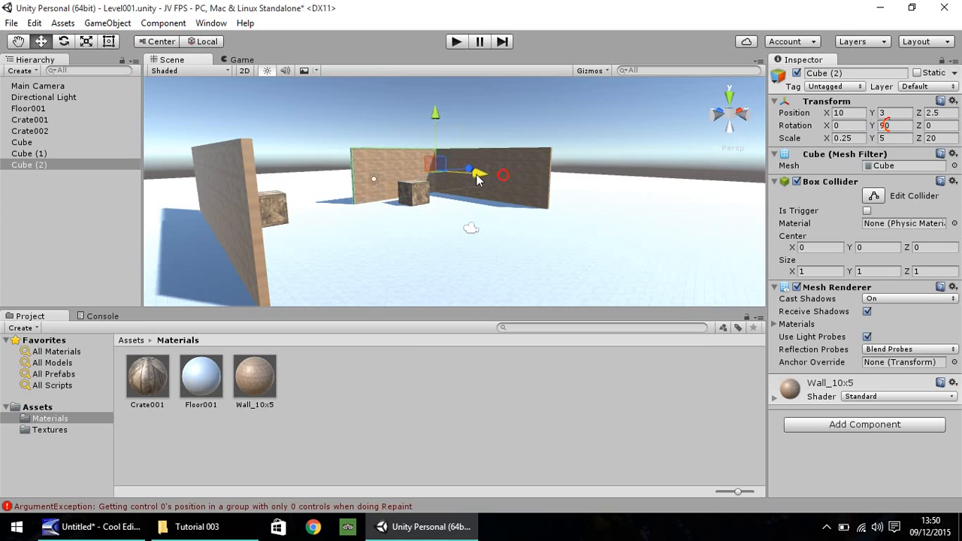
pyautogui.moveTo(478, 174); pyautogui.dragTo(437, 169)
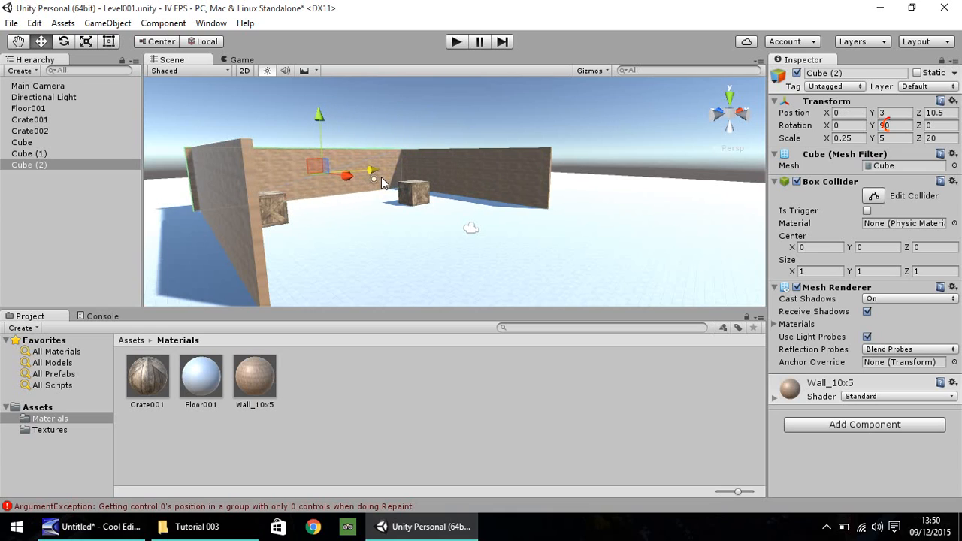
pyautogui.moveTo(291, 188)
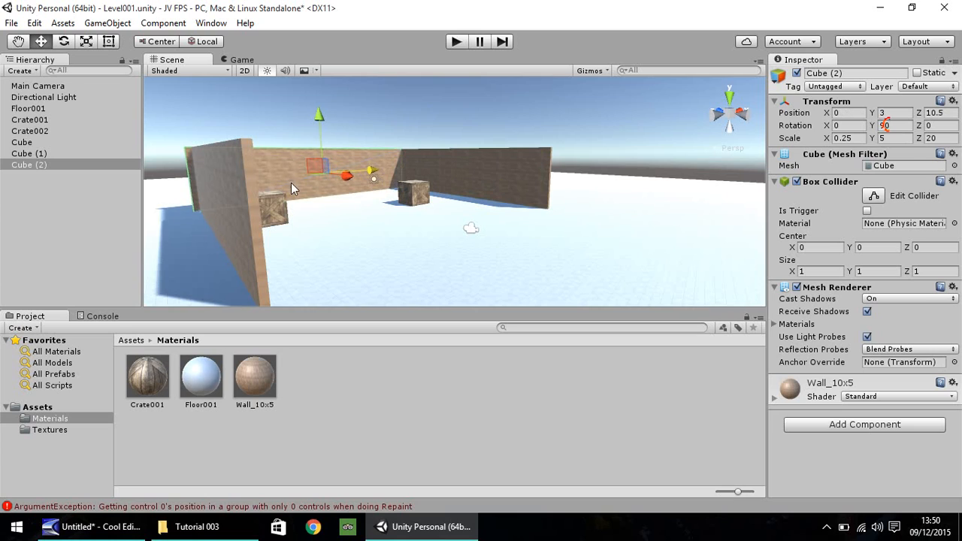
pyautogui.click(29, 154)
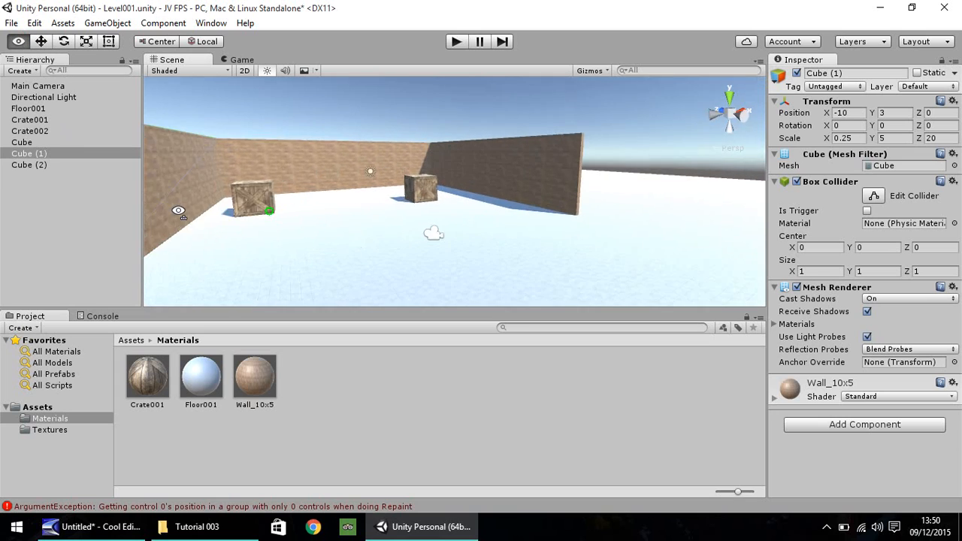
pyautogui.moveTo(369, 173); pyautogui.dragTo(276, 298)
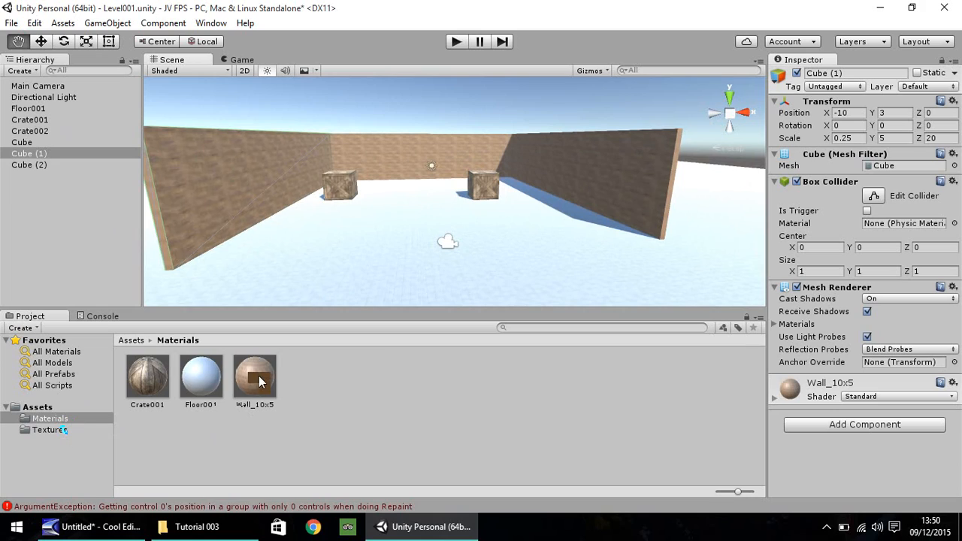
# Zoom out over the enclosure and pick a wall to duplicate as the fourth, front wall at Z -17.
pyautogui.click(255, 376)
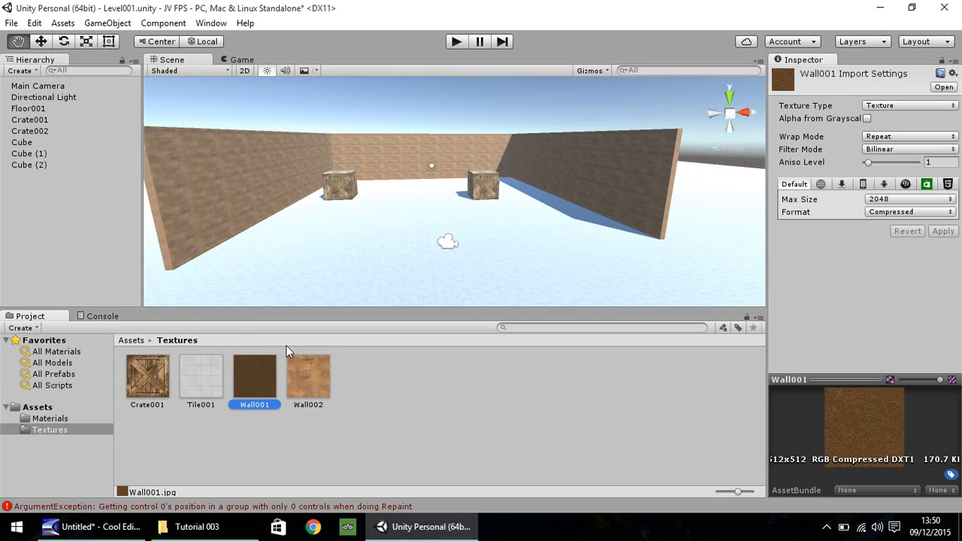
pyautogui.moveTo(156, 260)
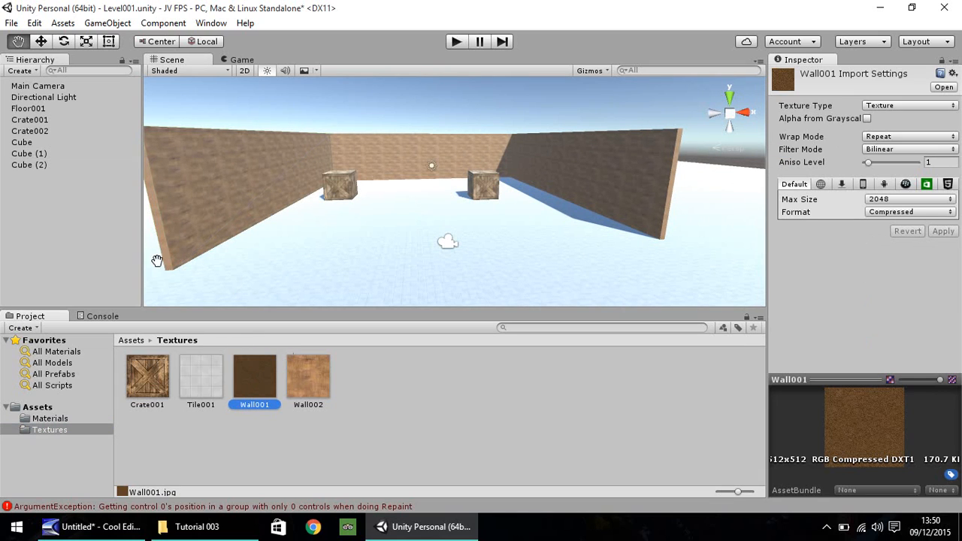
pyautogui.moveTo(157, 261); pyautogui.dragTo(508, 219)
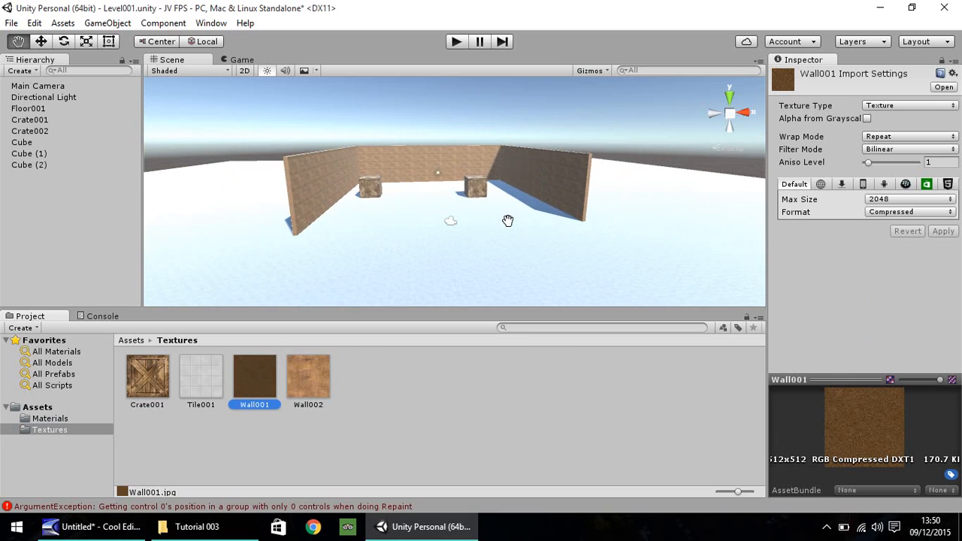
pyautogui.click(42, 42)
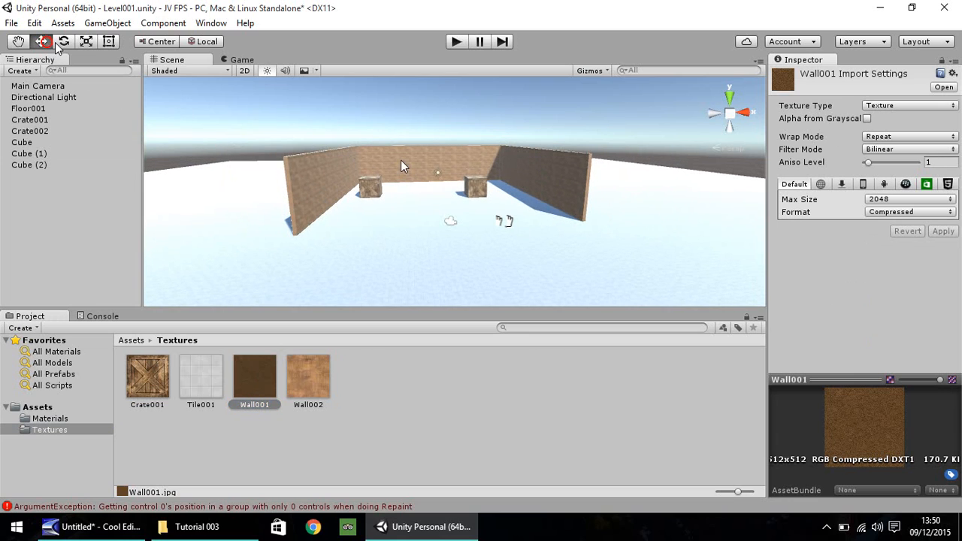
pyautogui.click(29, 163)
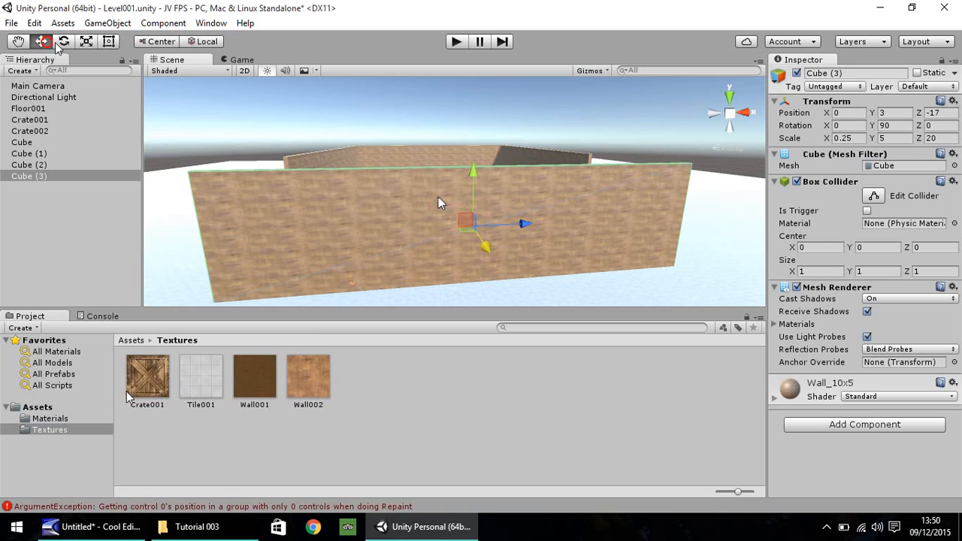
# Create material Wall2_6x3 with the brown wall texture, tiling X 6, Y 3.
pyautogui.click(50, 418)
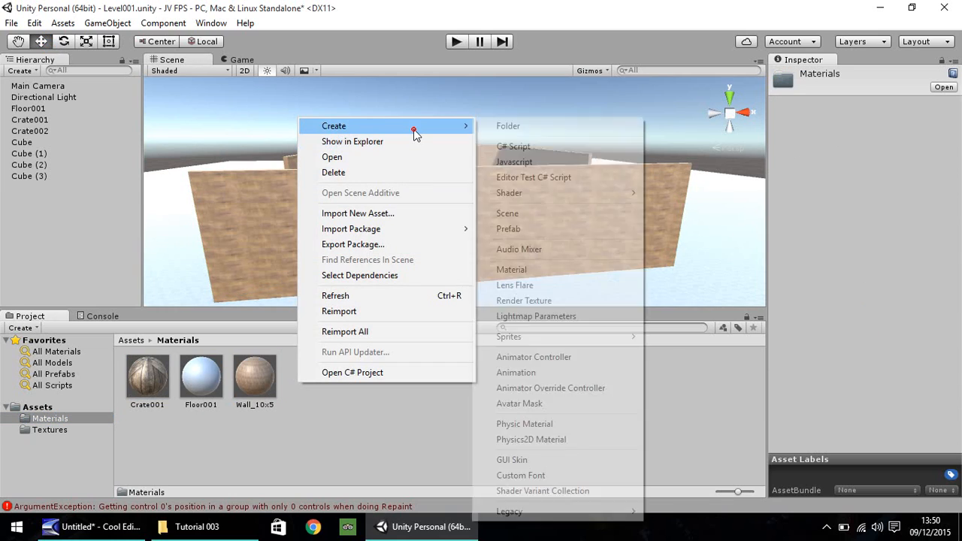
pyautogui.click(512, 269)
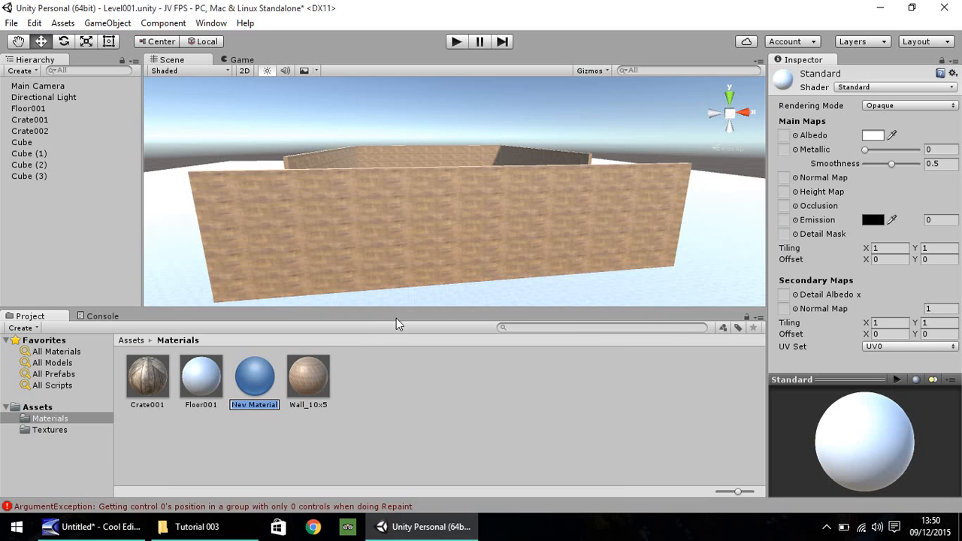
pyautogui.moveTo(373, 334)
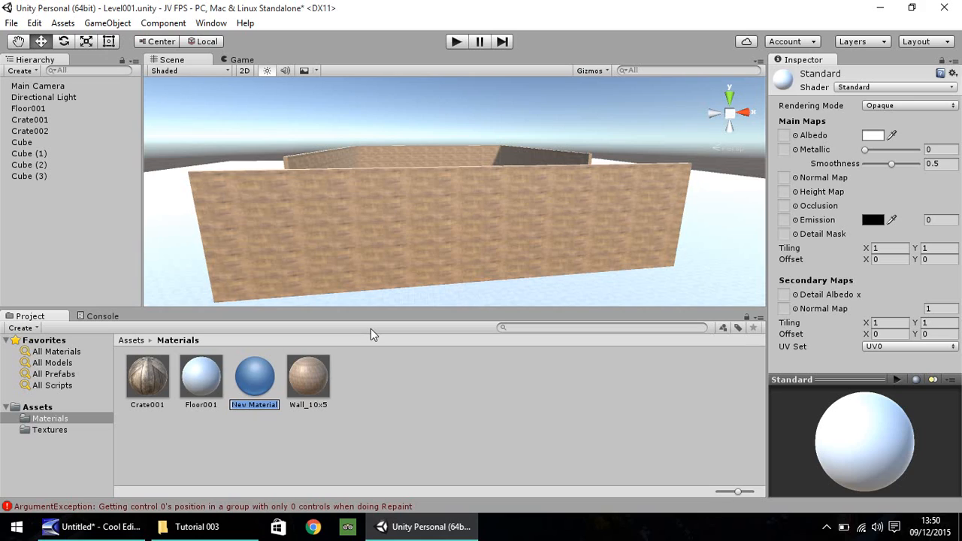
pyautogui.write('Wall2_6x')
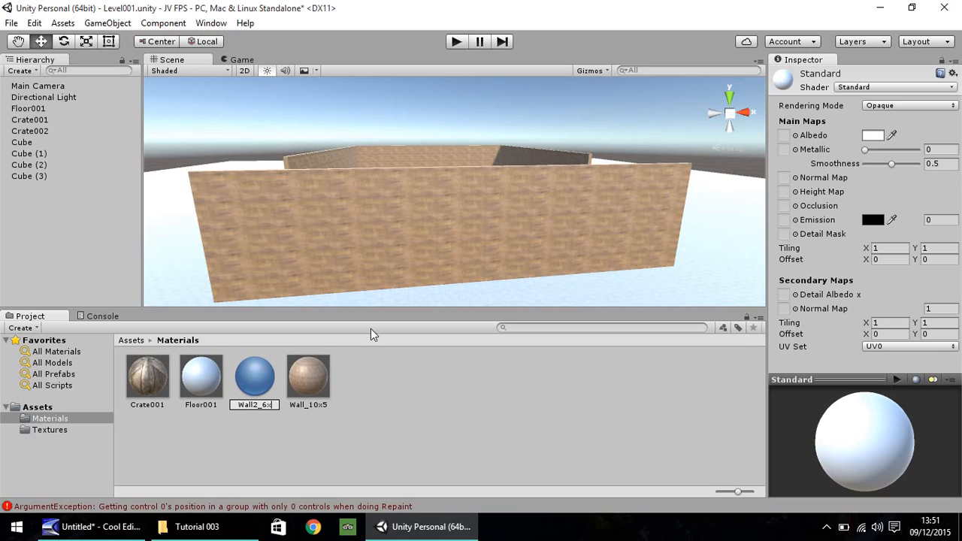
pyautogui.click(254, 376)
pyautogui.write('6')
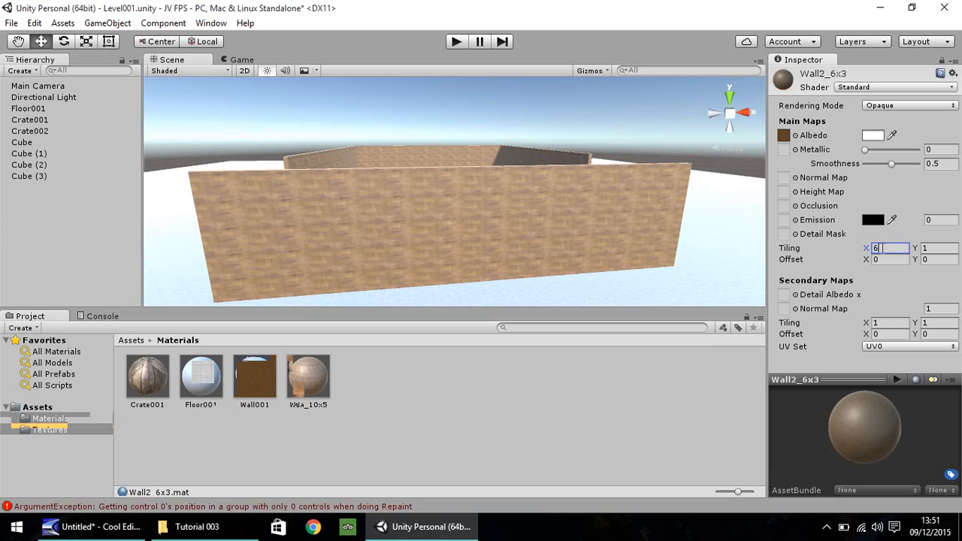
pyautogui.write('3')
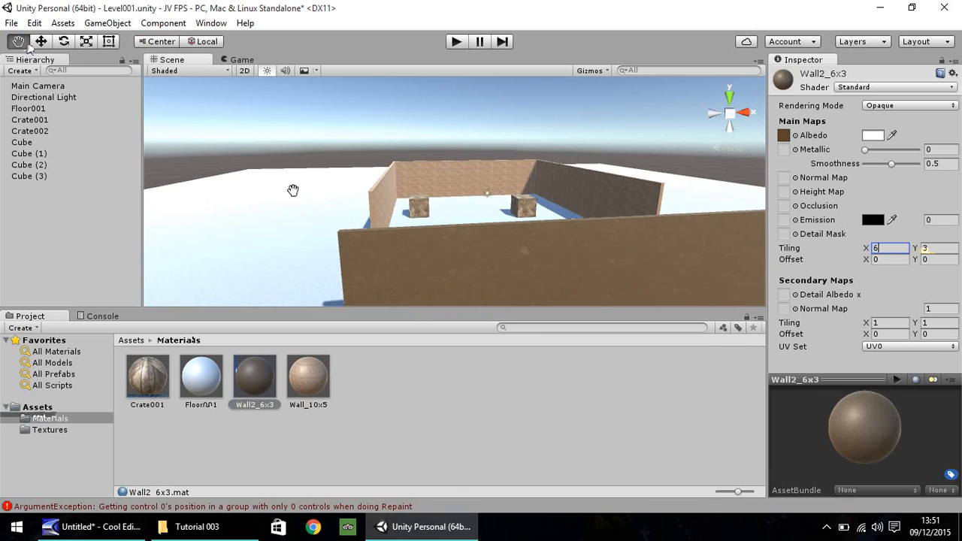
pyautogui.moveTo(293, 189); pyautogui.dragTo(446, 217)
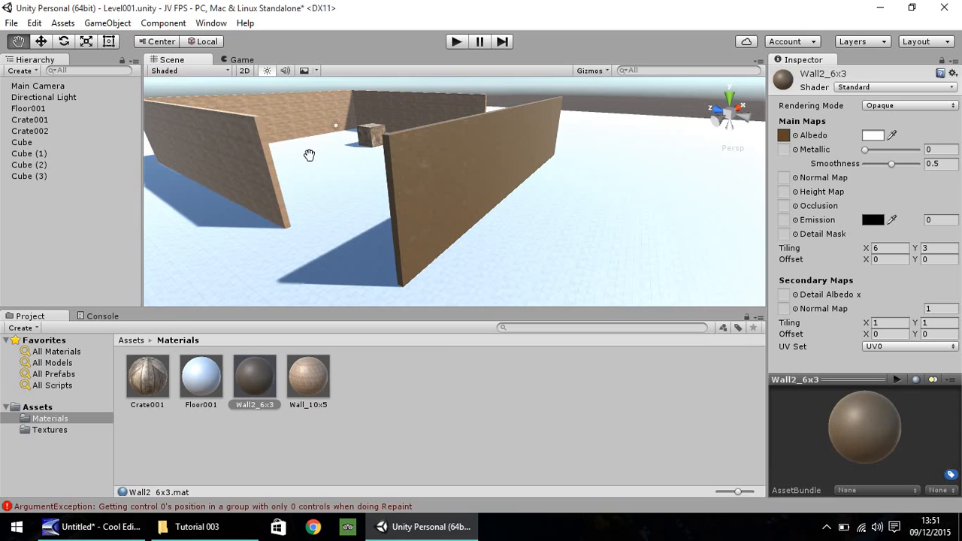
pyautogui.moveTo(265, 186)
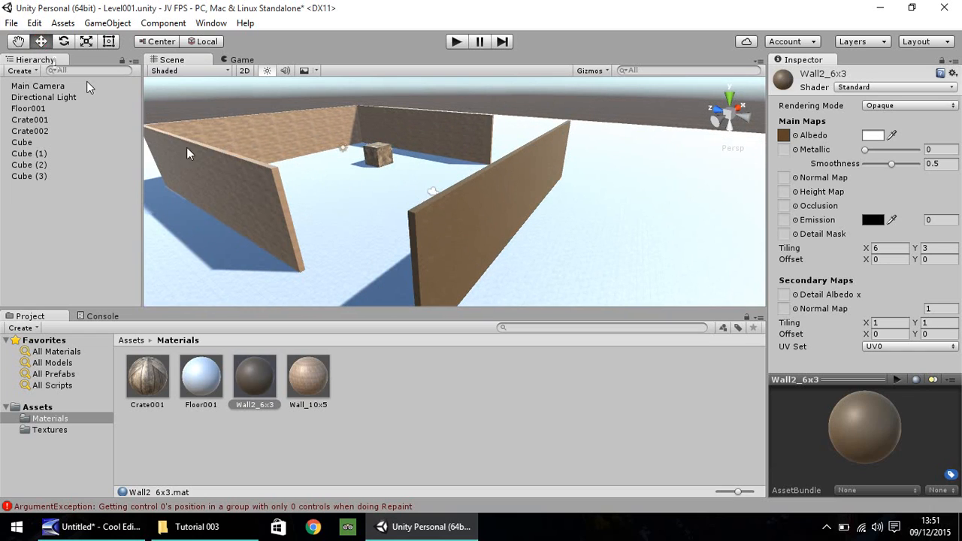
pyautogui.moveTo(241, 190)
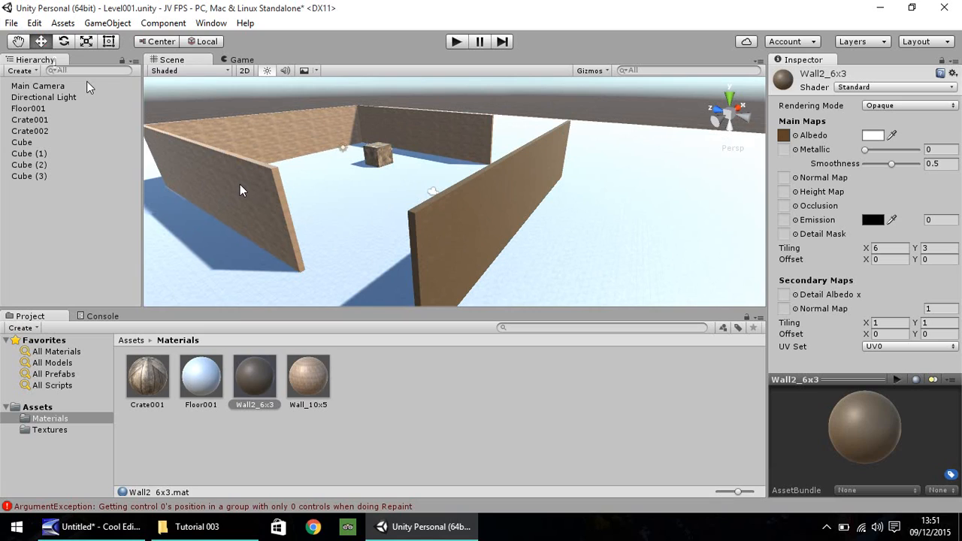
pyautogui.moveTo(368, 382)
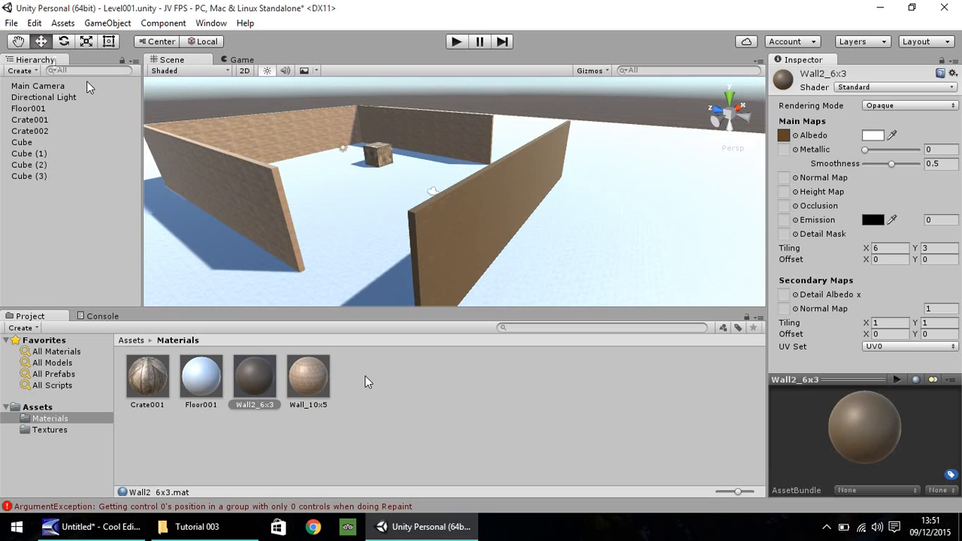
pyautogui.moveTo(379, 376)
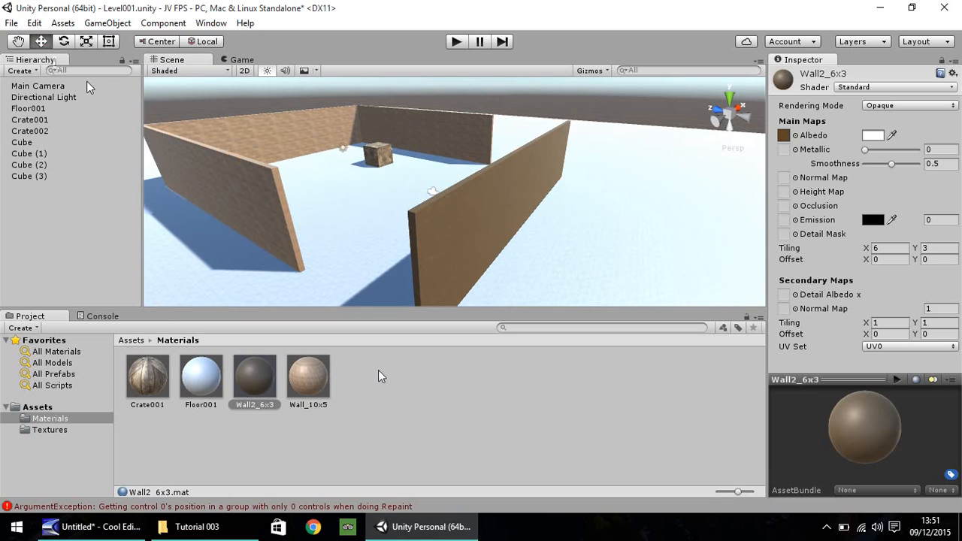
# Create a plain material named LowerWall_10x10 in the Materials folder and select the left wall.
pyautogui.rightClick(376, 376)
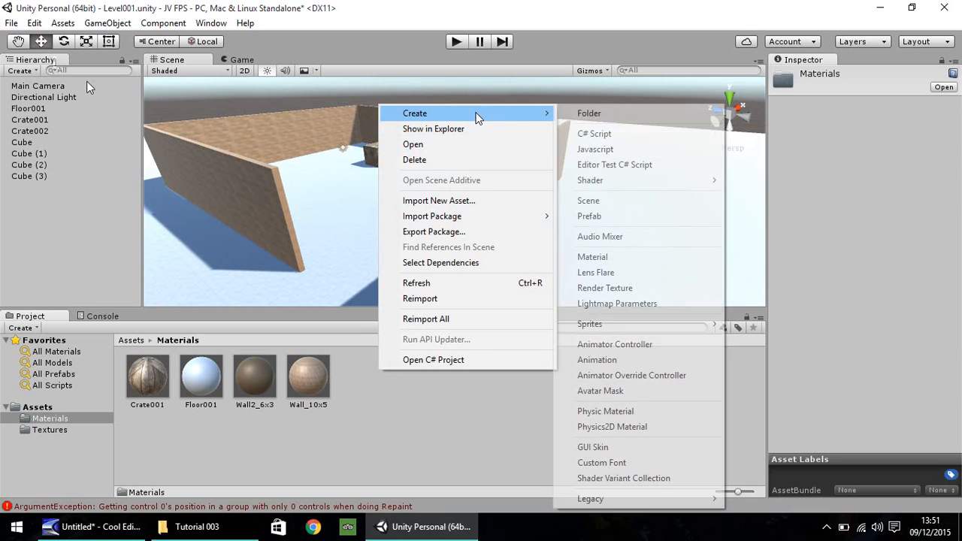
pyautogui.click(592, 256)
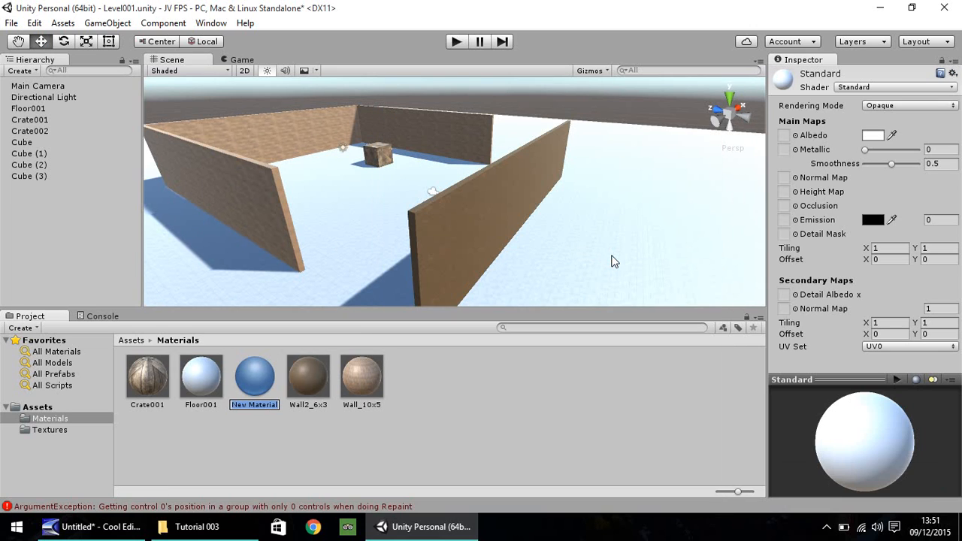
pyautogui.write('LowerWall_10x10')
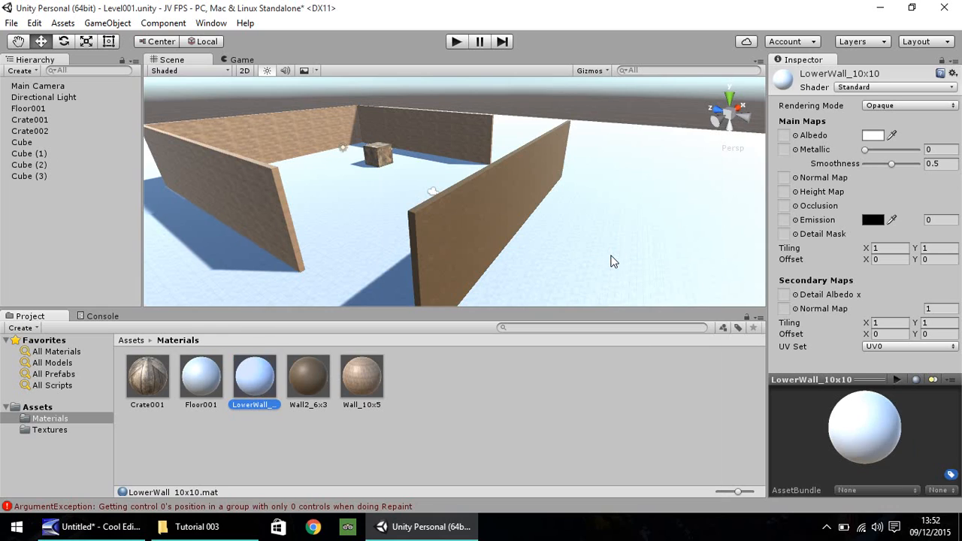
pyautogui.click(49, 430)
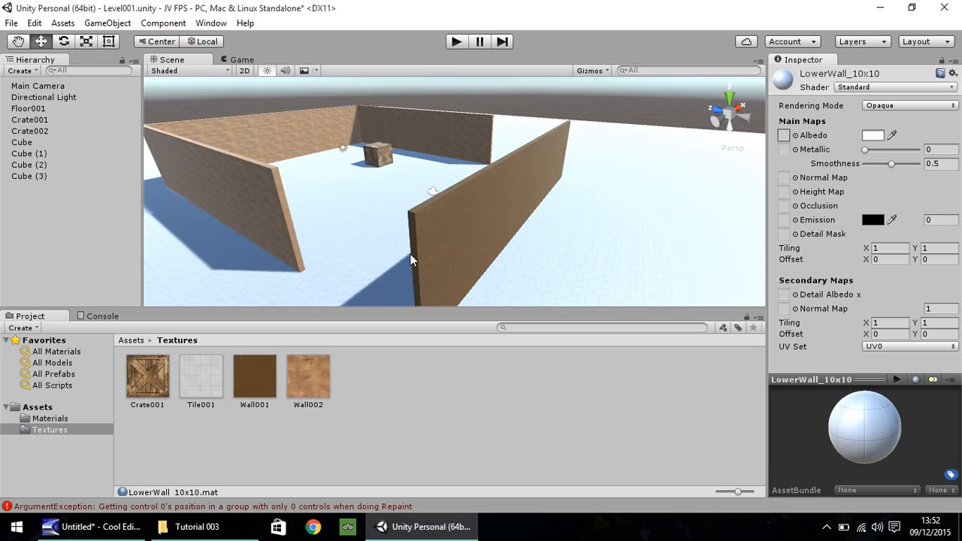
pyautogui.click(50, 418)
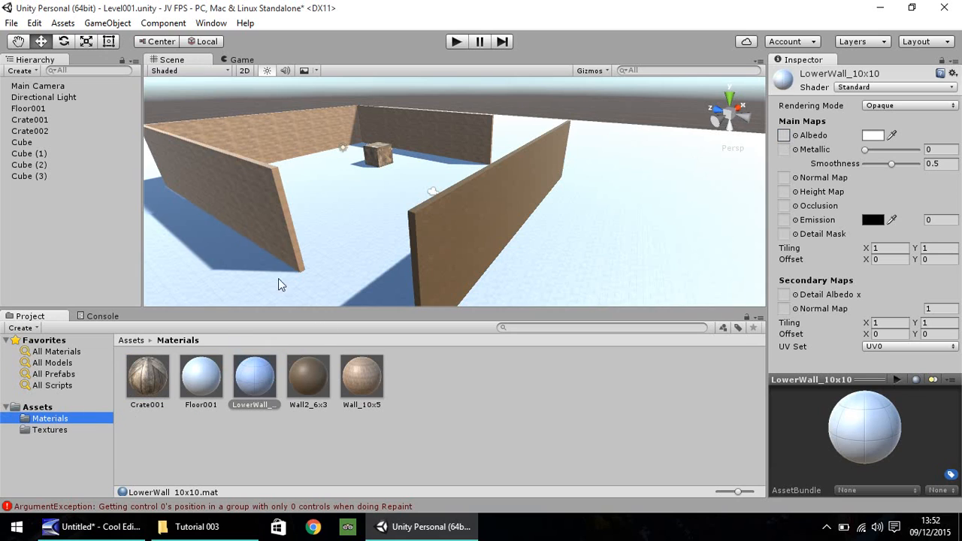
pyautogui.click(30, 153)
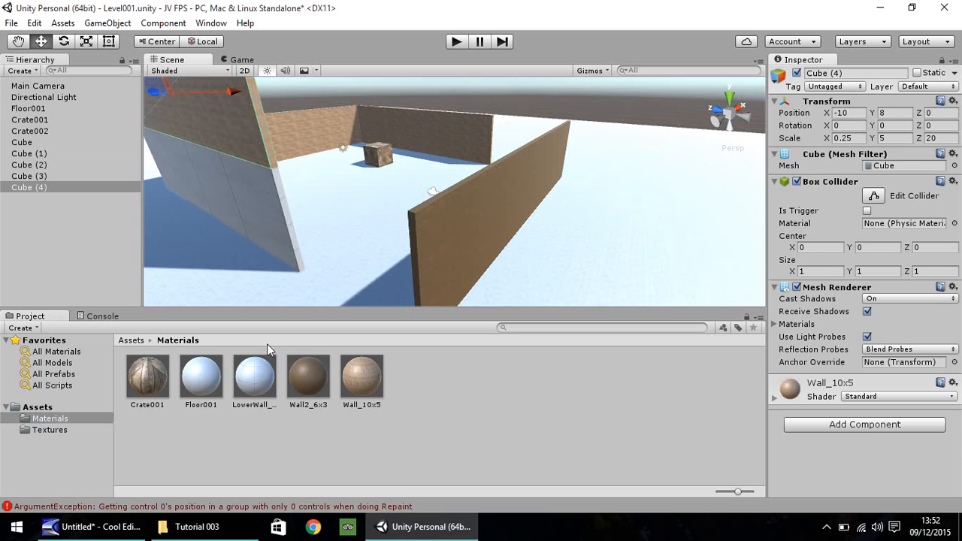
# Set LowerWall_10x10 tiling to 10 by 10 and give wall Cube (1) a Scale Y of 2.
pyautogui.click(254, 376)
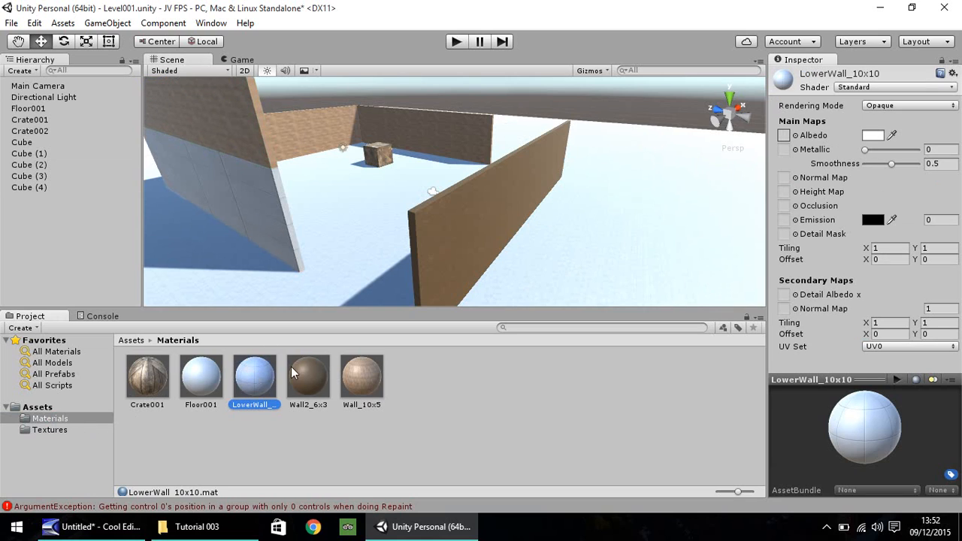
pyautogui.click(888, 249)
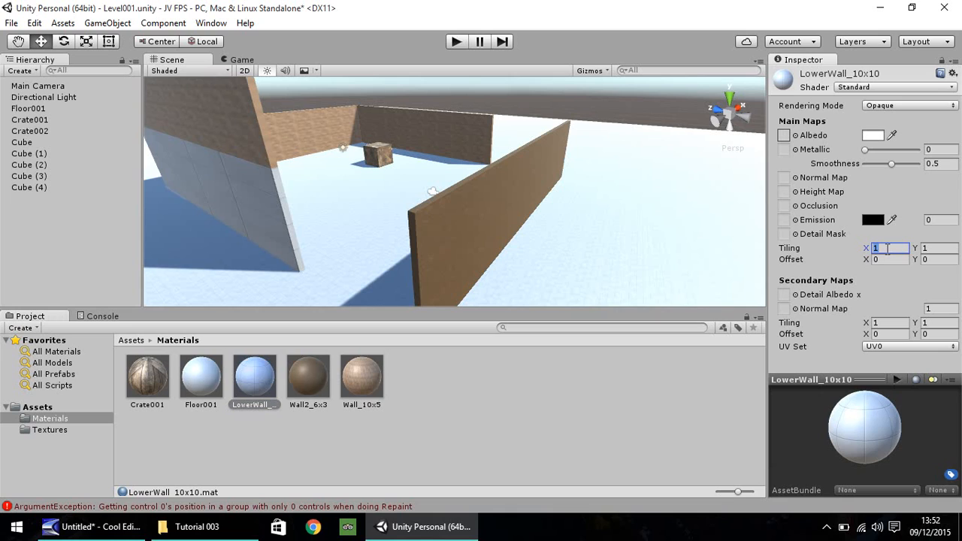
pyautogui.write('10')
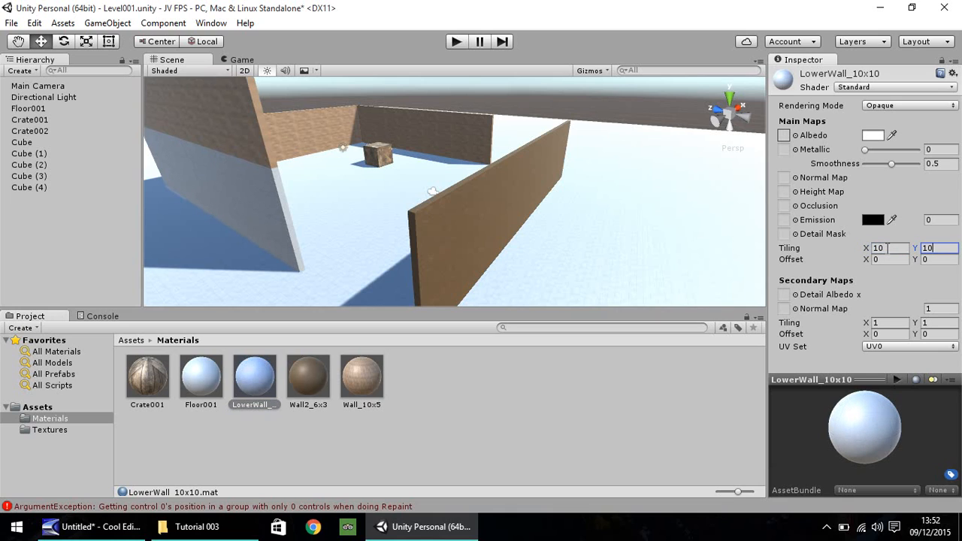
pyautogui.click(30, 153)
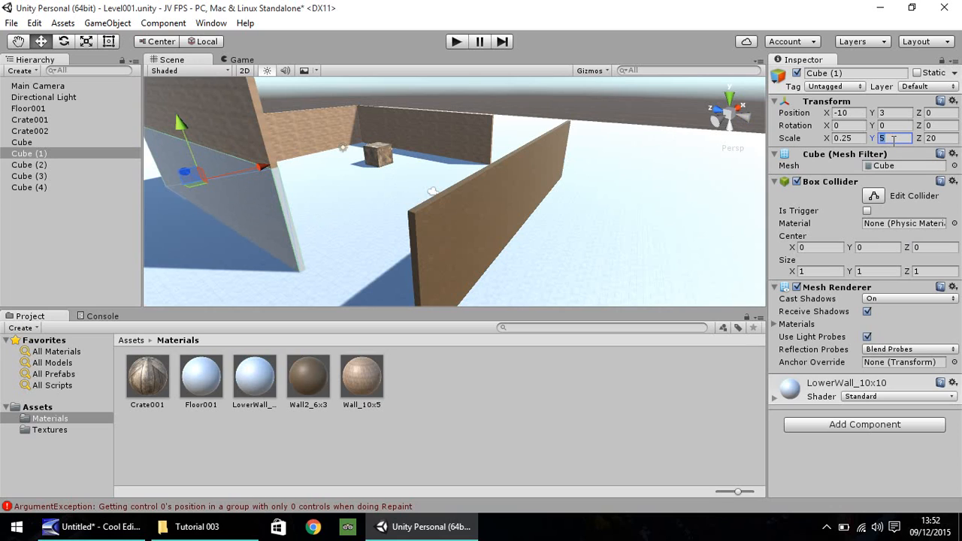
pyautogui.write('2')
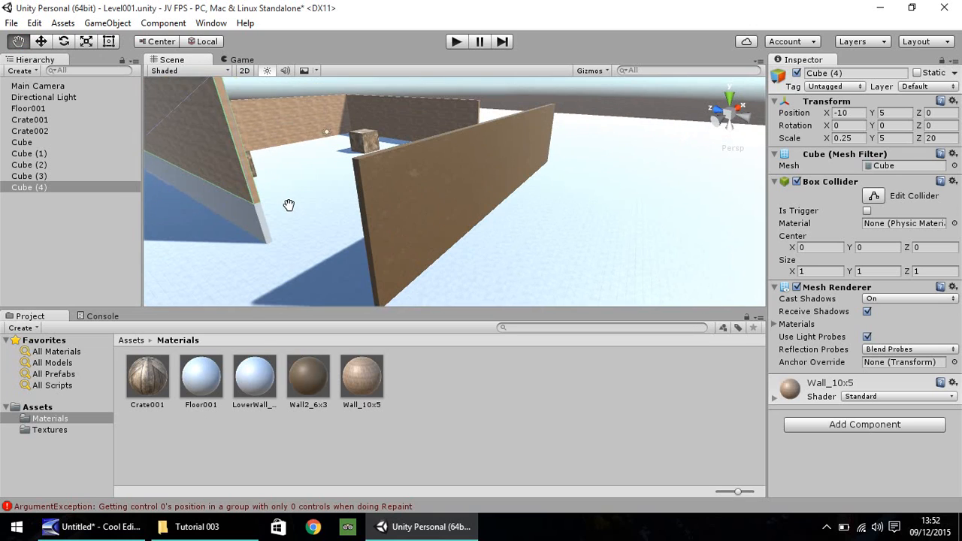
pyautogui.moveTo(253, 214)
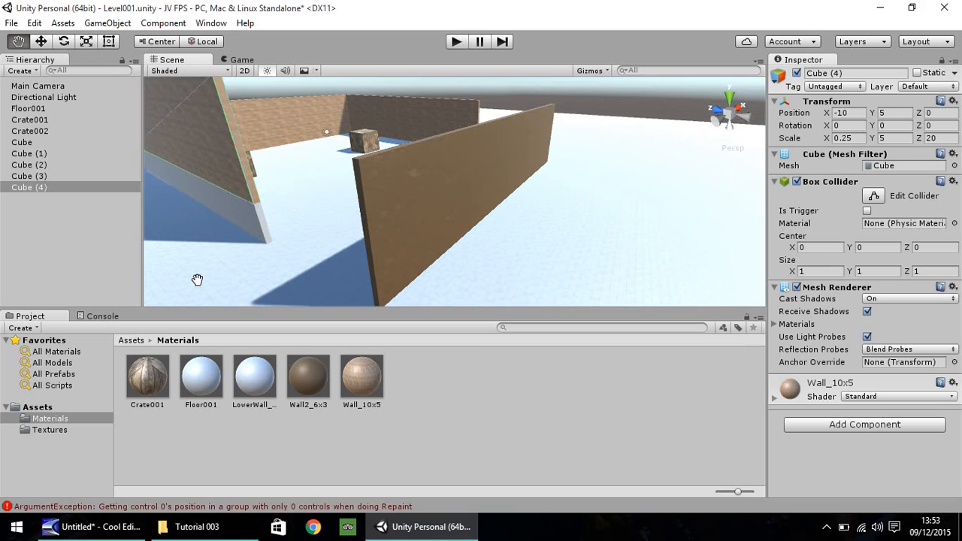
pyautogui.moveTo(67, 406)
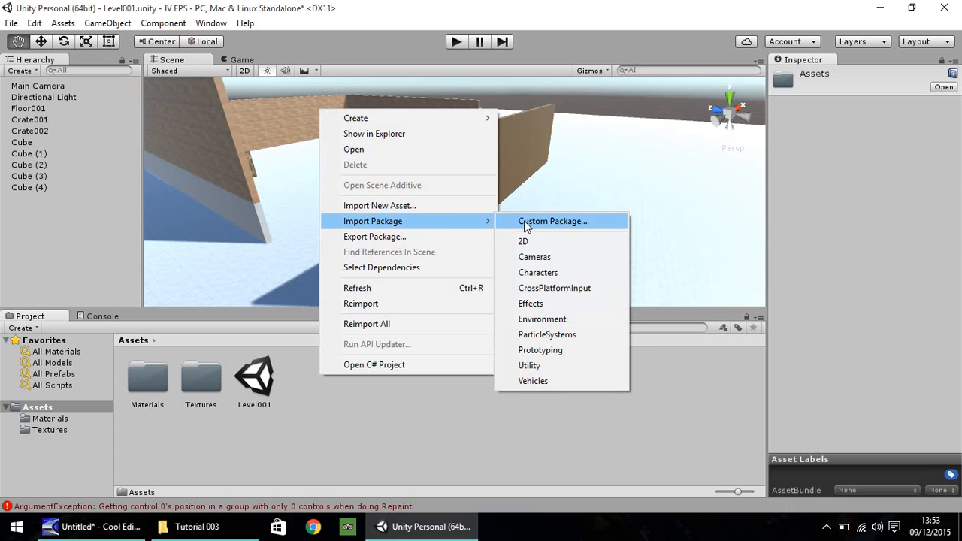
pyautogui.moveTo(533, 382)
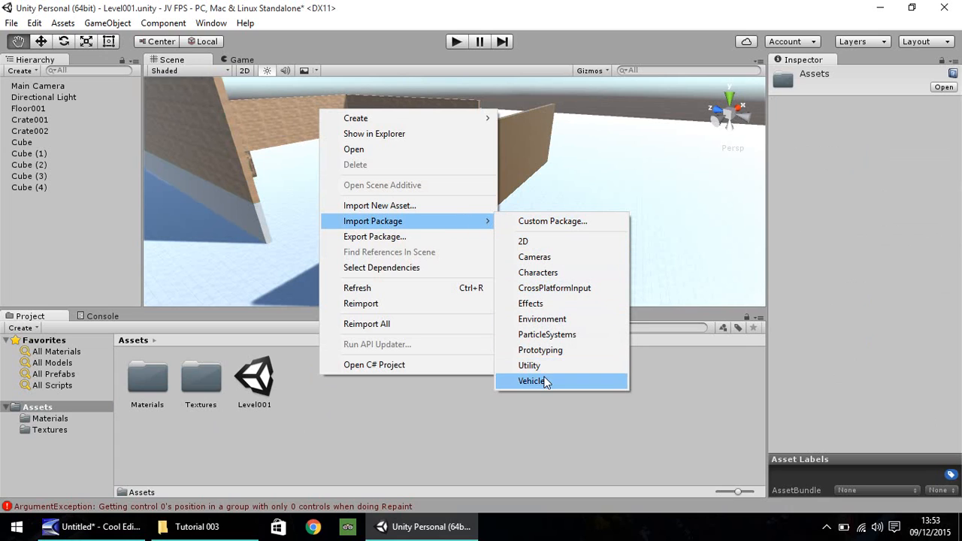
pyautogui.moveTo(531, 304)
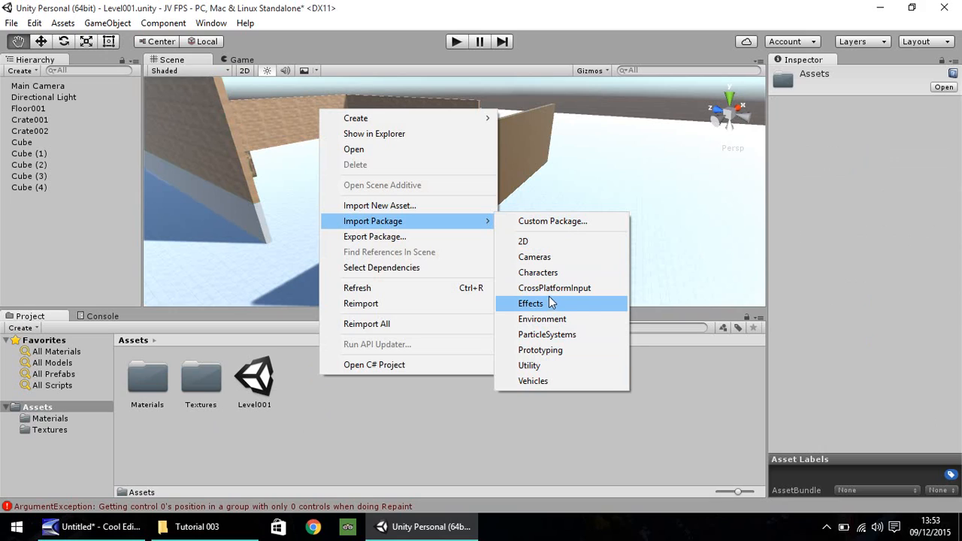
pyautogui.moveTo(554, 288)
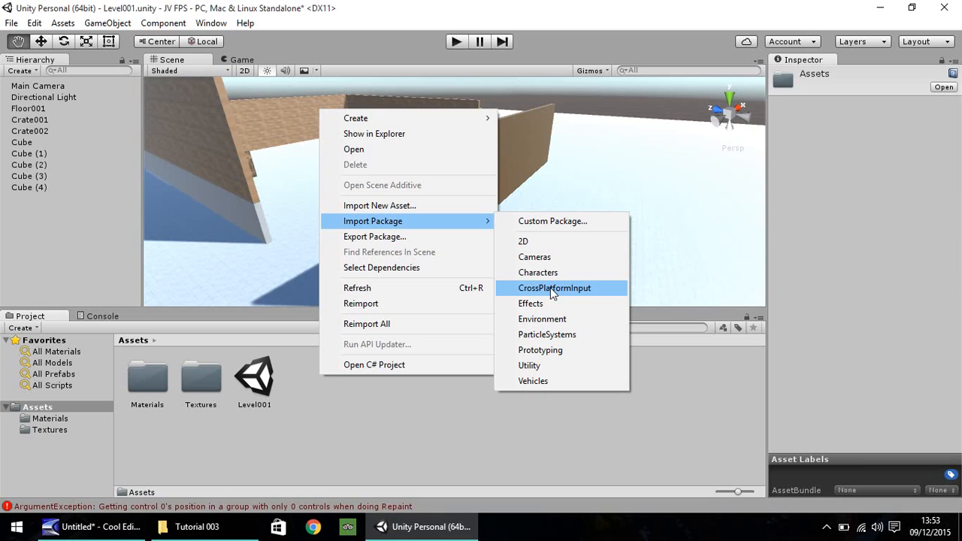
pyautogui.moveTo(538, 272)
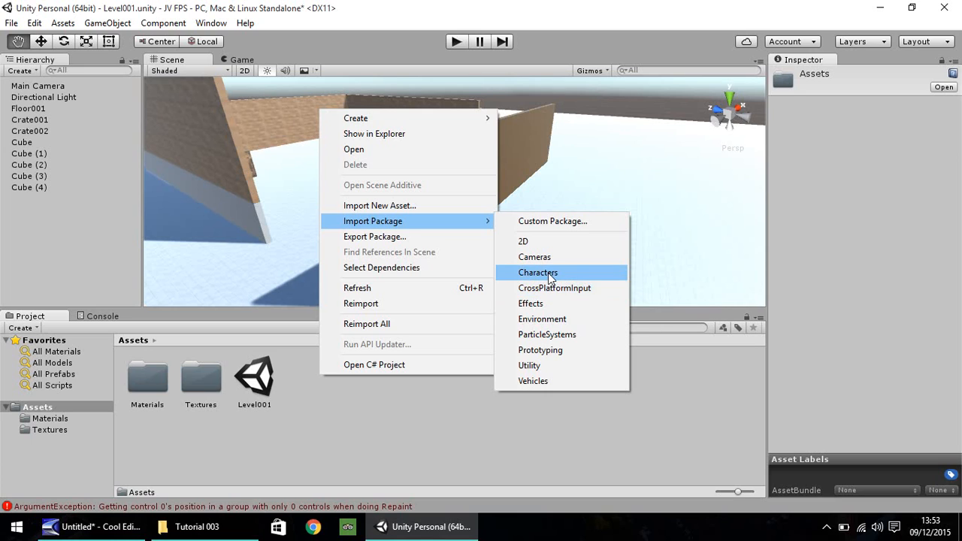
# Choose the Characters standard asset package for import.
pyautogui.click(538, 272)
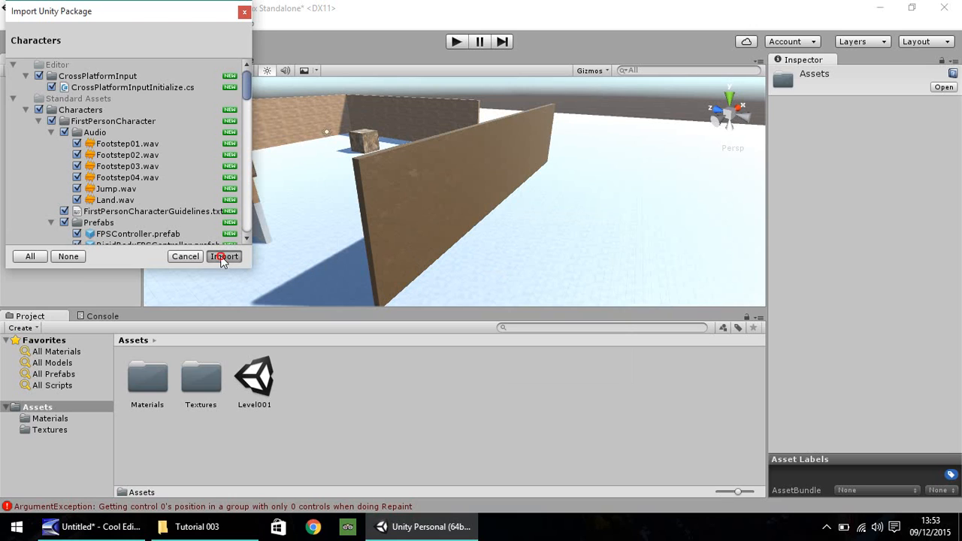
# Confirm the import so the Characters package files copy into Standard Assets.
pyautogui.click(226, 255)
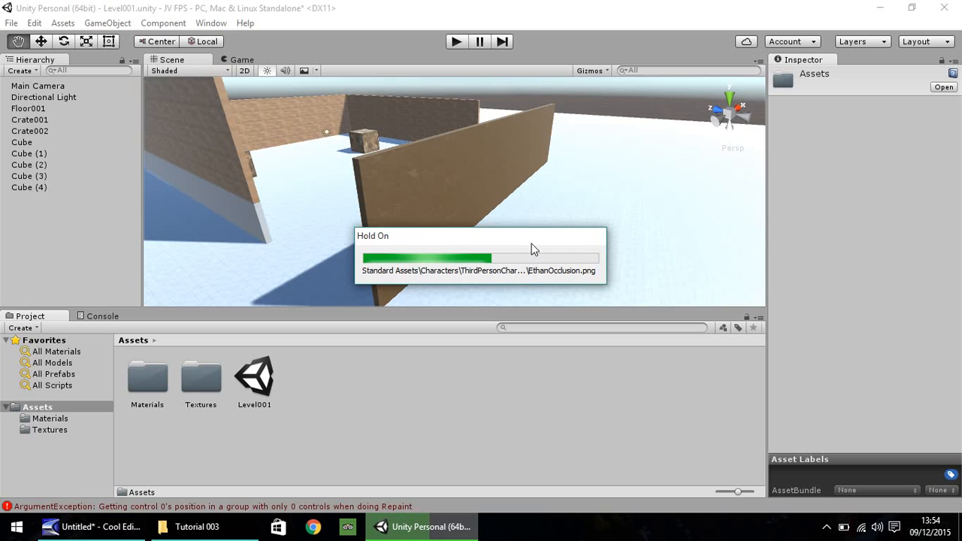
pyautogui.moveTo(503, 281)
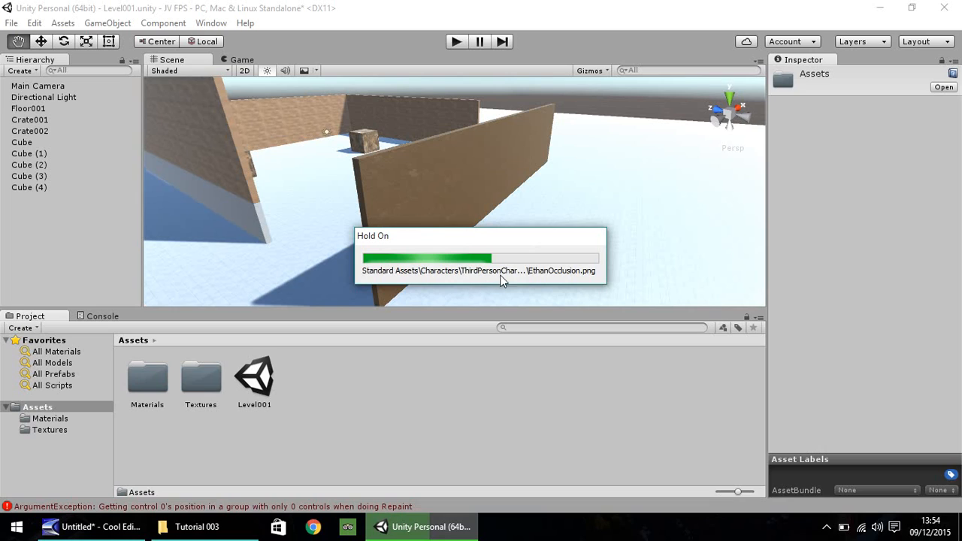
pyautogui.moveTo(532, 274)
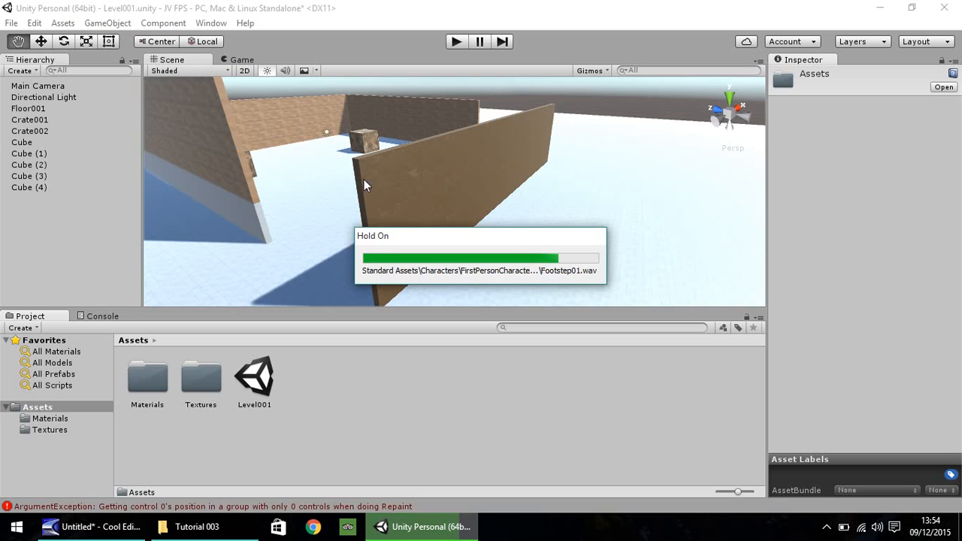
pyautogui.moveTo(250, 68)
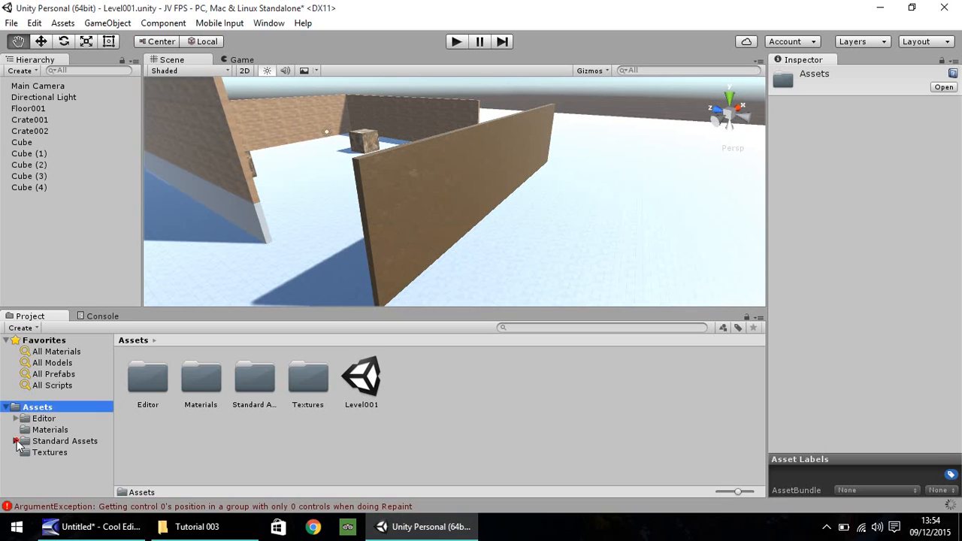
# Navigate Standard Assets > Characters > FirstPersonCharacter > Prefabs and select the FPSController prefab.
pyautogui.click(18, 443)
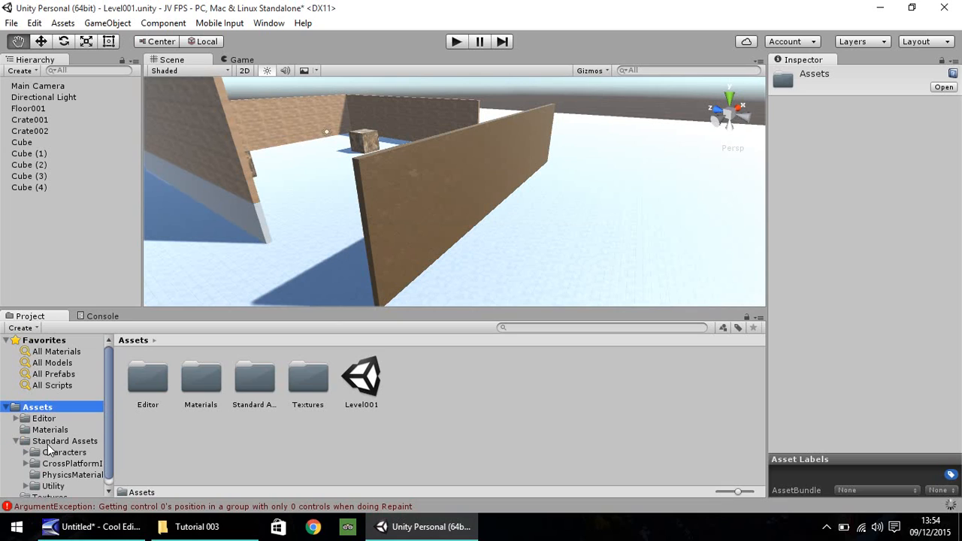
pyautogui.moveTo(68, 480)
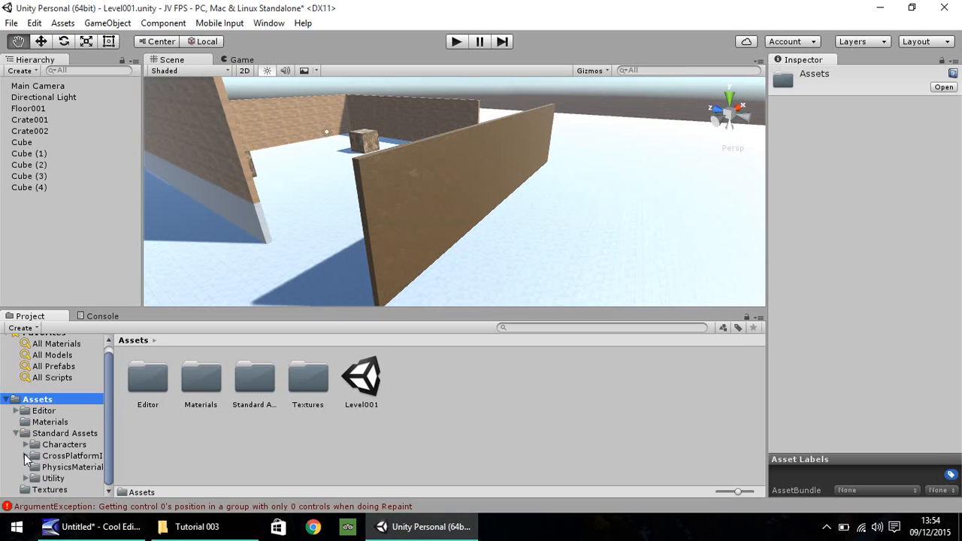
pyautogui.click(108, 448)
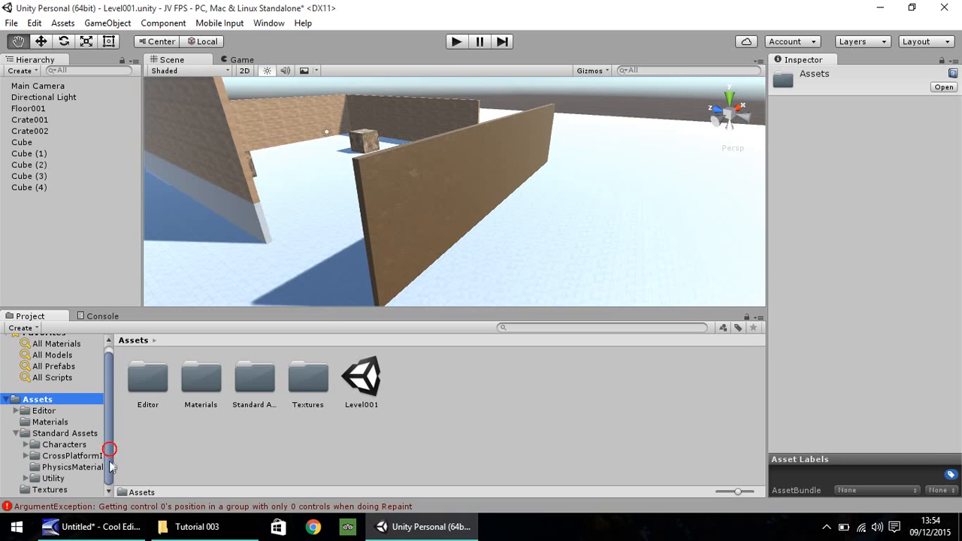
pyautogui.click(24, 445)
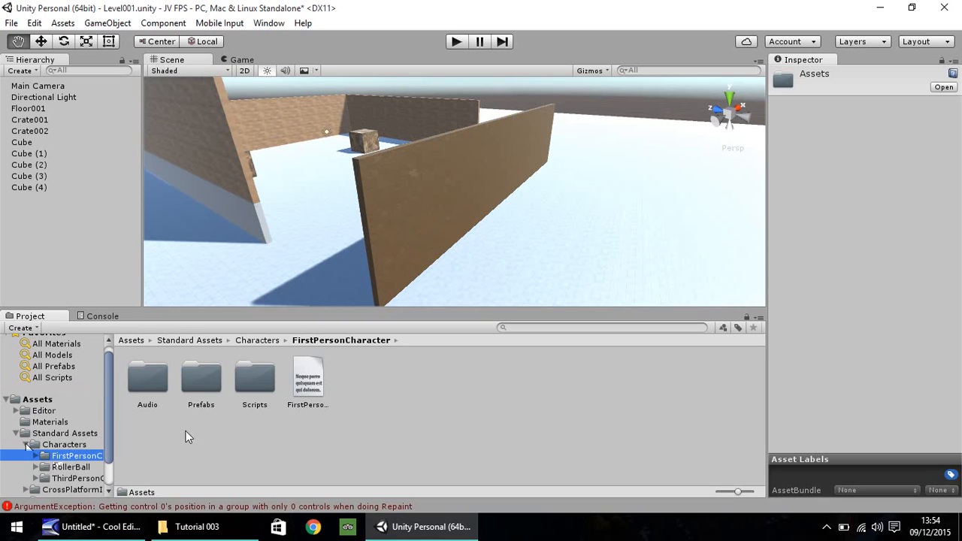
pyautogui.click(202, 379)
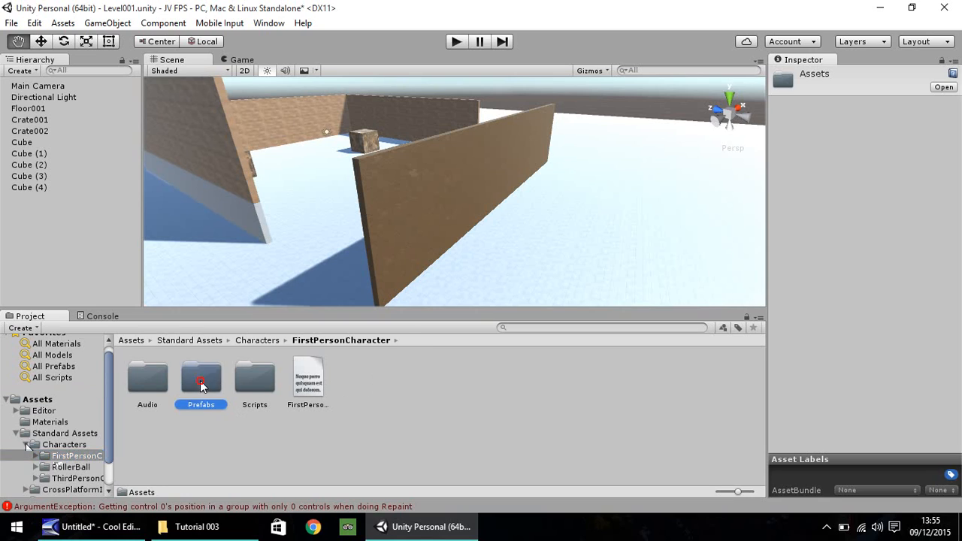
pyautogui.doubleClick(202, 379)
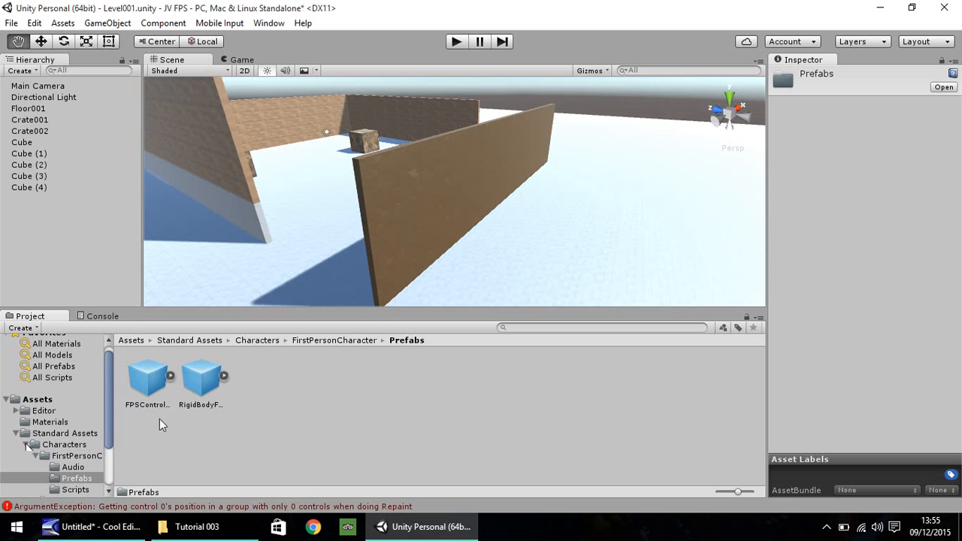
pyautogui.click(147, 379)
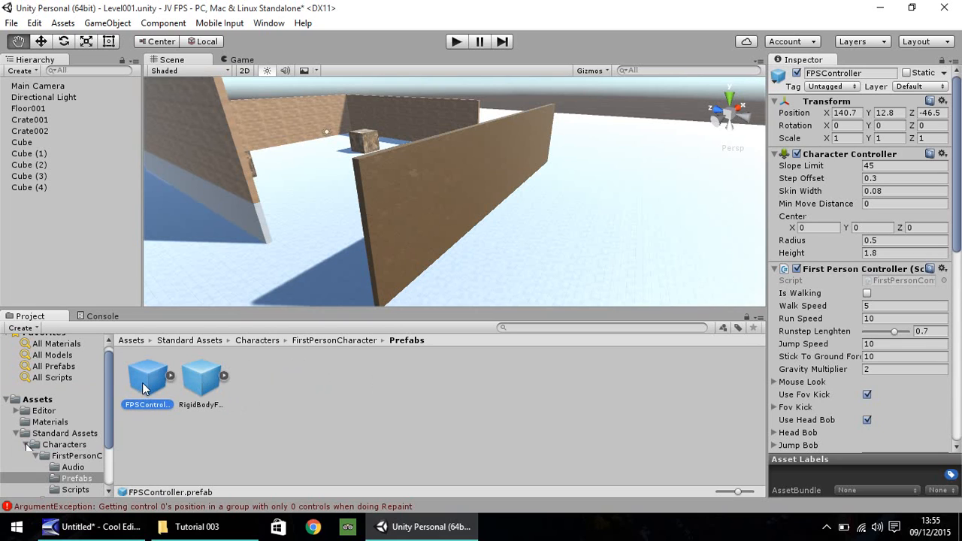
pyautogui.moveTo(150, 391)
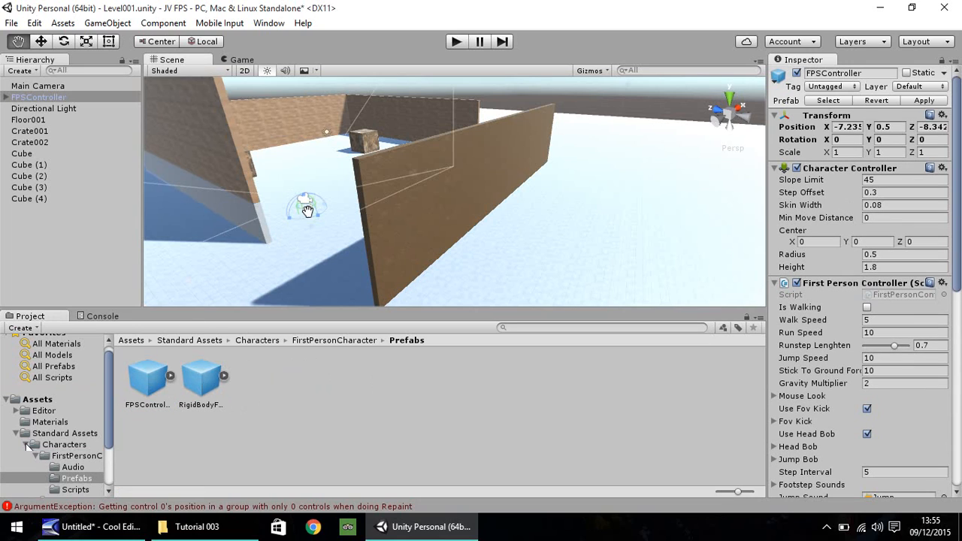
pyautogui.moveTo(638, 167)
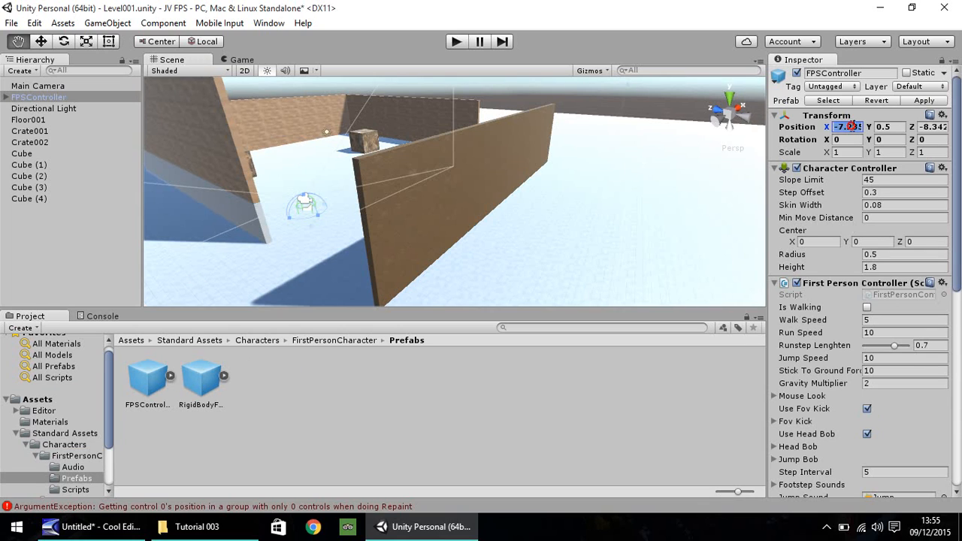
# Position the FPSController at 0, 1.5, 0 and remove the Main Camera from the scene.
pyautogui.write('0')
pyautogui.click(890, 127)
pyautogui.write('0')
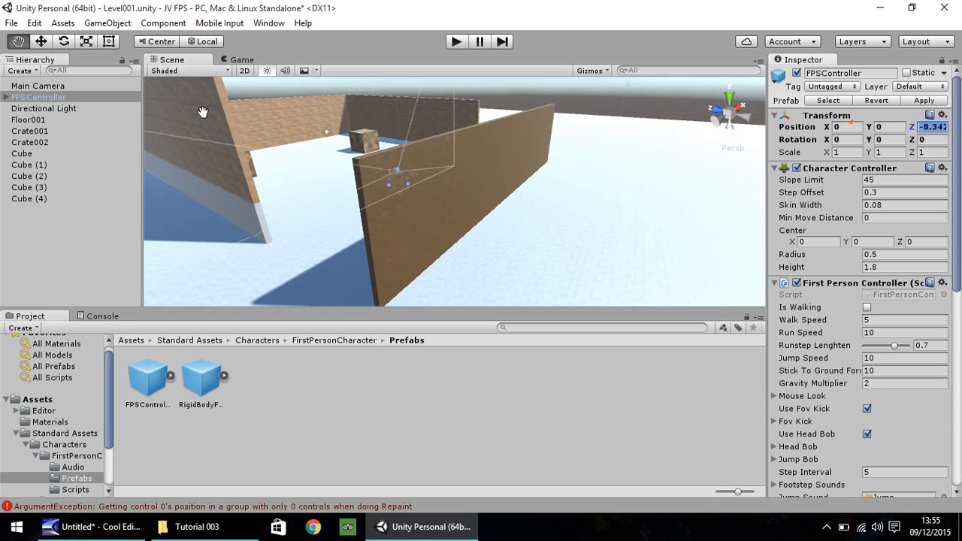
pyautogui.click(37, 85)
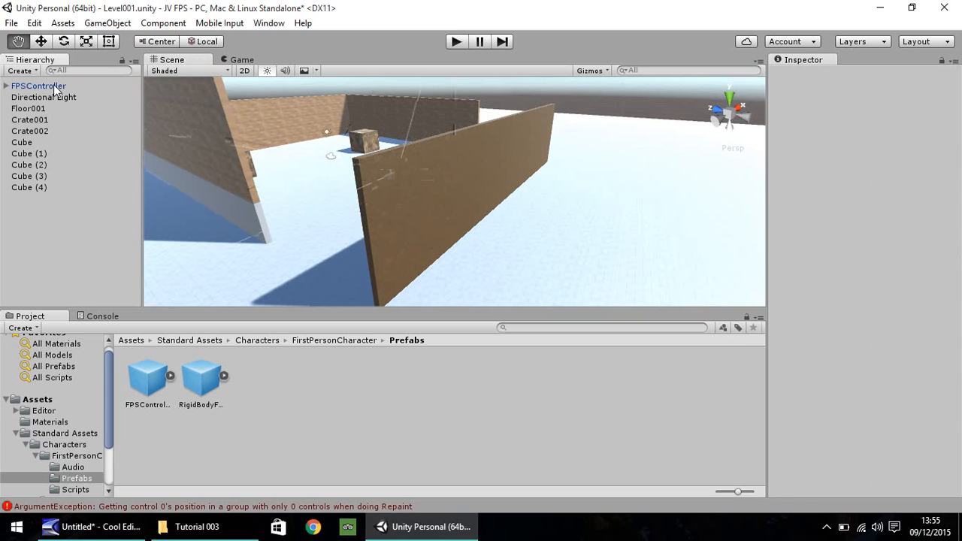
pyautogui.click(39, 86)
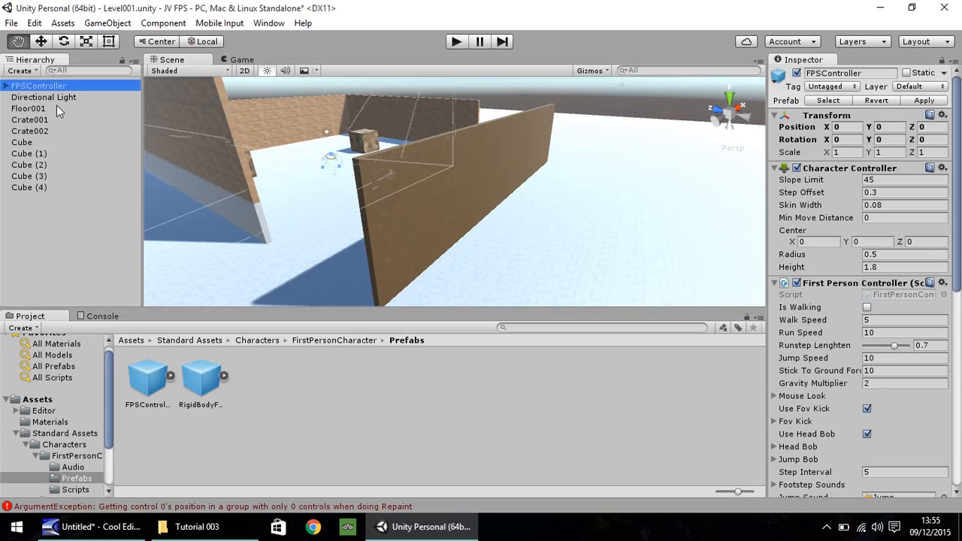
pyautogui.moveTo(183, 133)
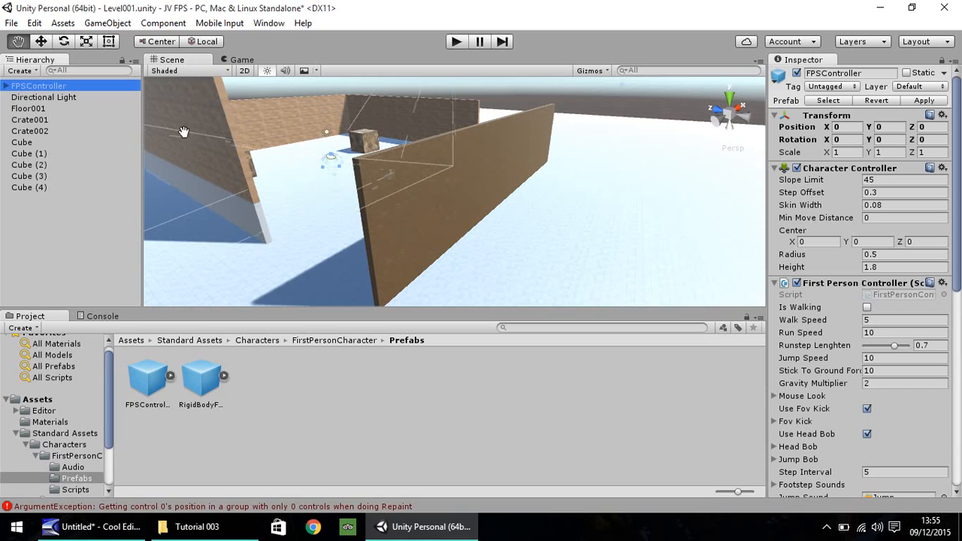
pyautogui.click(39, 42)
pyautogui.write('1.5')
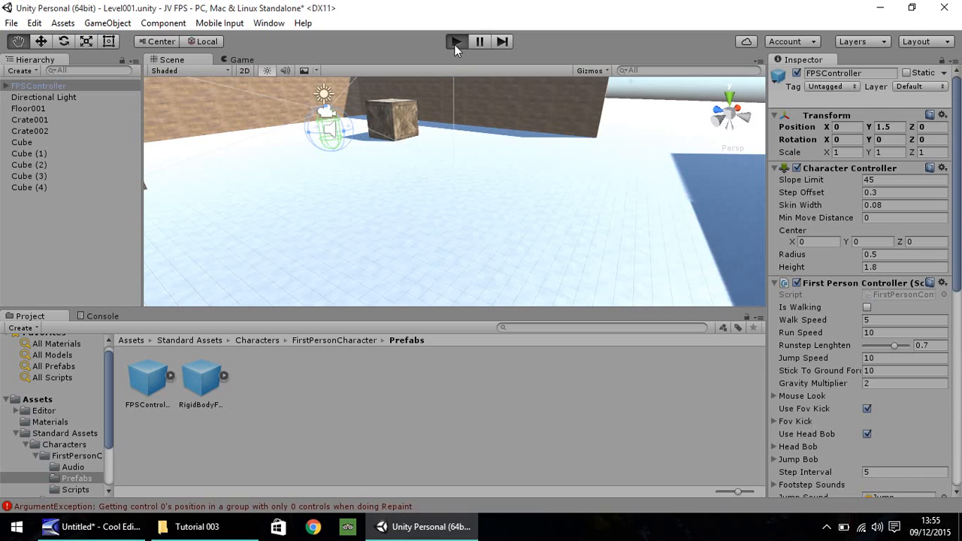
pyautogui.click(457, 42)
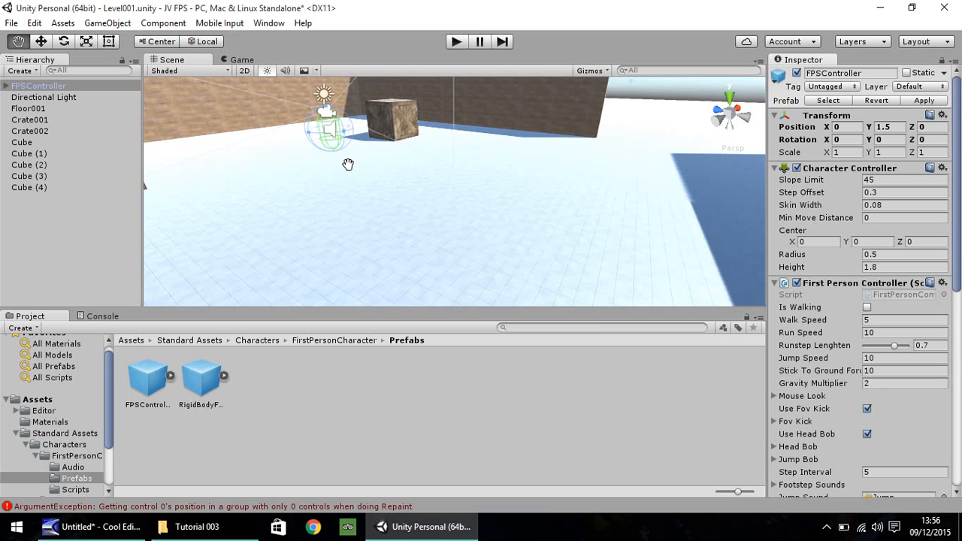
pyautogui.moveTo(349, 164); pyautogui.dragTo(358, 147)
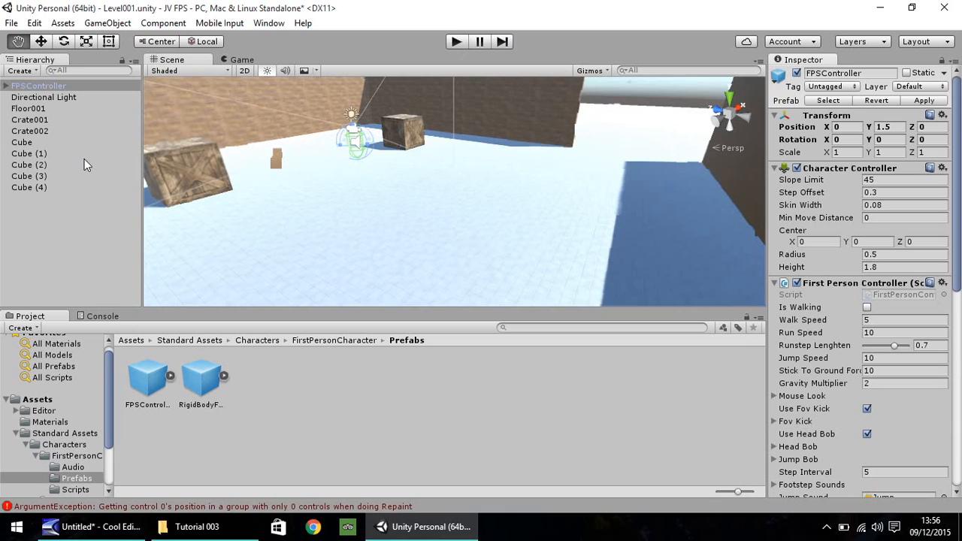
pyautogui.click(21, 141)
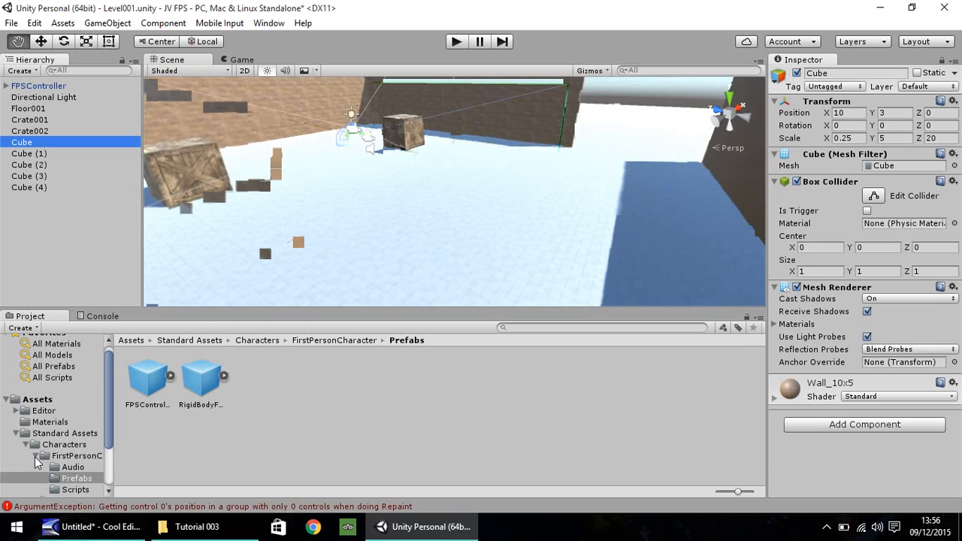
# Create an Objects folder under Assets and enter it.
pyautogui.click(28, 456)
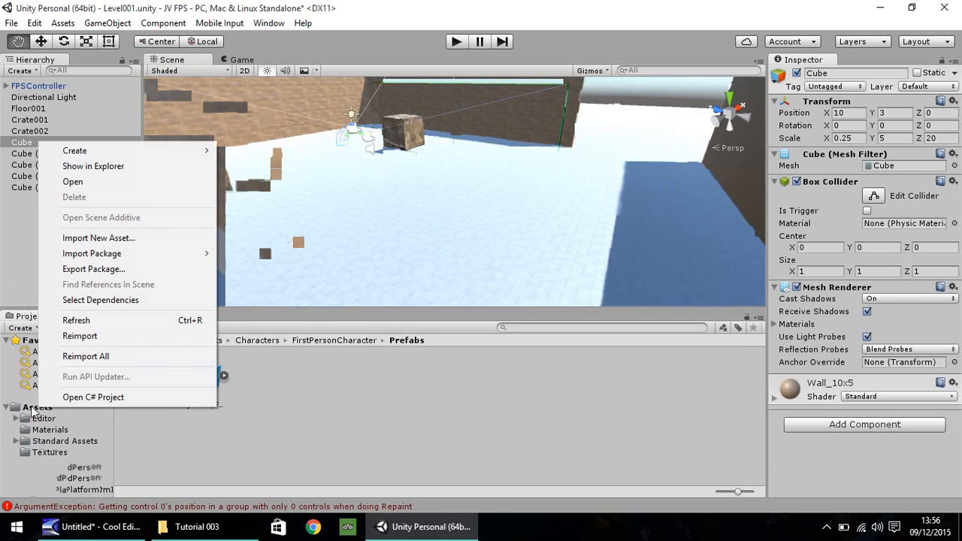
pyautogui.moveTo(75, 150)
pyautogui.write('Objects')
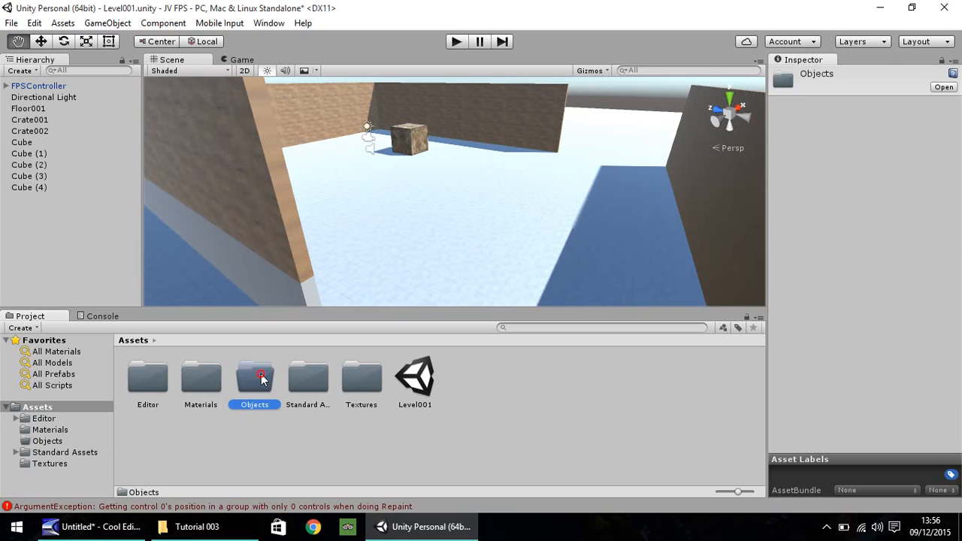
pyautogui.doubleClick(254, 377)
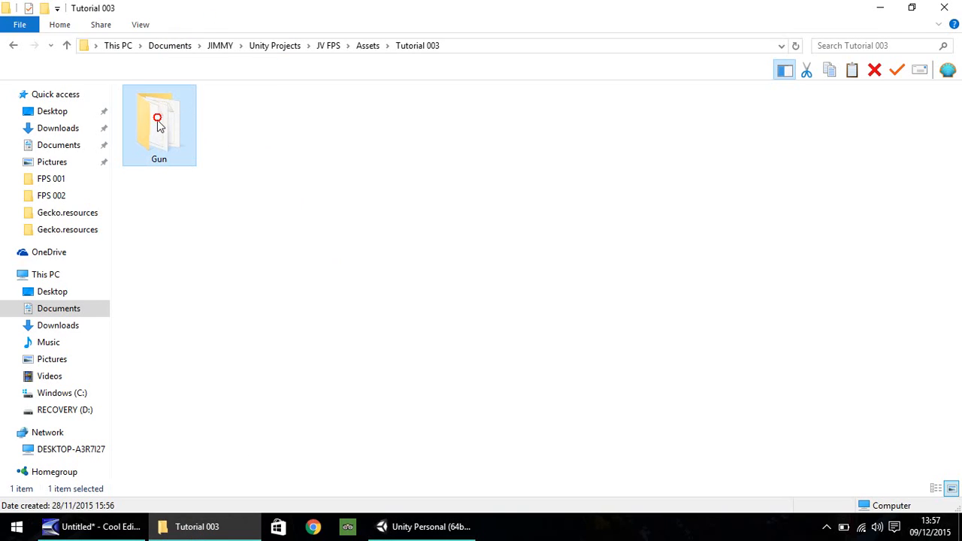
# Copy the Gun folder from Tutorial 003 in File Explorer into the Objects folder.
pyautogui.moveTo(158, 123); pyautogui.dragTo(368, 454)
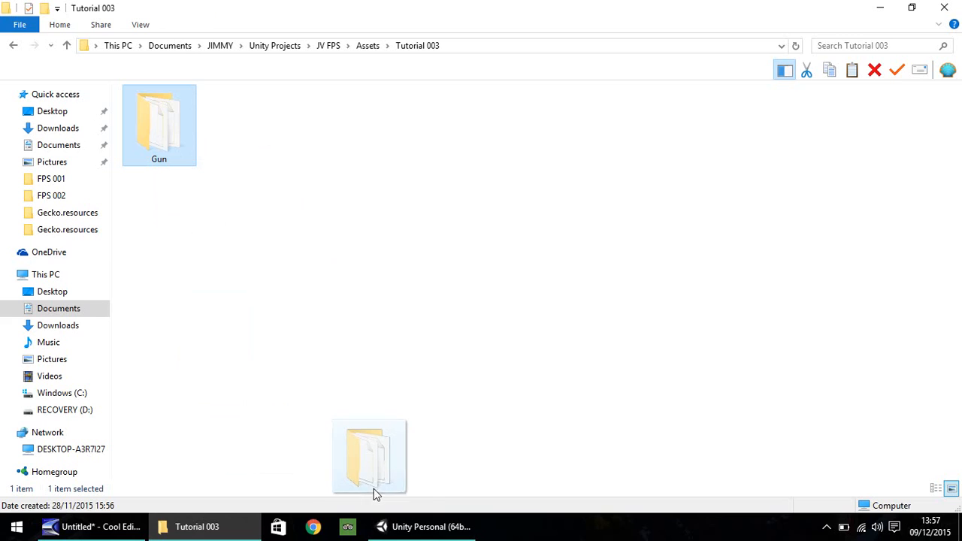
pyautogui.click(421, 526)
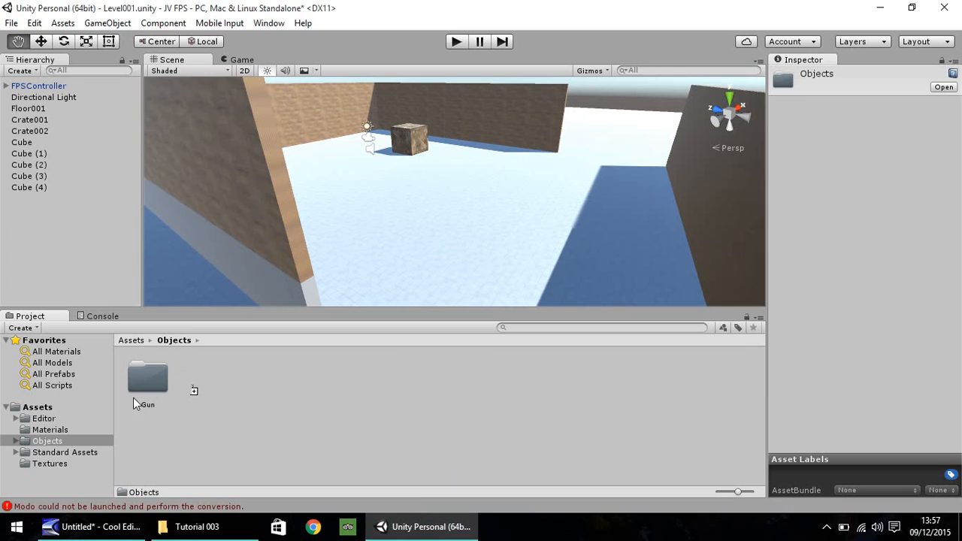
# Parent the M9 gun model from Objects > Gun under FirstPersonCharacter inside FPSController.
pyautogui.doubleClick(147, 378)
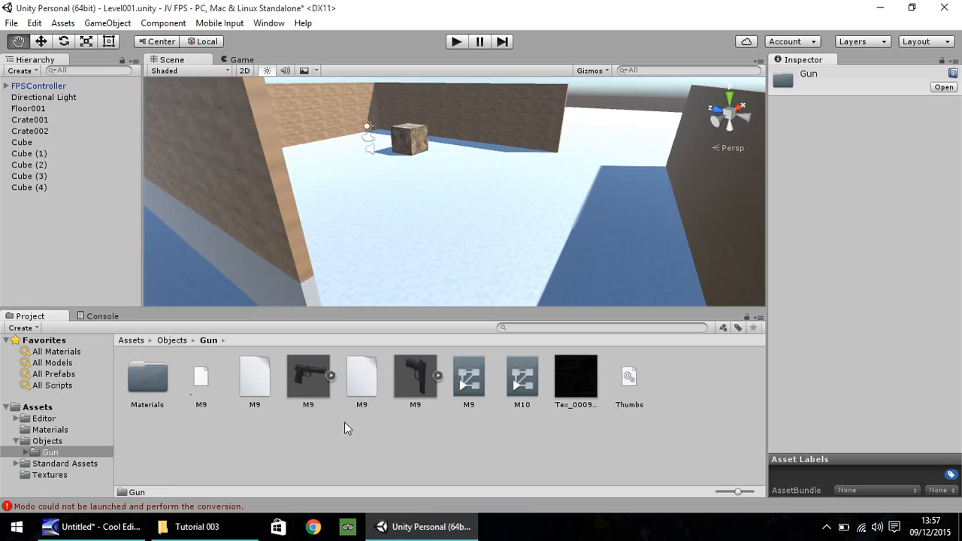
pyautogui.click(309, 377)
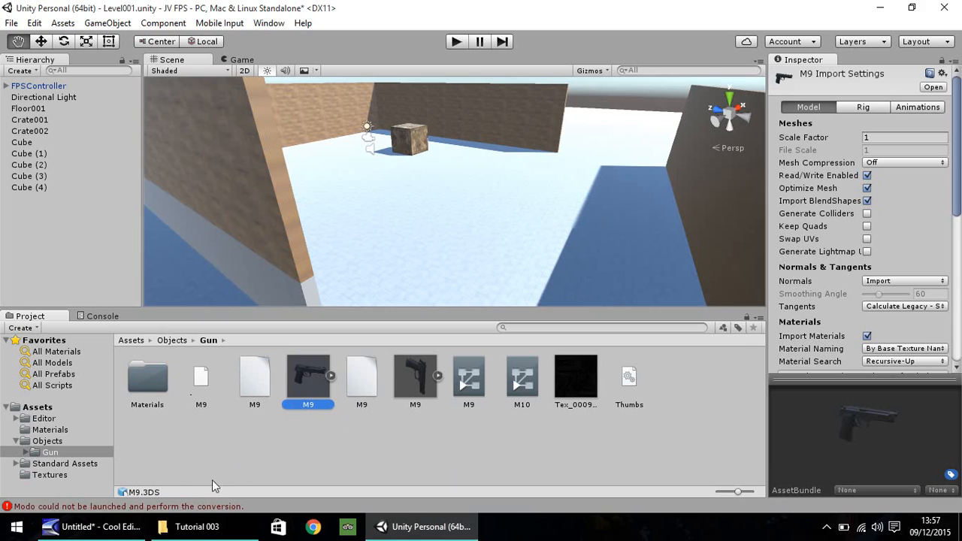
pyautogui.moveTo(295, 436)
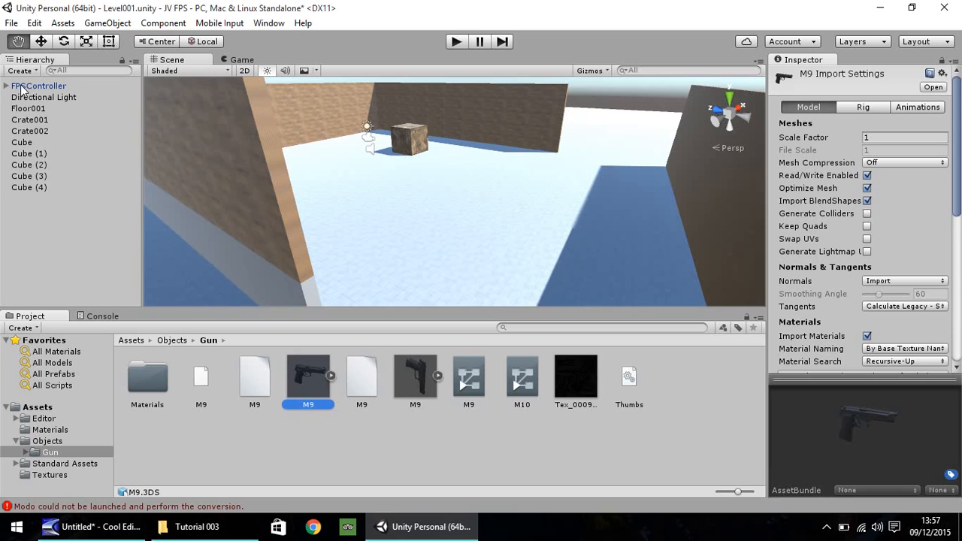
pyautogui.click(39, 86)
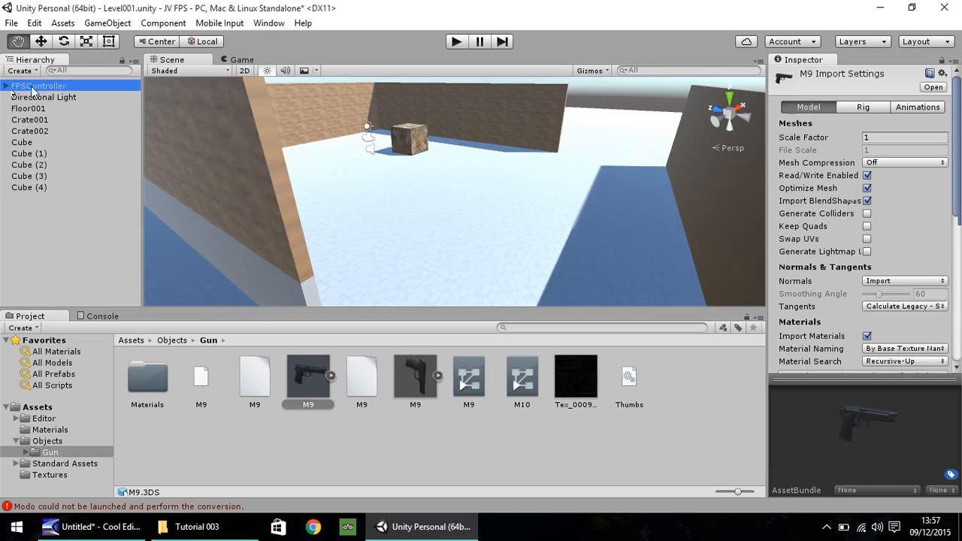
pyautogui.click(6, 86)
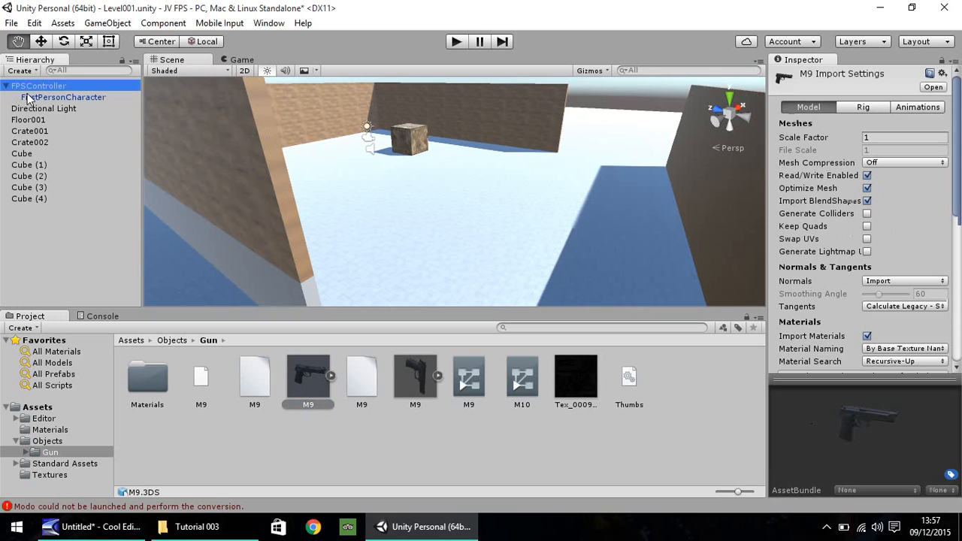
pyautogui.click(64, 96)
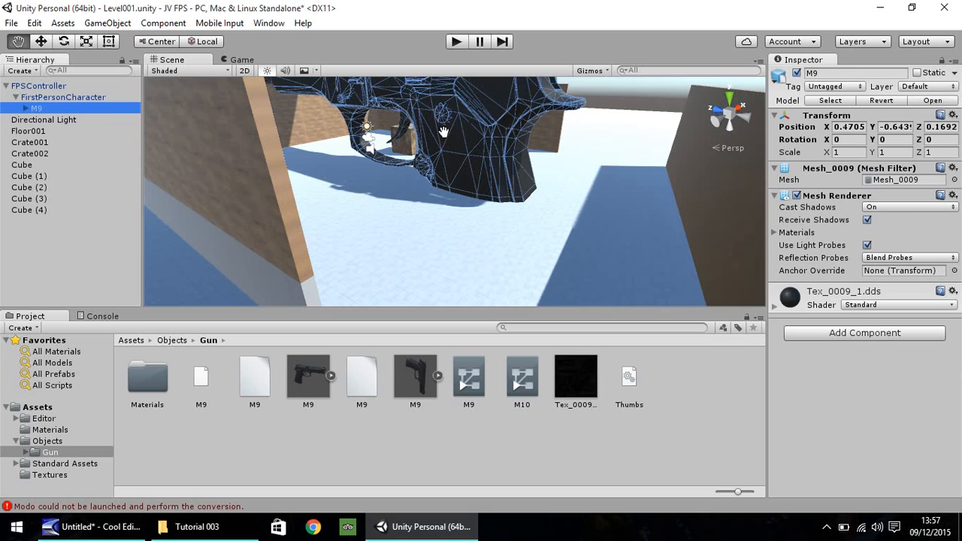
# Zero the M9's position and rotation, scale it to 0.2, then shrink it to 0.09 on every axis.
pyautogui.click(848, 126)
pyautogui.write('0')
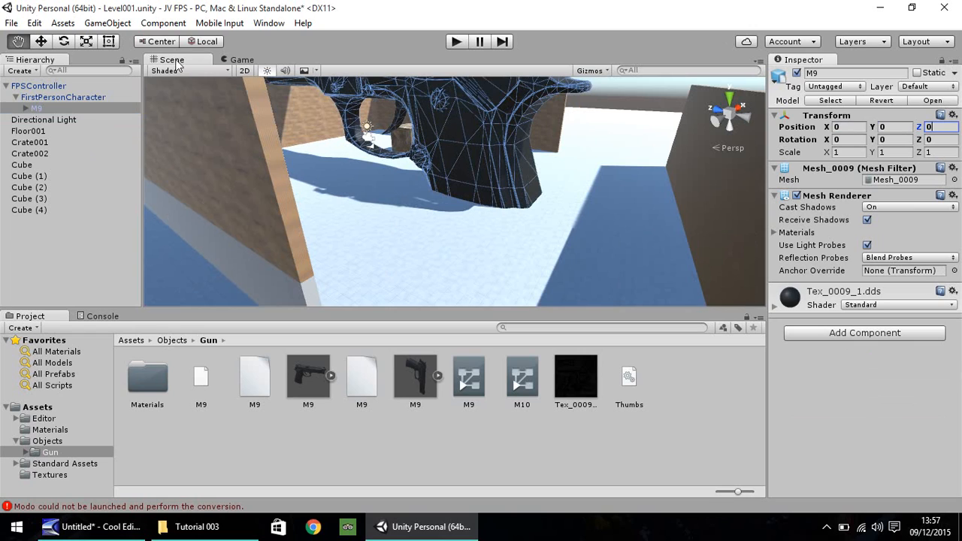
pyautogui.moveTo(476, 144)
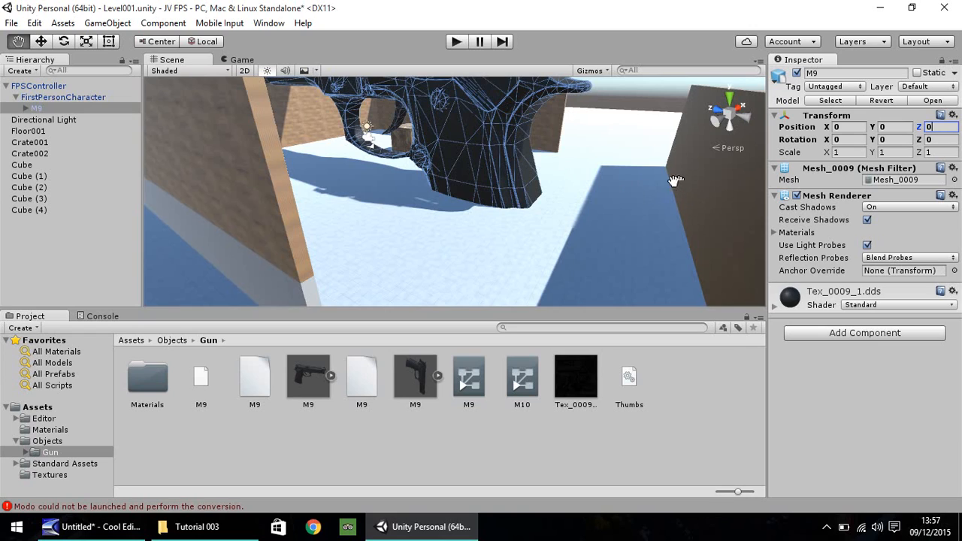
pyautogui.moveTo(685, 192)
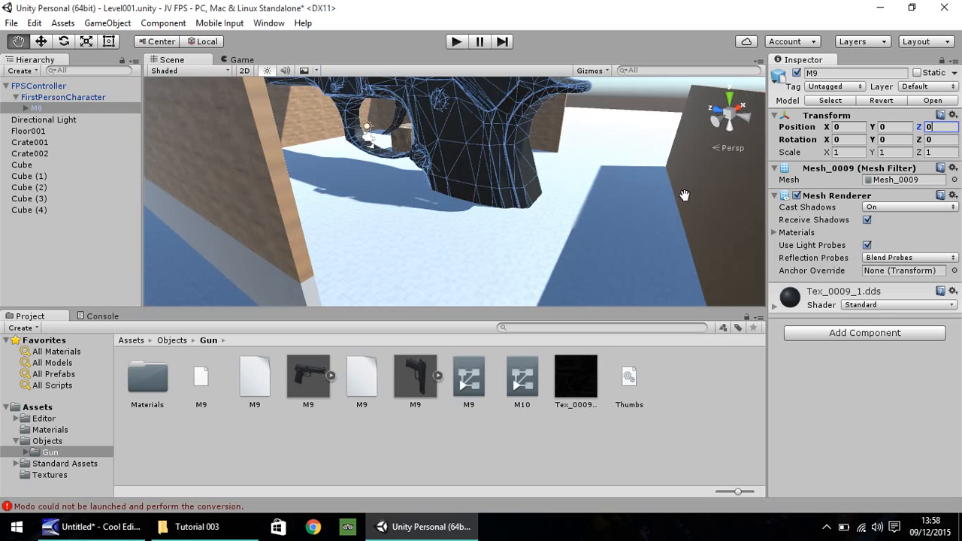
pyautogui.moveTo(683, 200)
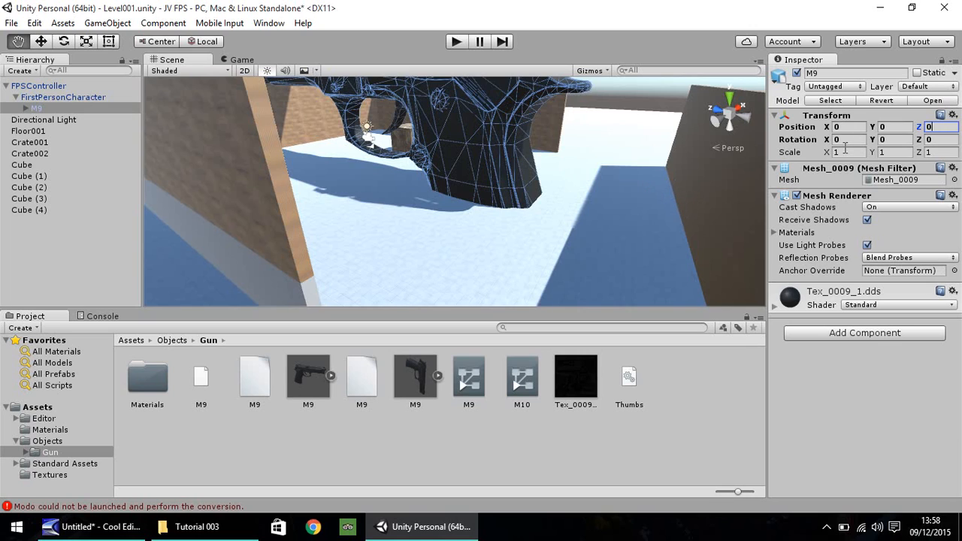
pyautogui.click(849, 152)
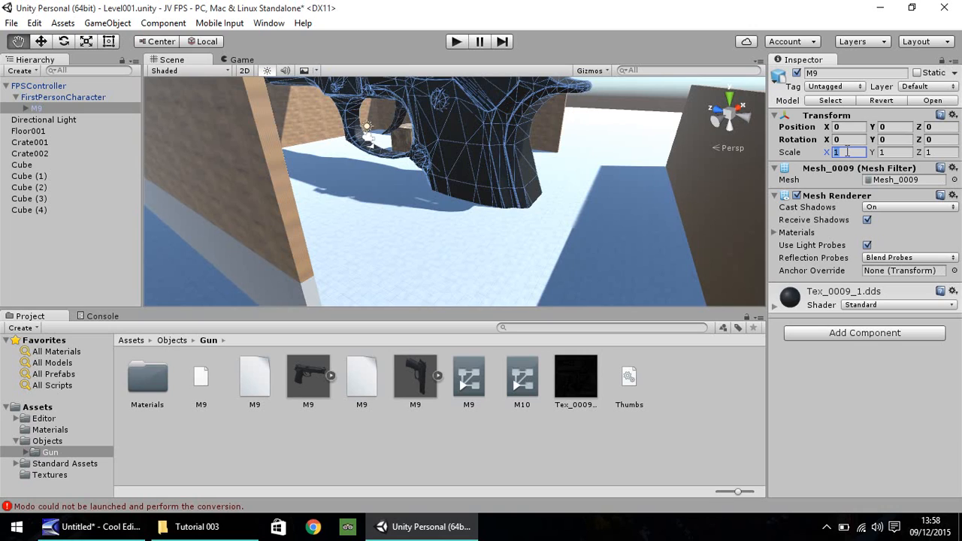
pyautogui.write('0.2')
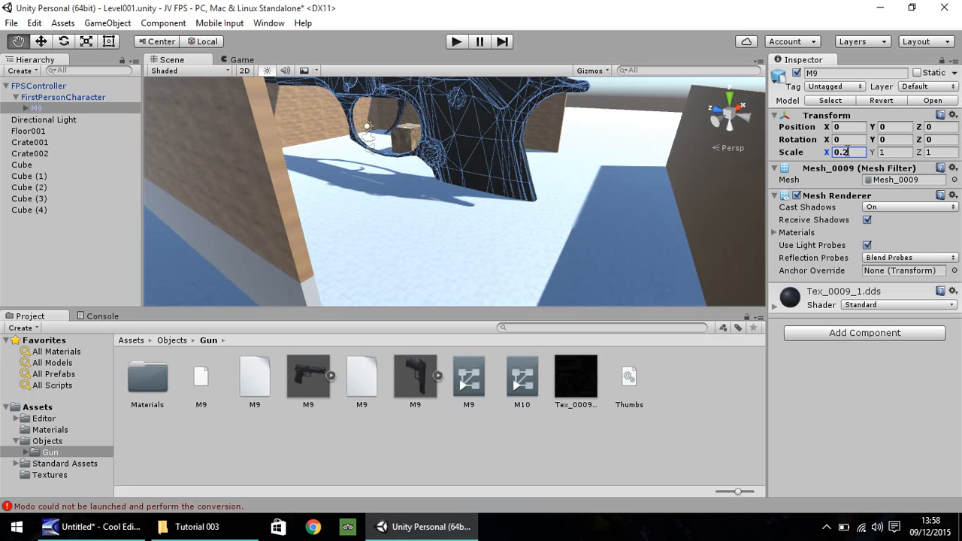
pyautogui.write('0.2')
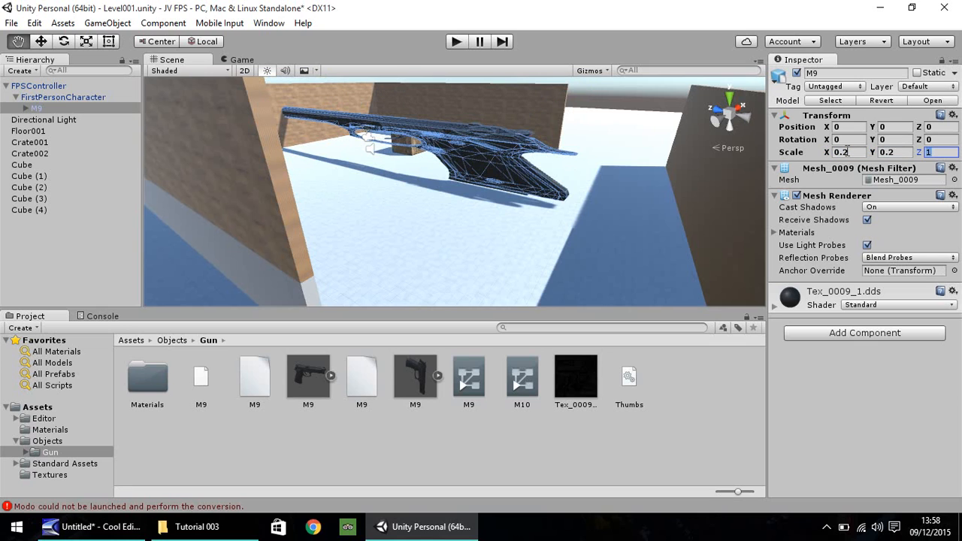
pyautogui.write('0.2')
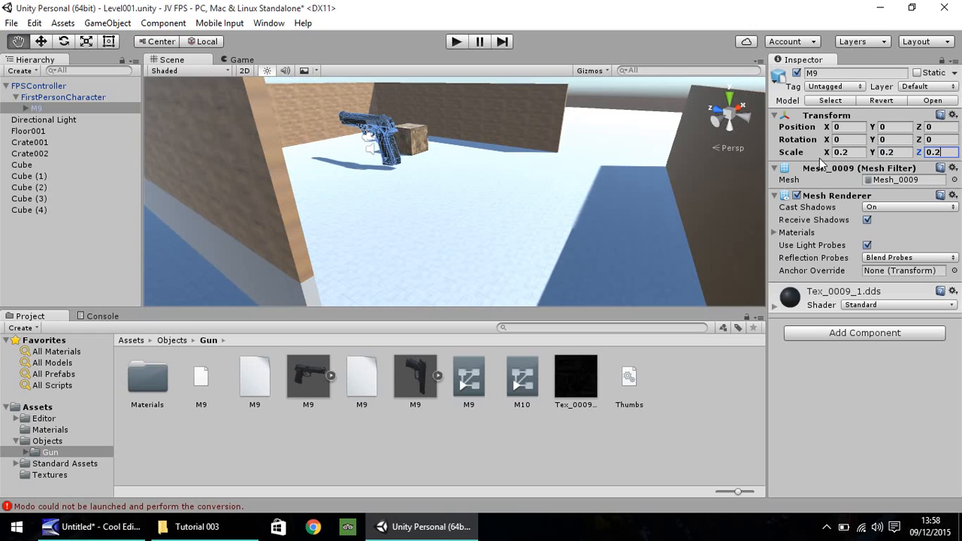
pyautogui.click(848, 152)
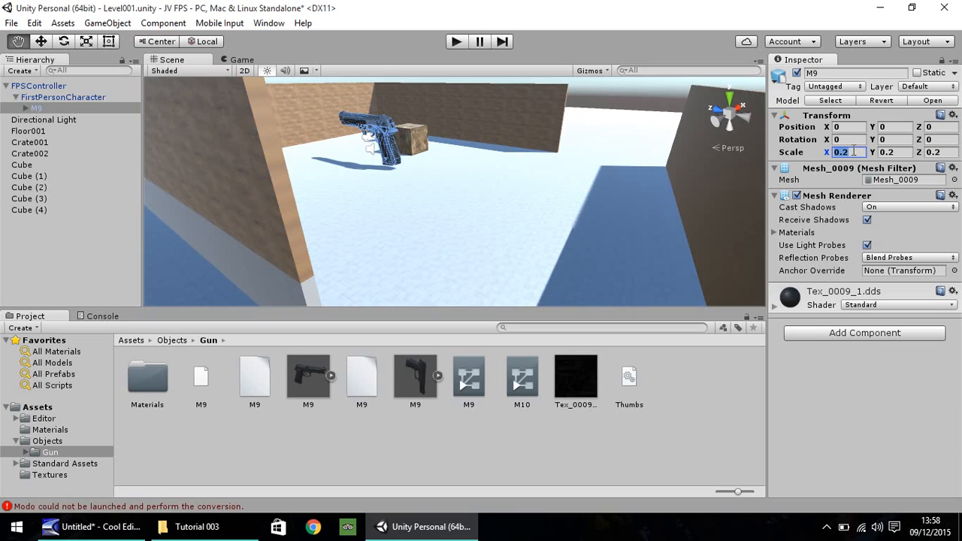
pyautogui.write('0.09')
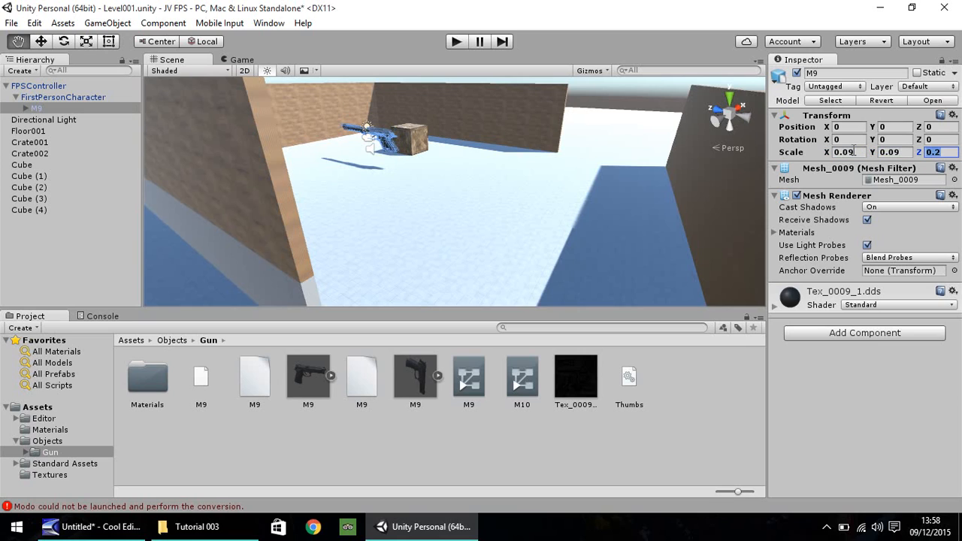
pyautogui.write('0.09')
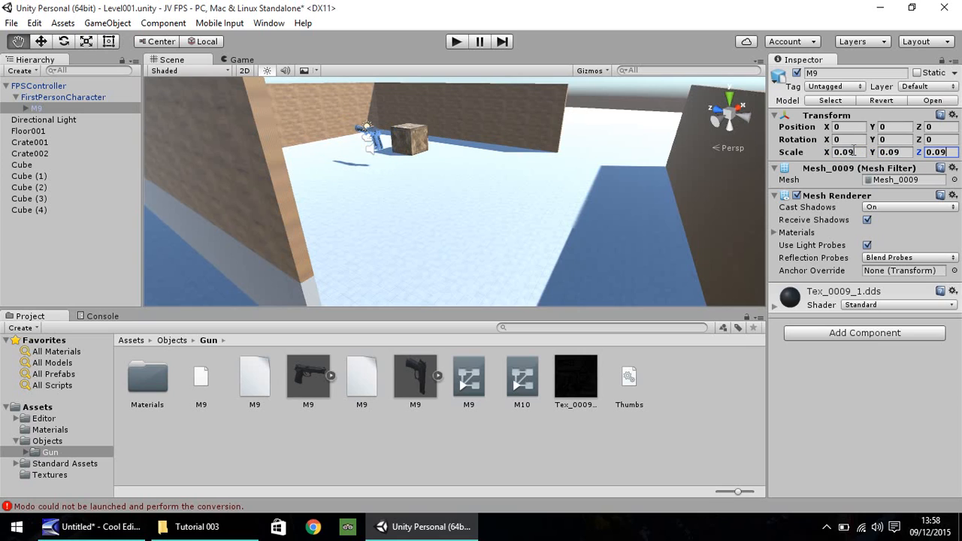
pyautogui.moveTo(334, 140)
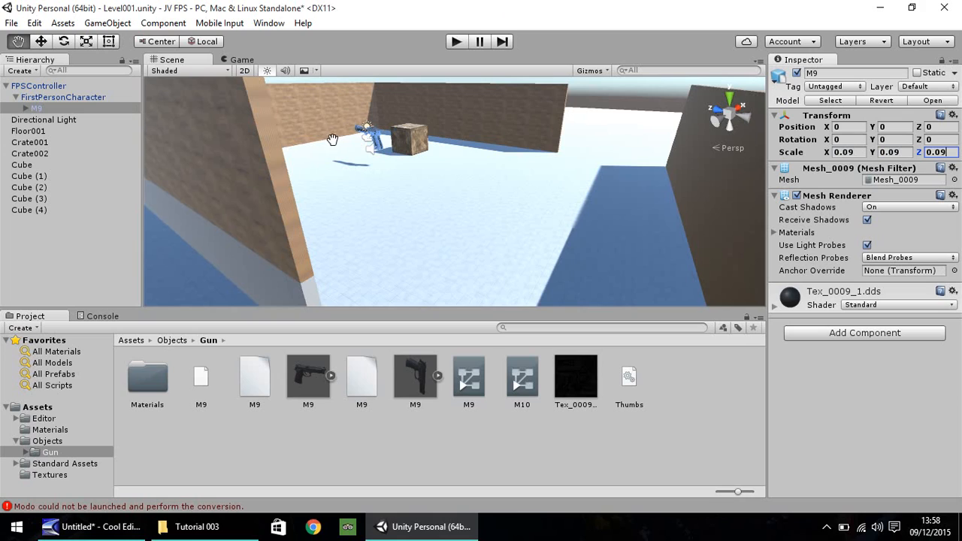
pyautogui.moveTo(178, 102)
pyautogui.write('1.2')
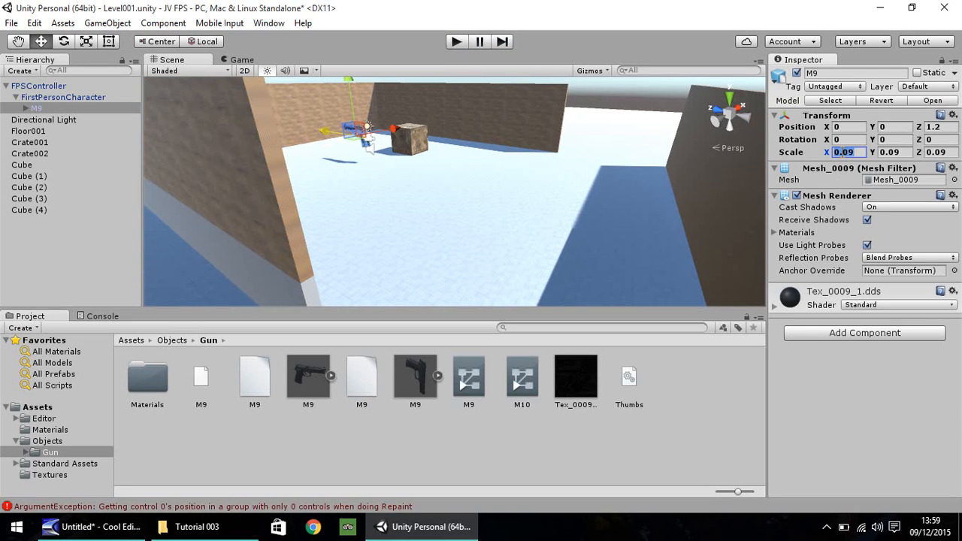
# Move the M9 to Z 1.2, shrink its scale further, and select the FPSController.
pyautogui.write('0.05')
pyautogui.click(941, 152)
pyautogui.write('0.04')
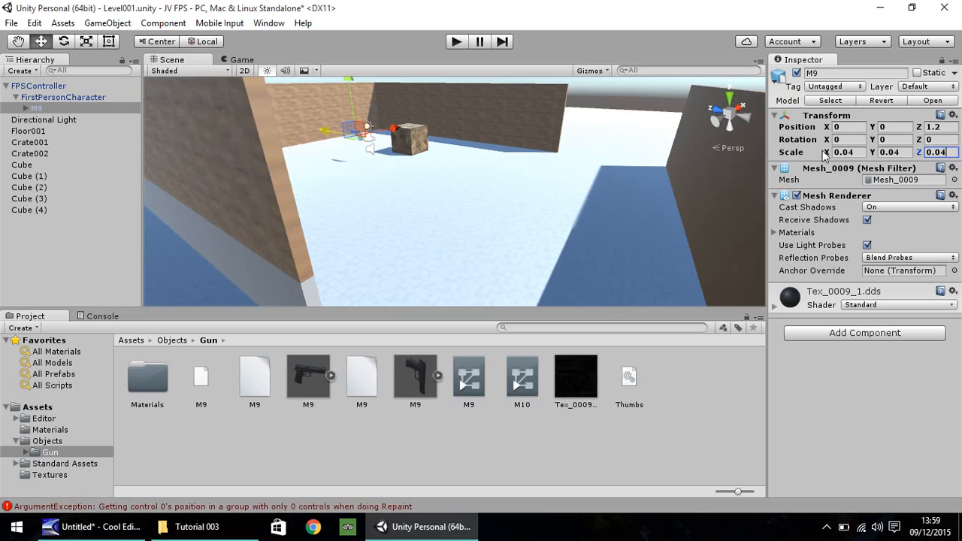
pyautogui.moveTo(119, 135)
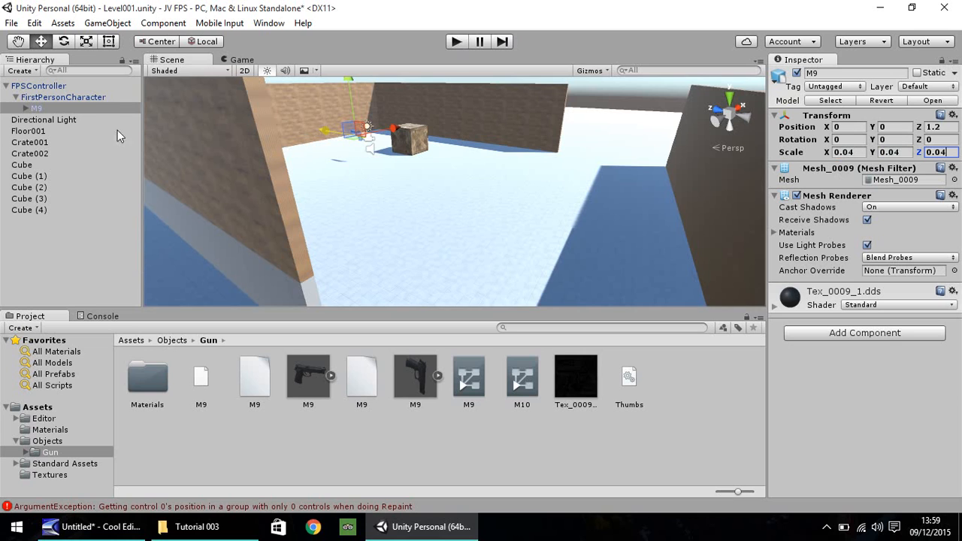
pyautogui.click(40, 84)
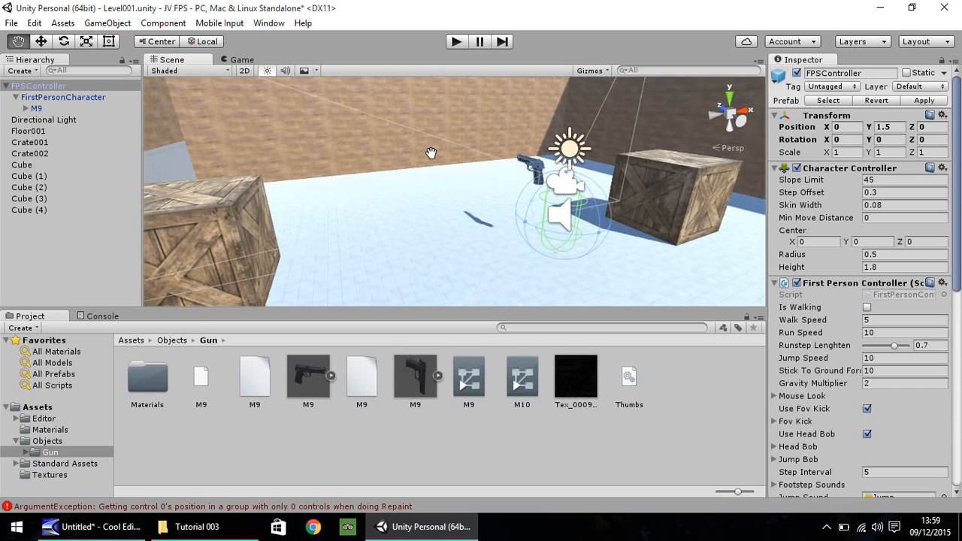
# Offset the M9 to X 0.26, Y -0.53 and verify it shows at lower right in play mode.
pyautogui.click(457, 42)
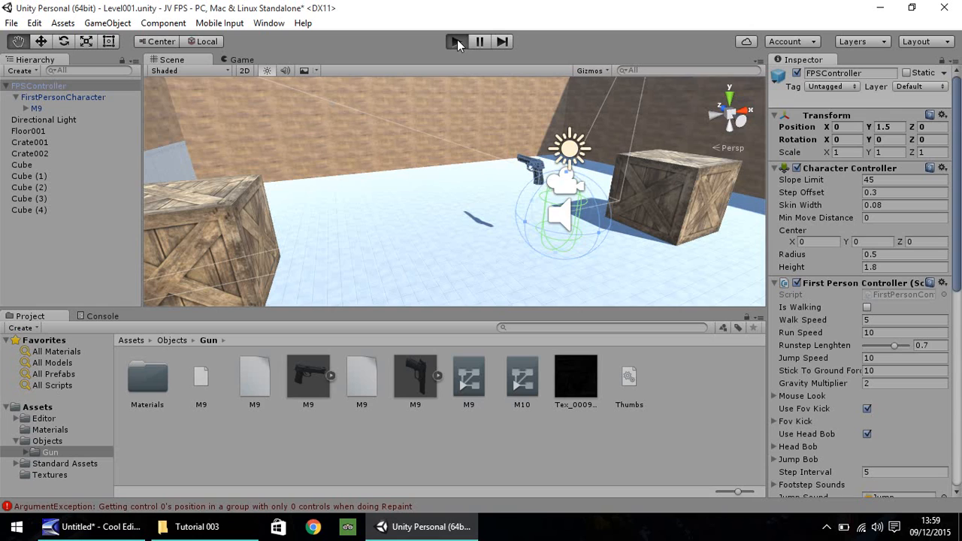
pyautogui.click(458, 42)
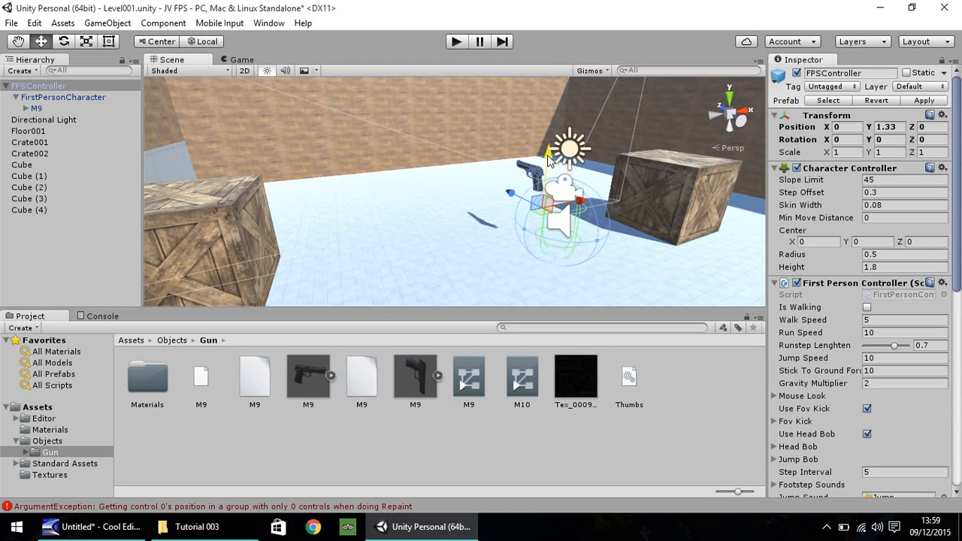
pyautogui.click(36, 109)
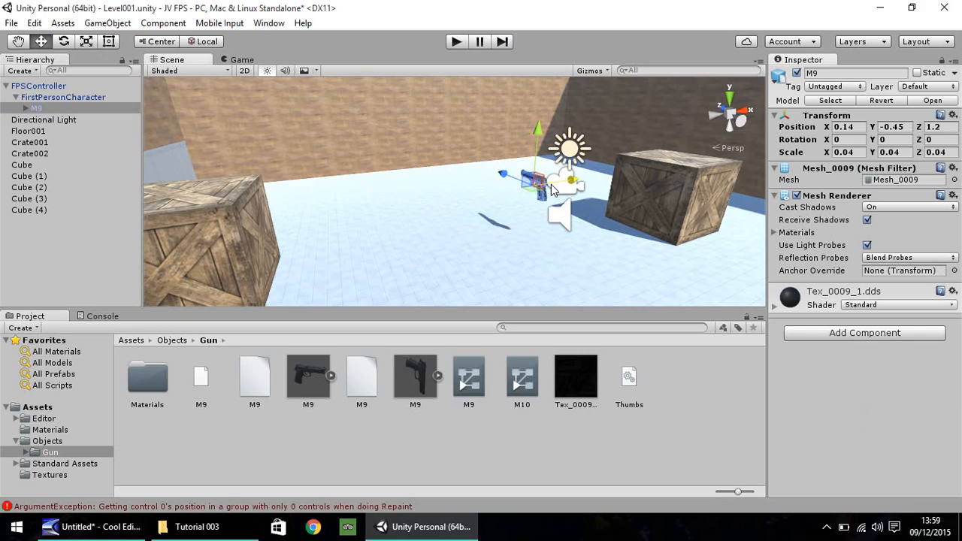
pyautogui.moveTo(519, 178); pyautogui.dragTo(534, 178)
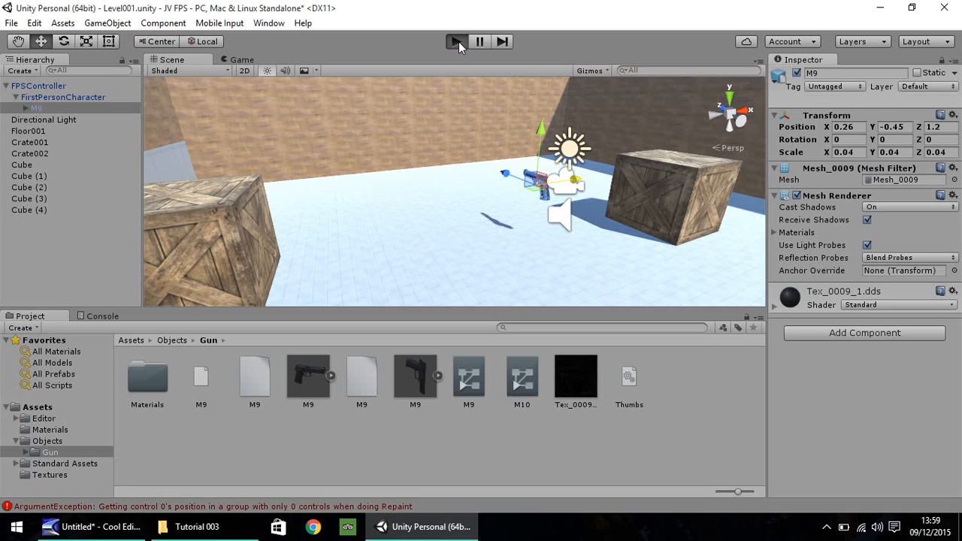
pyautogui.click(455, 42)
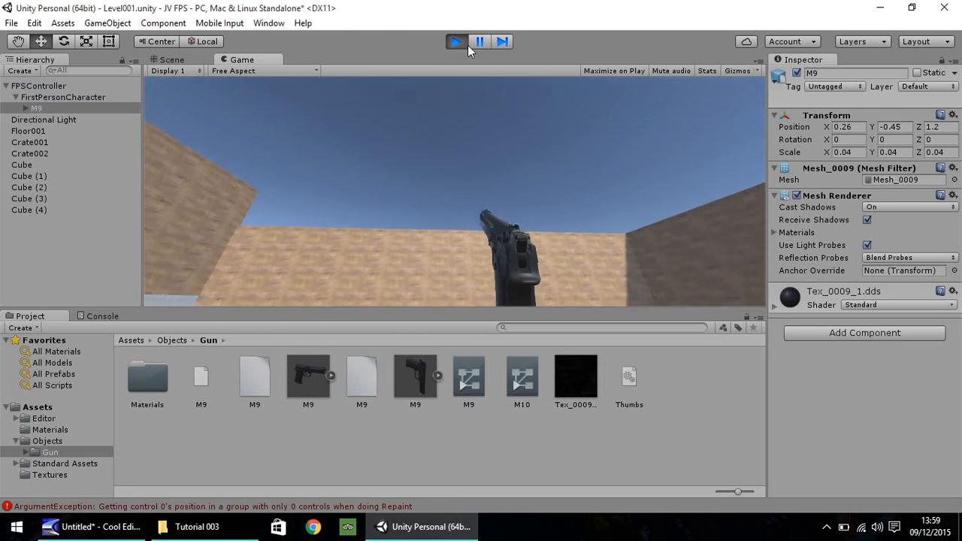
pyautogui.click(457, 42)
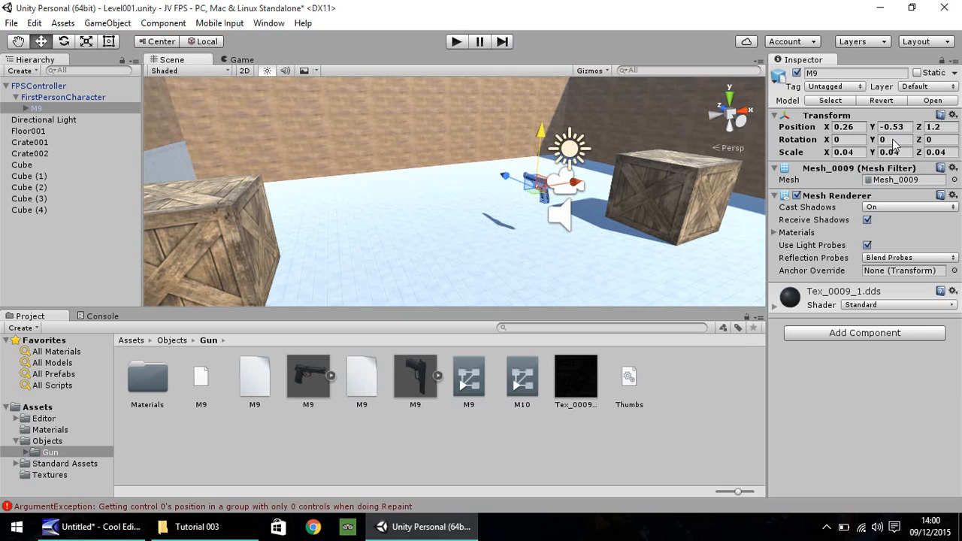
pyautogui.click(893, 139)
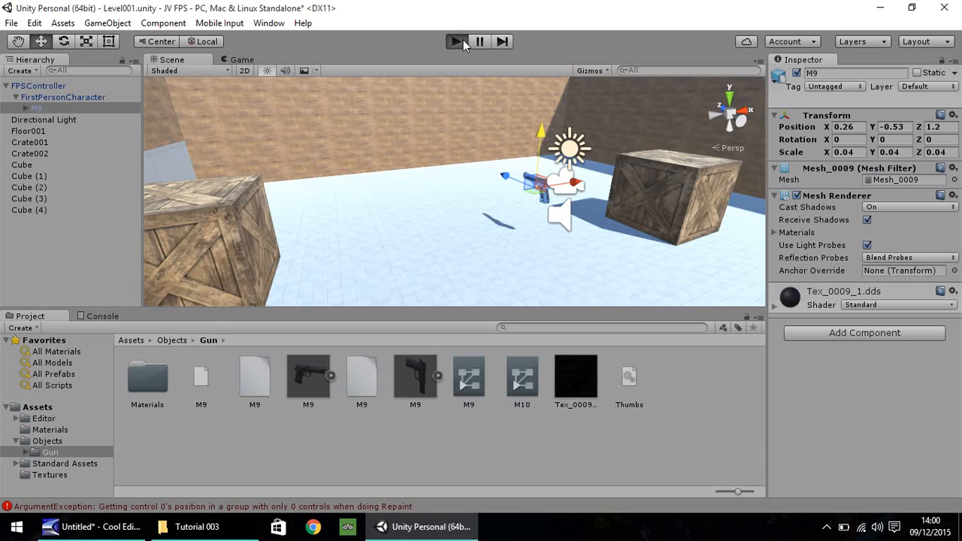
pyautogui.click(457, 42)
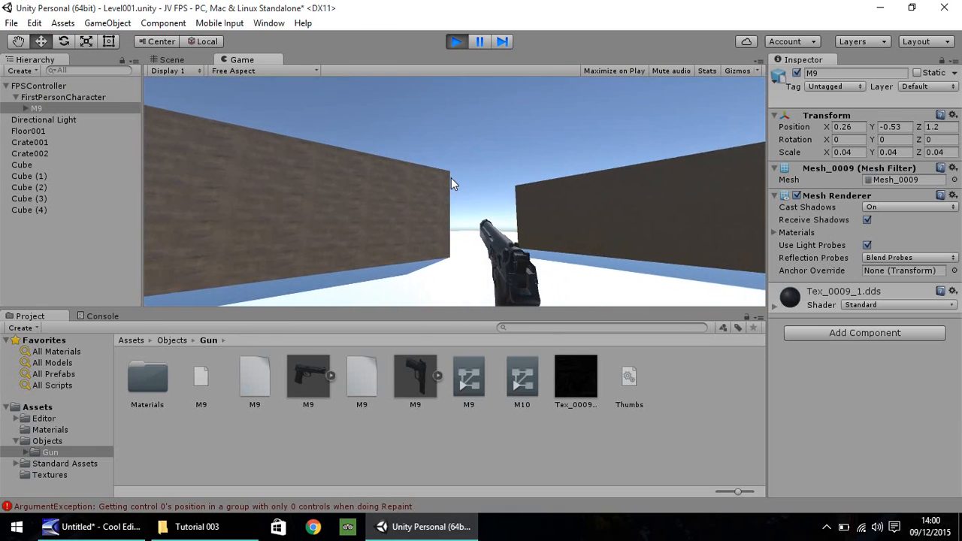
# Stop the test run and rename the Cube (1) wall to LowerWall001.
pyautogui.click(172, 60)
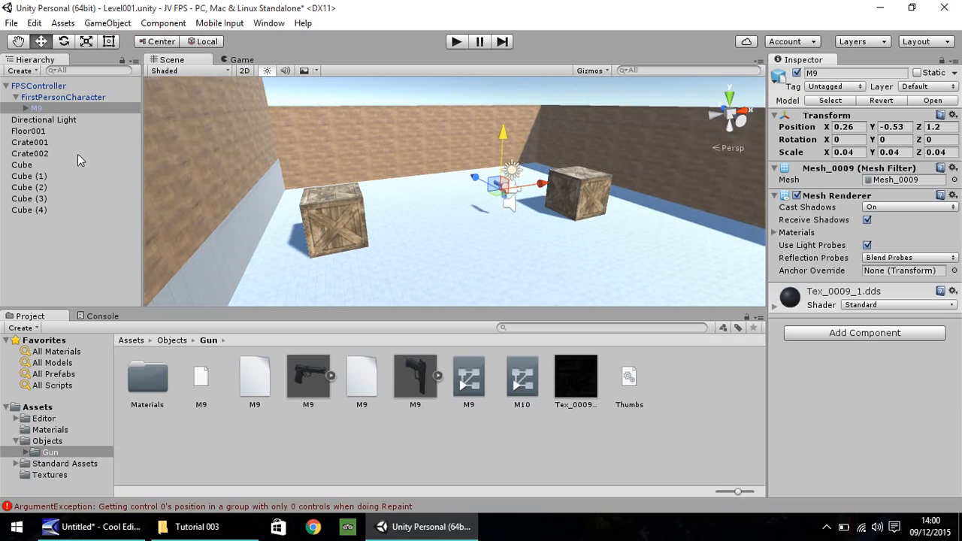
pyautogui.moveTo(97, 170)
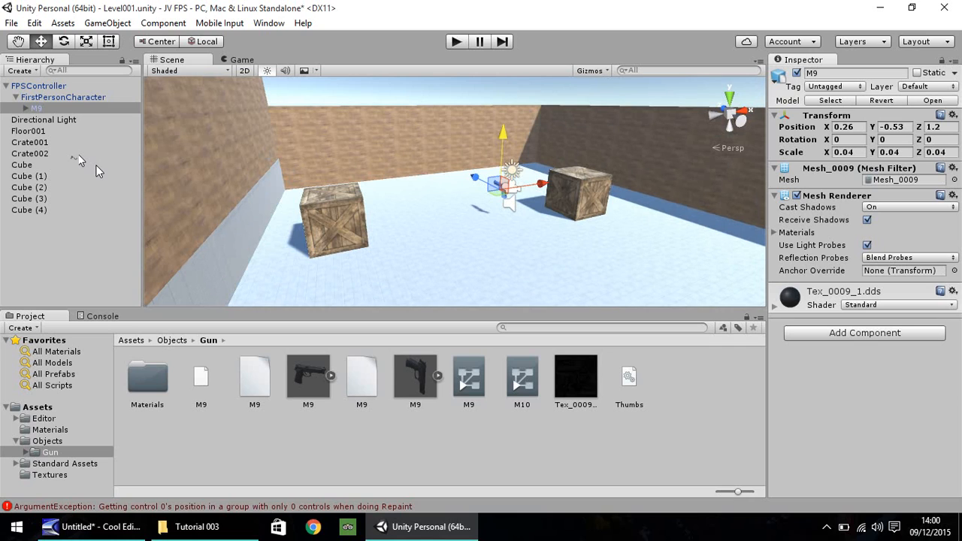
pyautogui.click(21, 164)
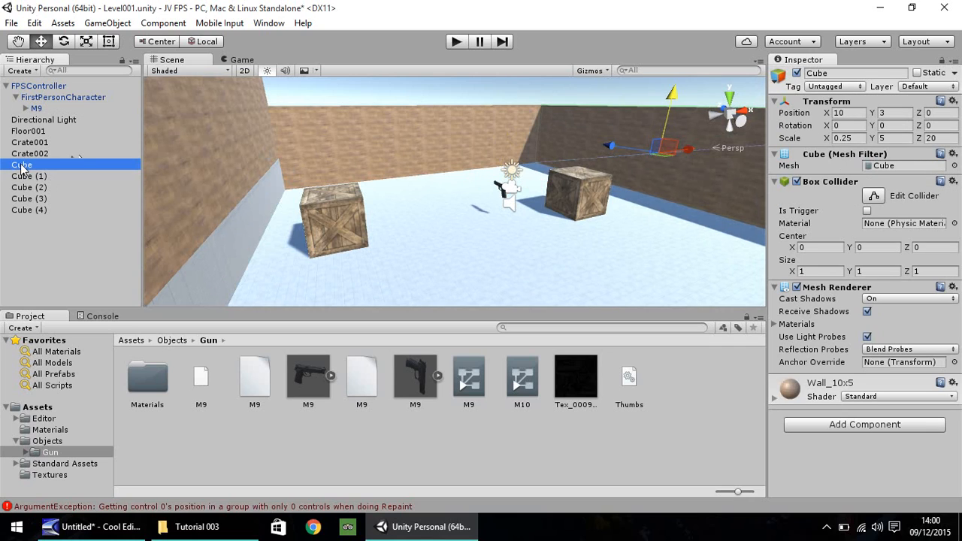
pyautogui.click(30, 176)
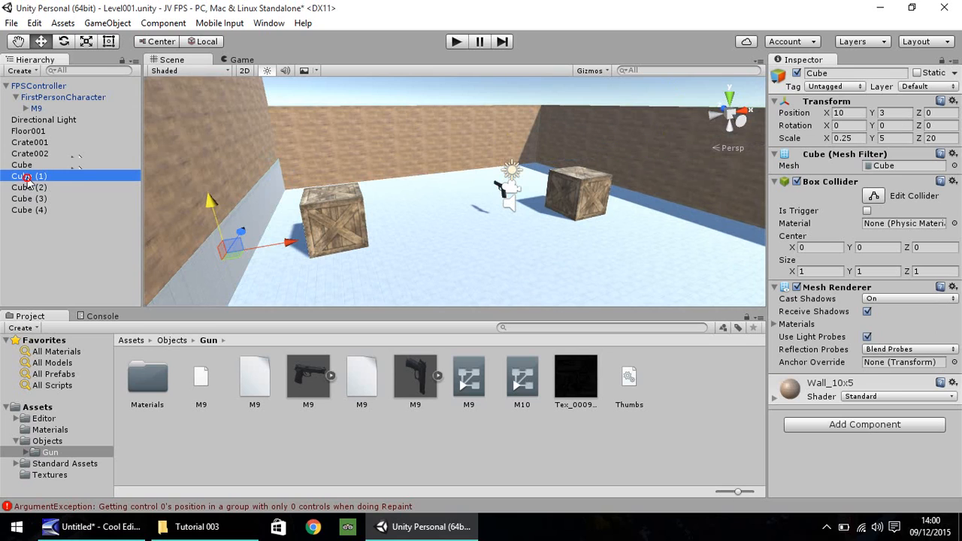
pyautogui.click(30, 175)
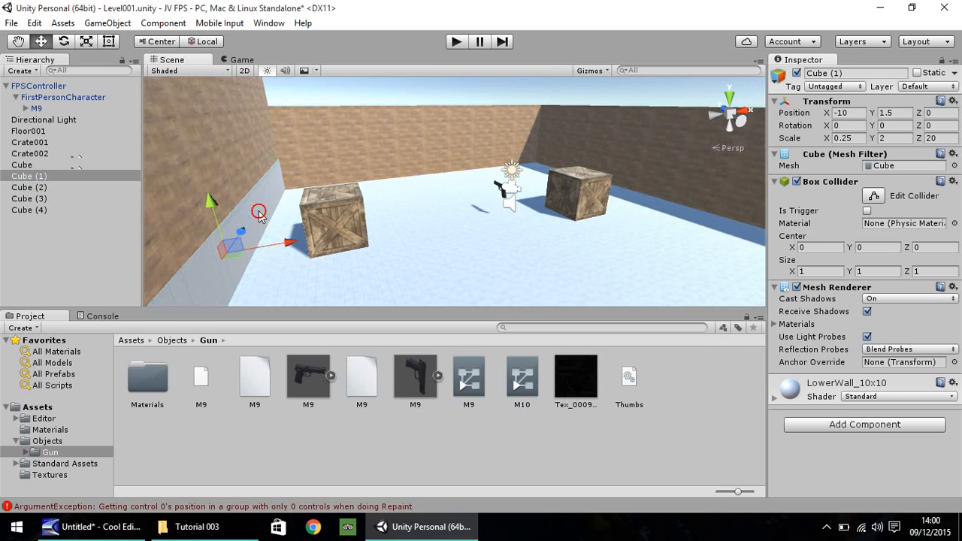
pyautogui.rightClick(28, 174)
pyautogui.write('Lowe')
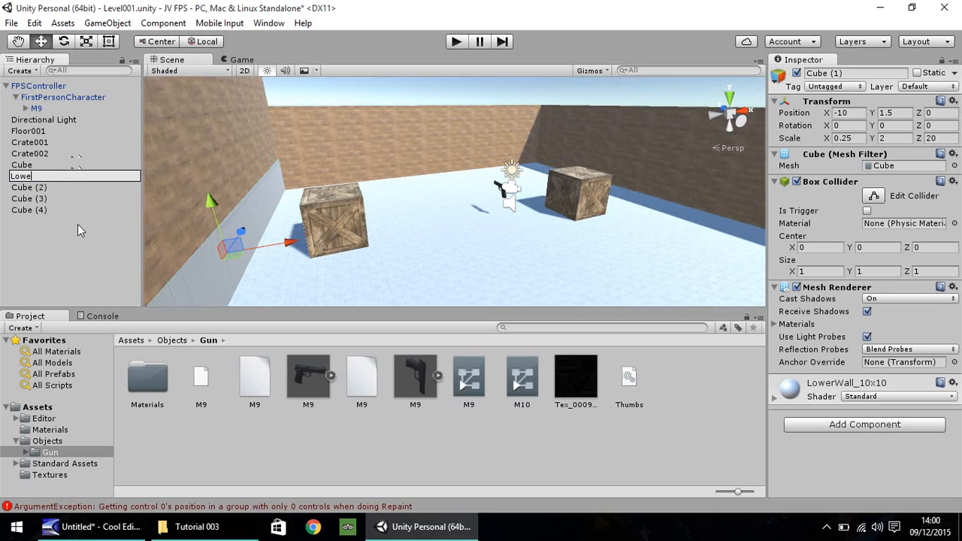
pyautogui.write('Wall')
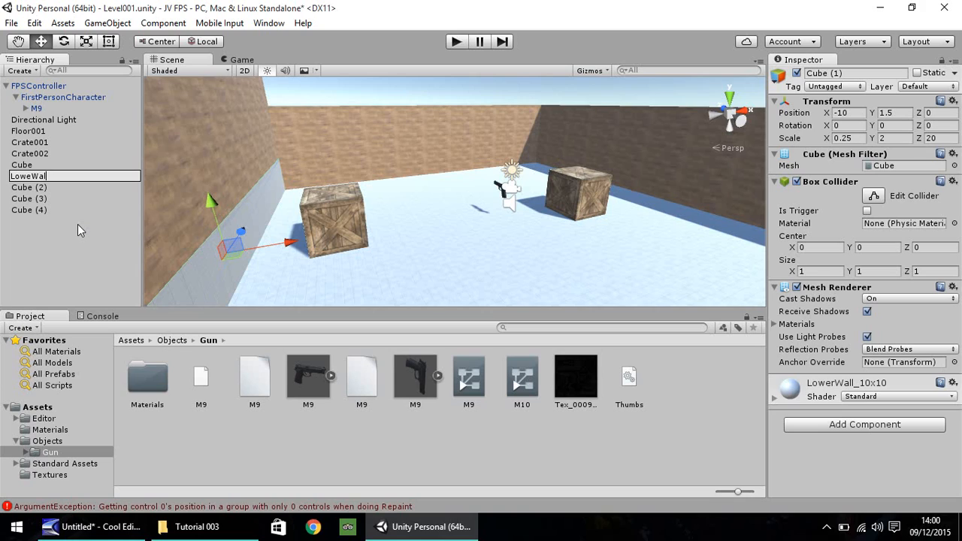
pyautogui.press('Backspace')
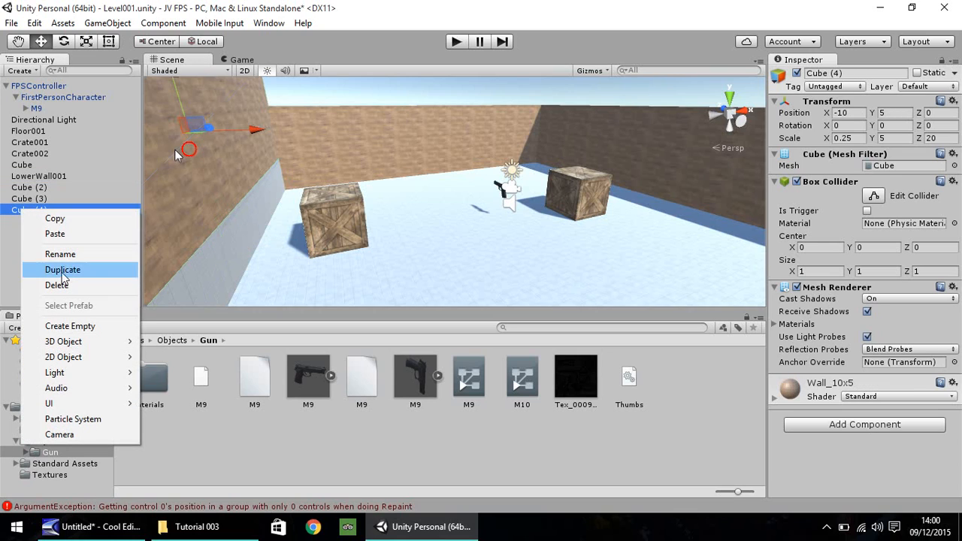
pyautogui.moveTo(57, 286)
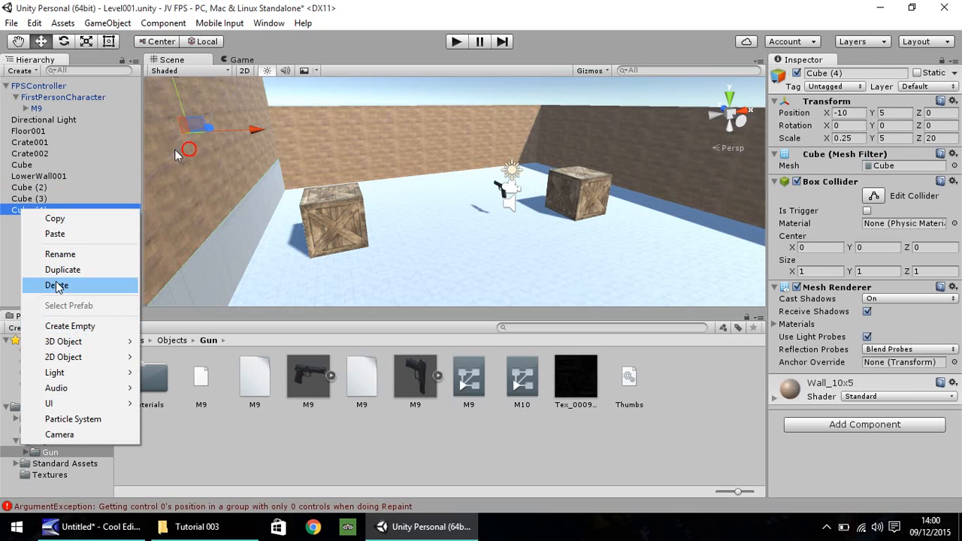
# Rename the Cube (4) wall to Wall001 with LowerWall001 nested beneath it.
pyautogui.click(61, 253)
pyautogui.write('Wall001')
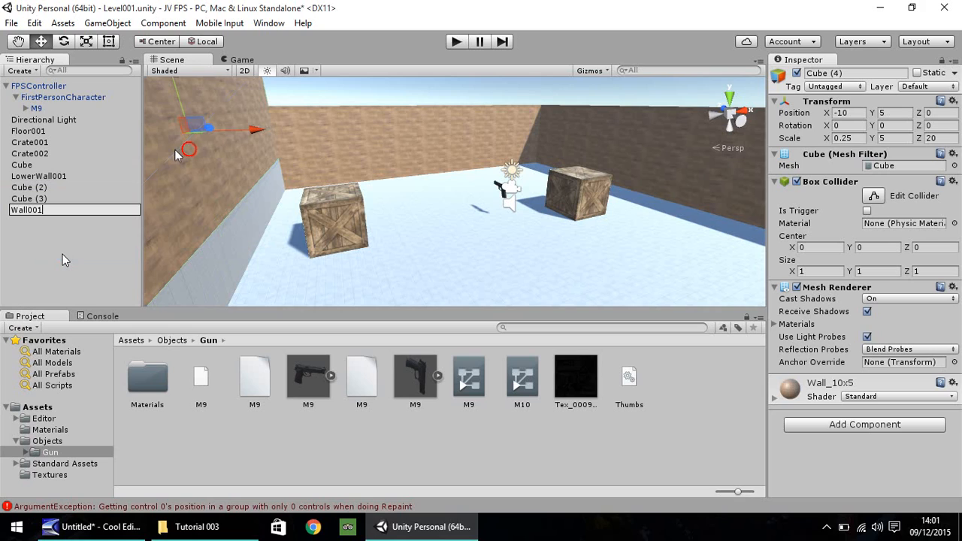
pyautogui.click(39, 176)
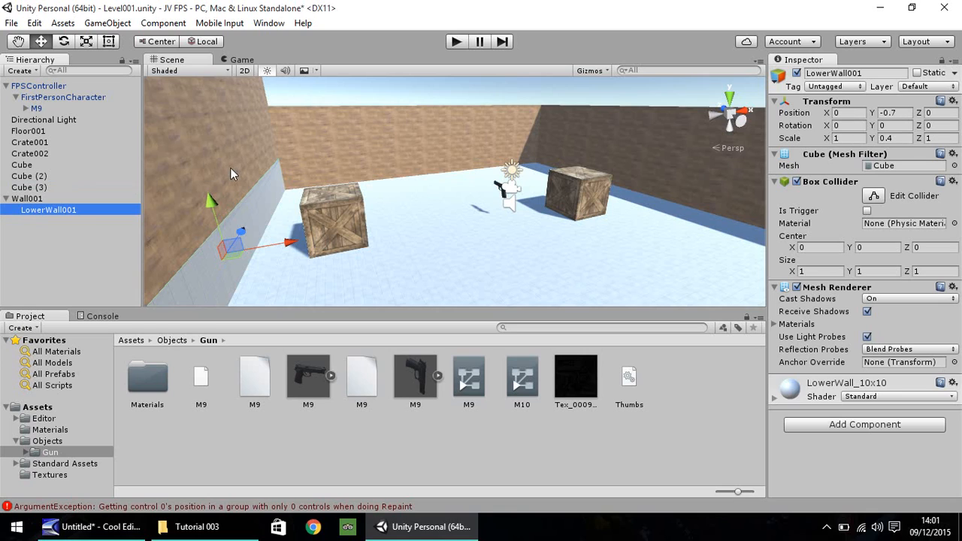
pyautogui.moveTo(88, 205)
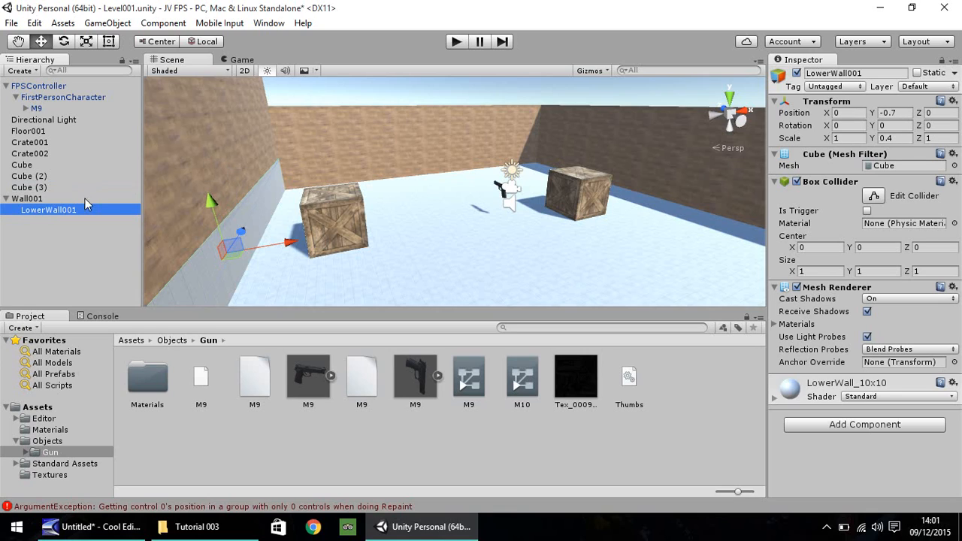
pyautogui.moveTo(292, 249)
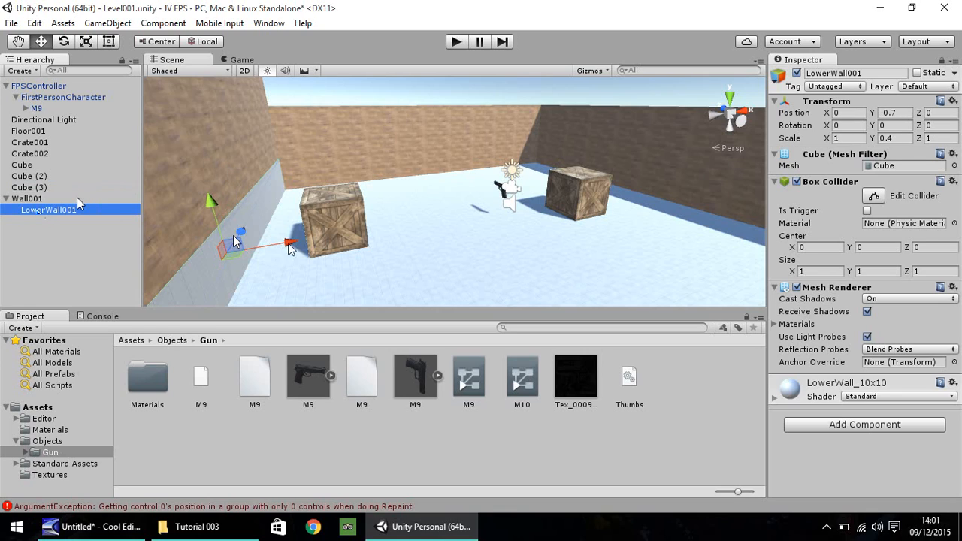
# Delete Cube and Cube (2) so the right-hand brick wall is removed, leaving Wall001 selected.
pyautogui.moveTo(289, 243); pyautogui.dragTo(304, 242)
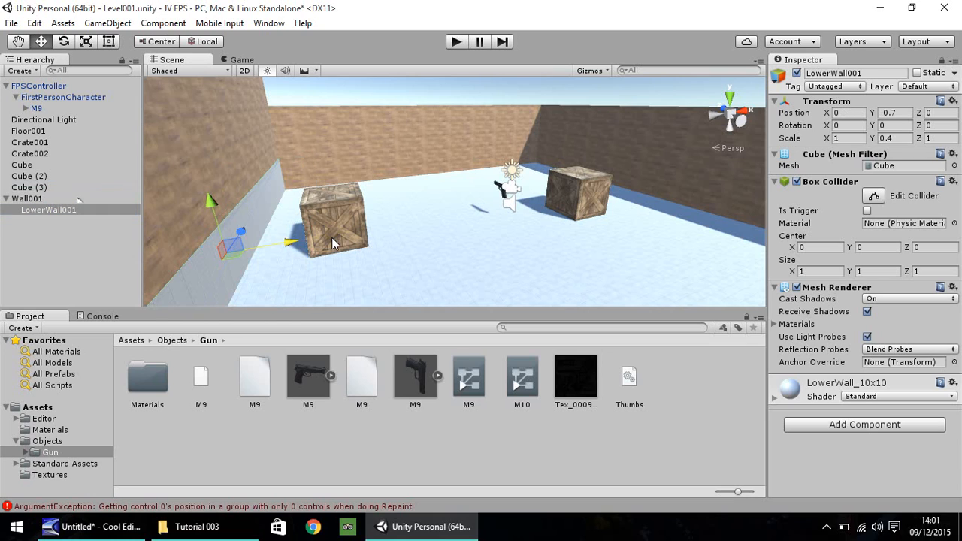
pyautogui.click(28, 198)
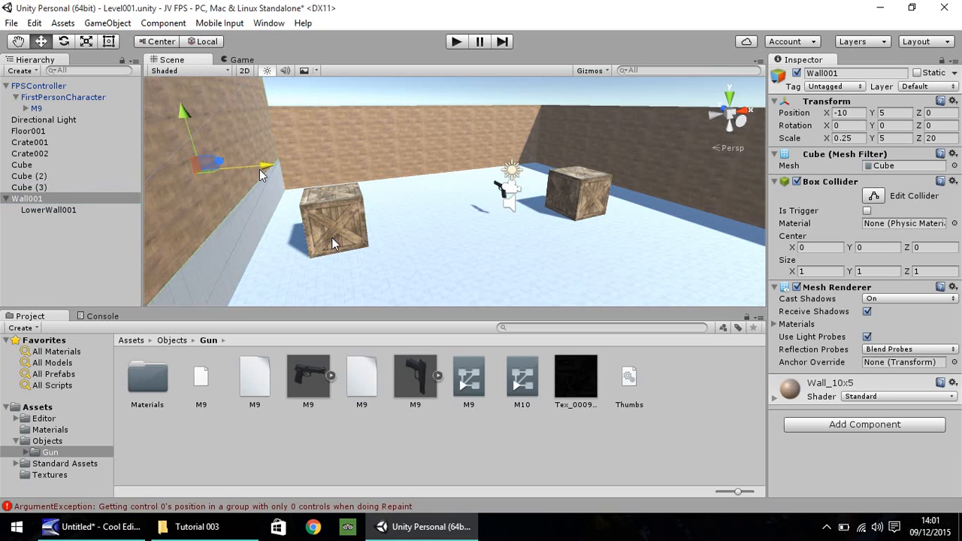
pyautogui.moveTo(232, 176)
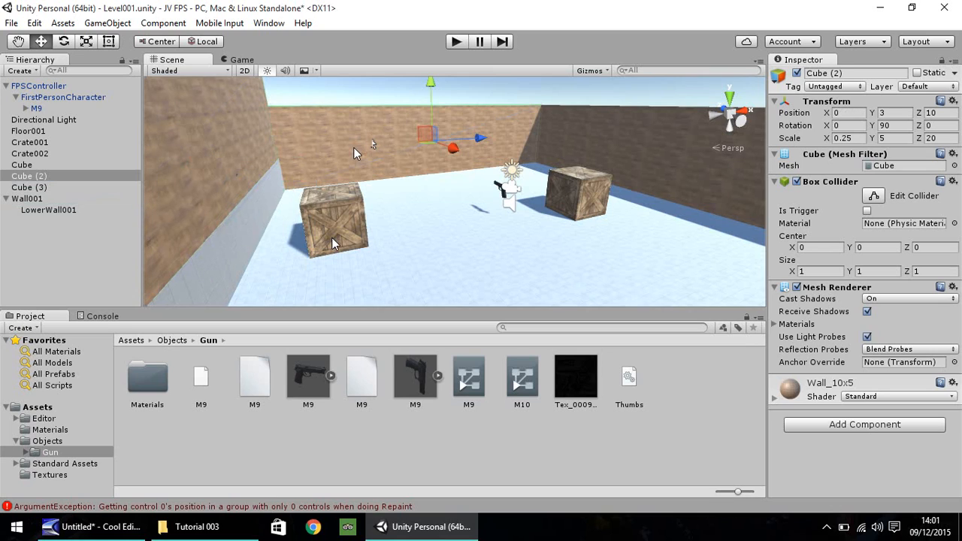
pyautogui.moveTo(579, 137)
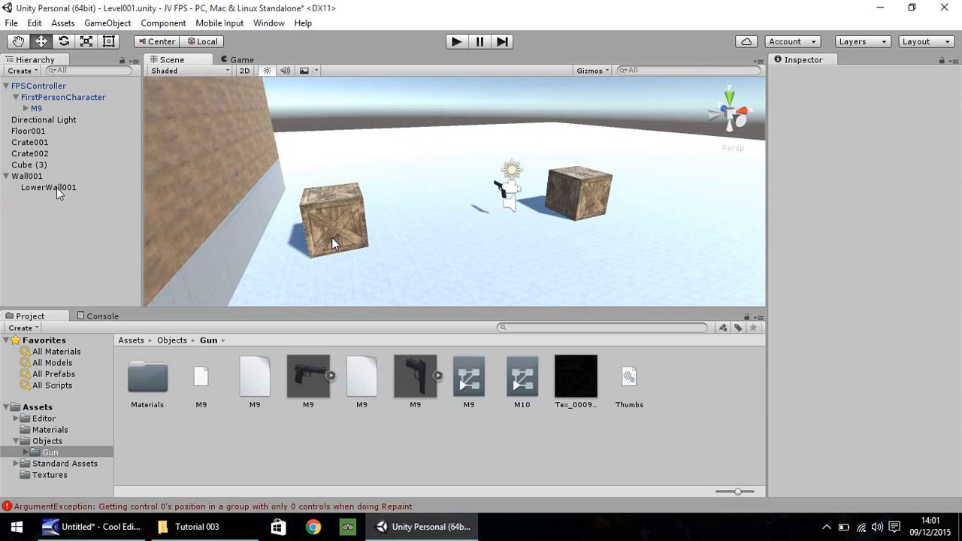
# Duplicate Wall001 twice, move the copies across the room and set Wall001 (2) Rotation Y to 90.
pyautogui.click(27, 176)
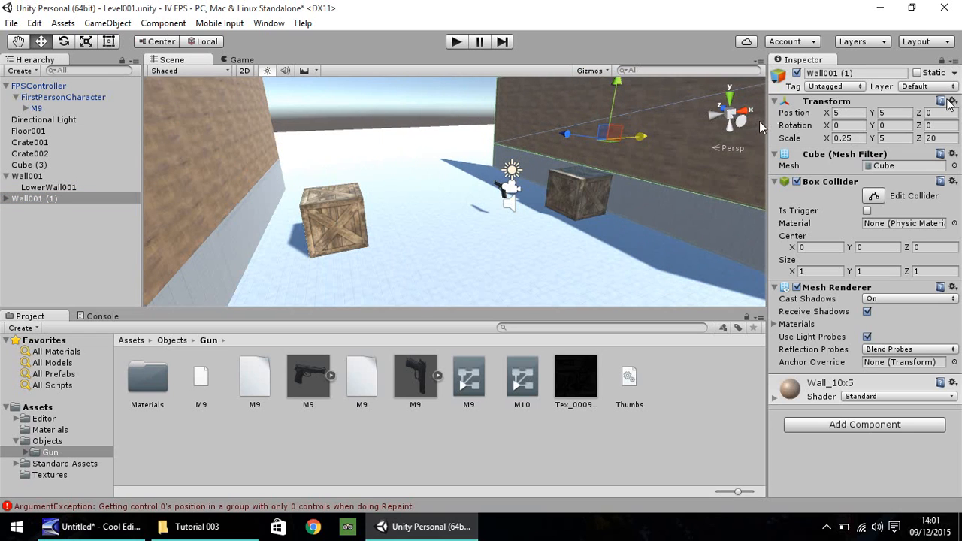
pyautogui.moveTo(643, 136); pyautogui.dragTo(692, 134)
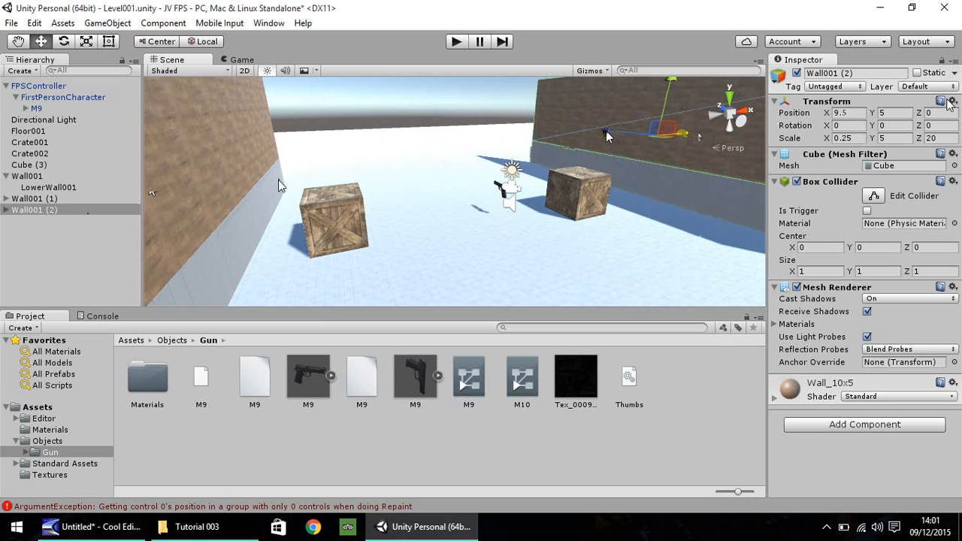
pyautogui.click(891, 126)
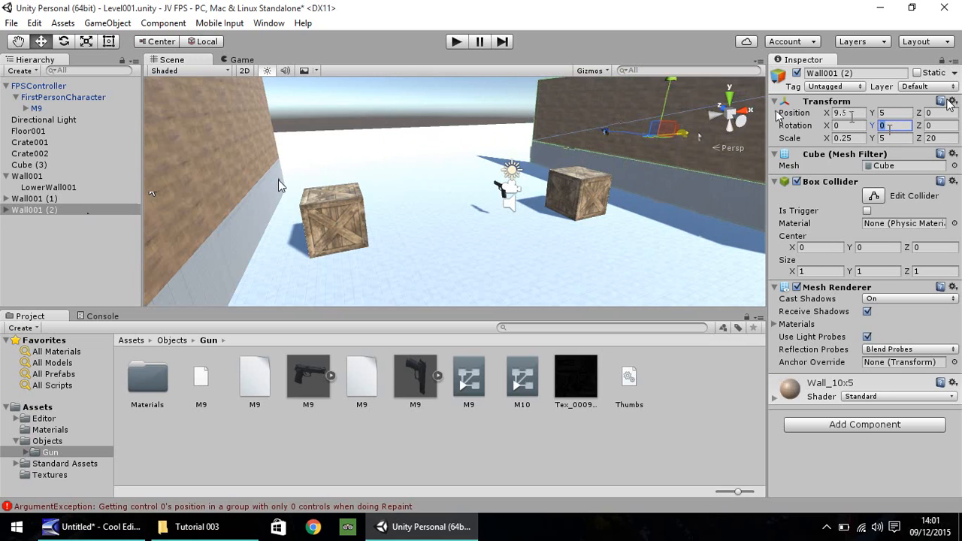
pyautogui.write('90')
pyautogui.click(941, 113)
pyautogui.write('10')
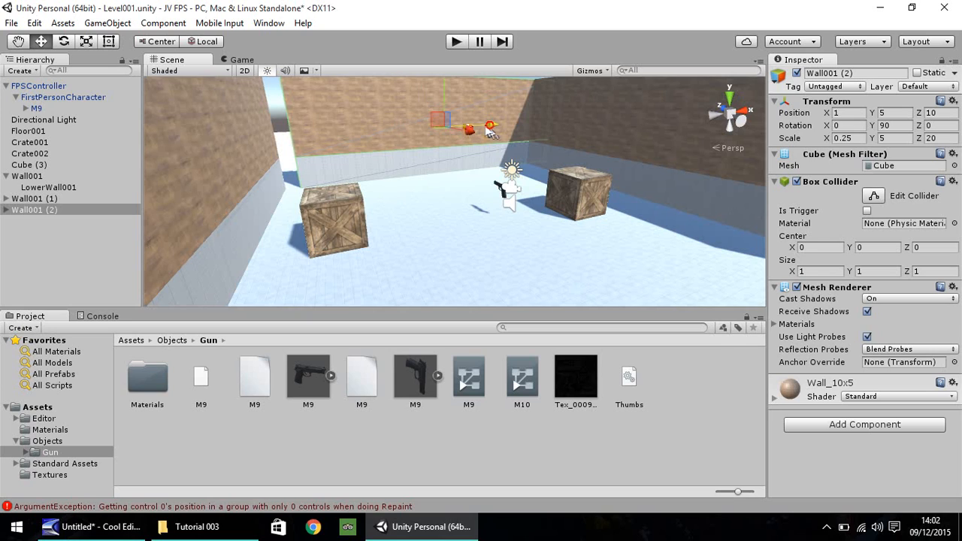
pyautogui.moveTo(379, 174)
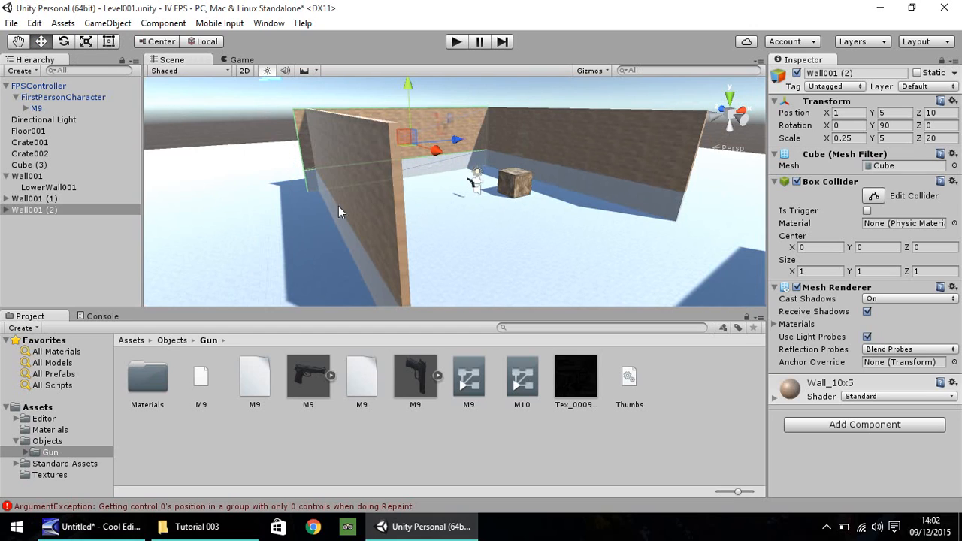
pyautogui.click(27, 176)
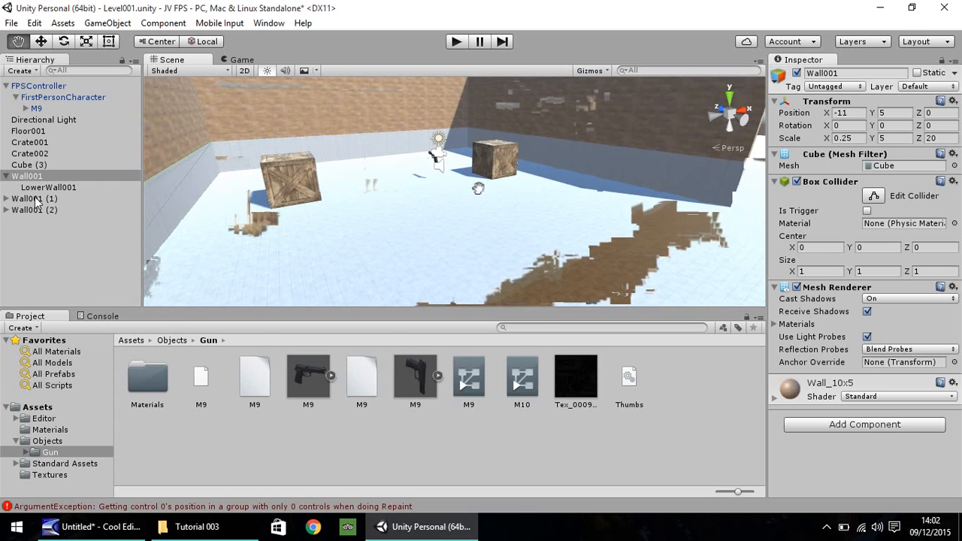
# Rename the wall copies Wall001 (1) and Wall001 (2) to Wall002 and Wall003.
pyautogui.click(48, 186)
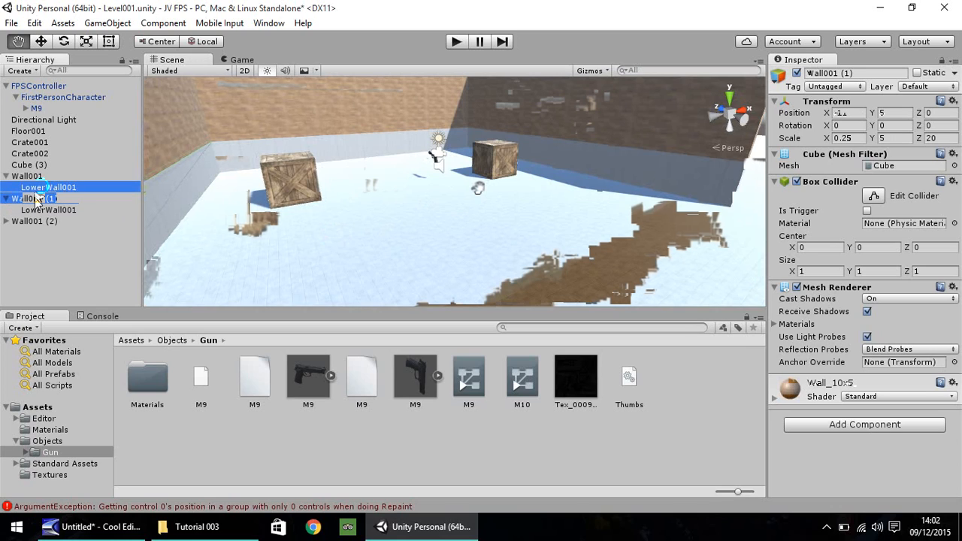
pyautogui.doubleClick(34, 199)
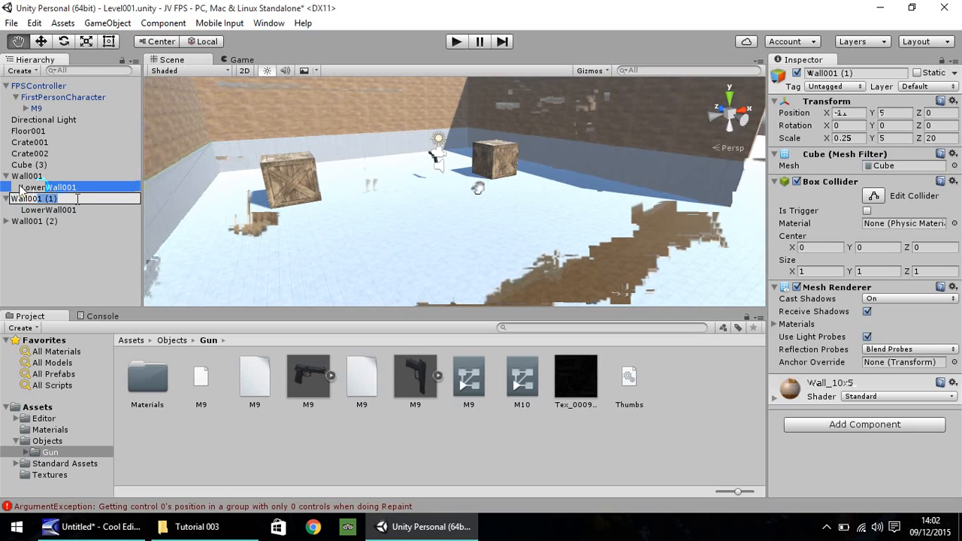
pyautogui.click(34, 221)
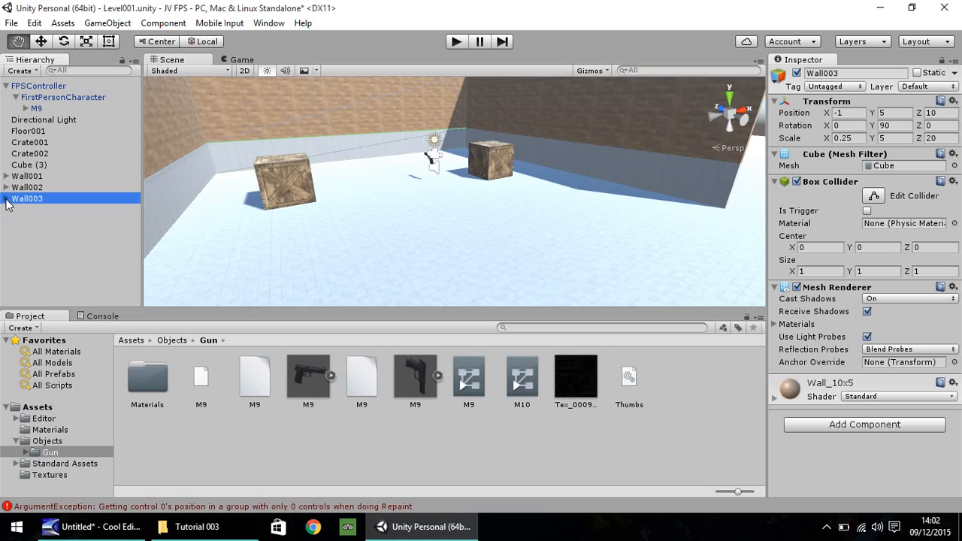
pyautogui.click(32, 164)
pyautogui.write('Wall004')
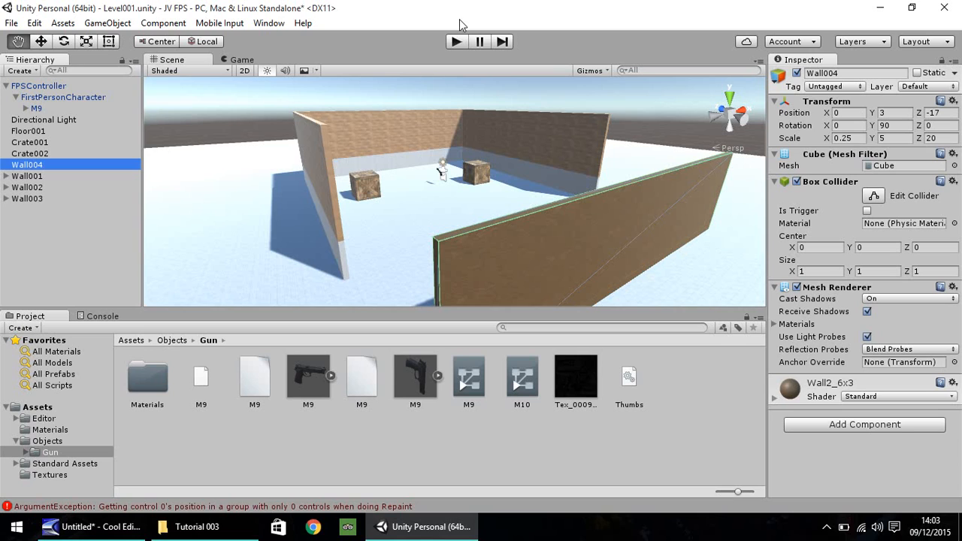
# Run the game briefly to test the enclosed room, then stop it.
pyautogui.click(457, 42)
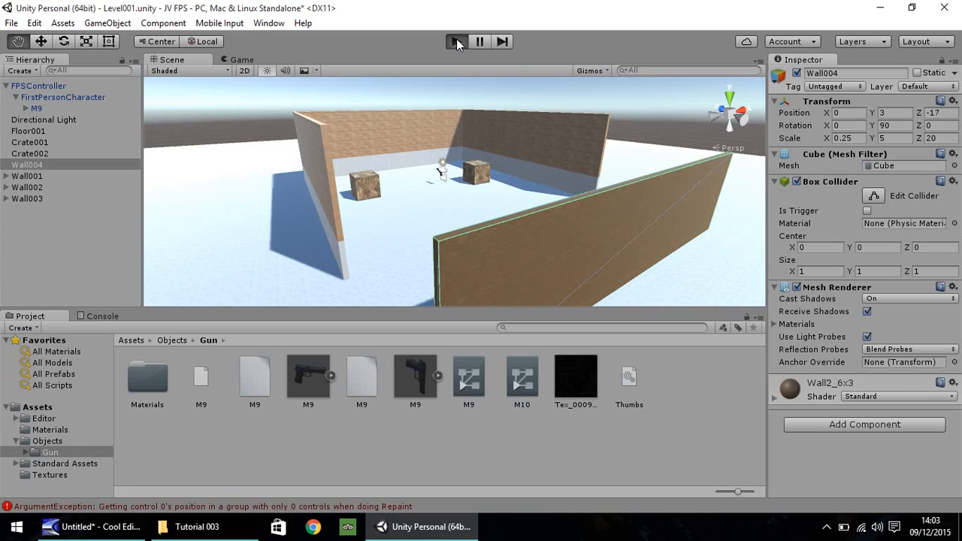
pyautogui.click(457, 43)
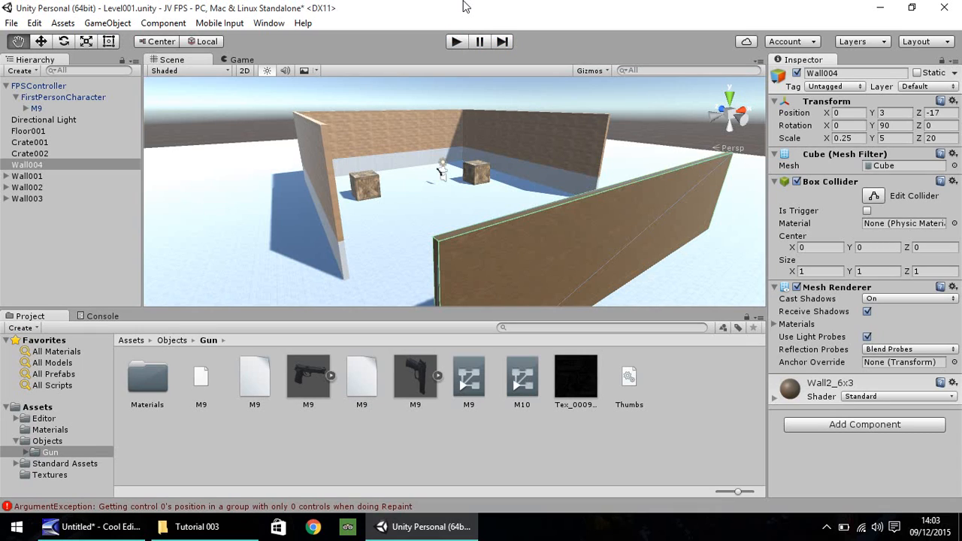
pyautogui.moveTo(650, 391)
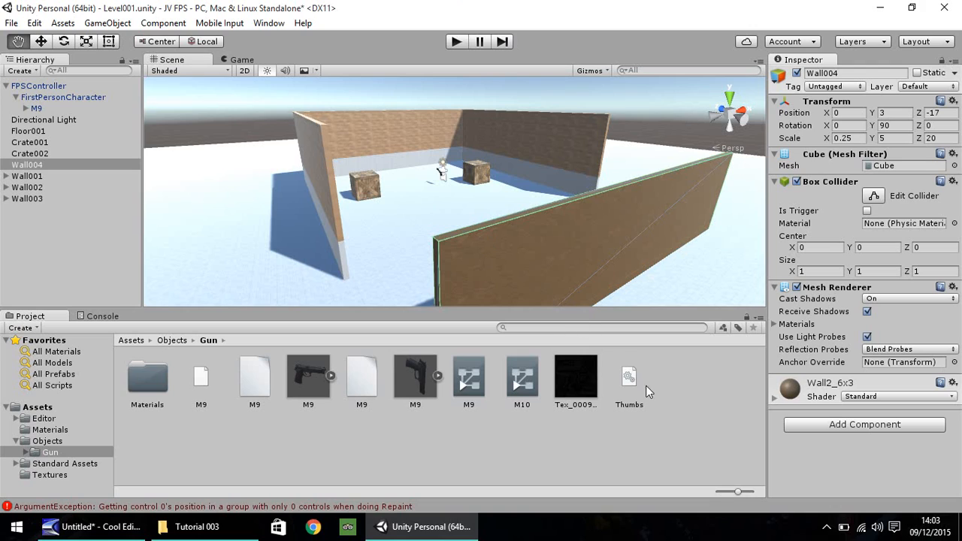
pyautogui.moveTo(714, 436)
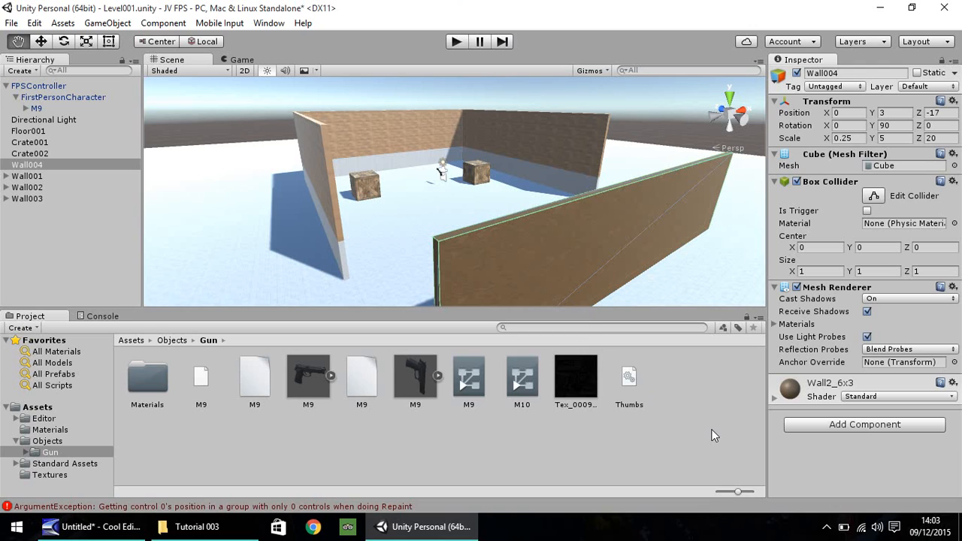
pyautogui.moveTo(617, 268)
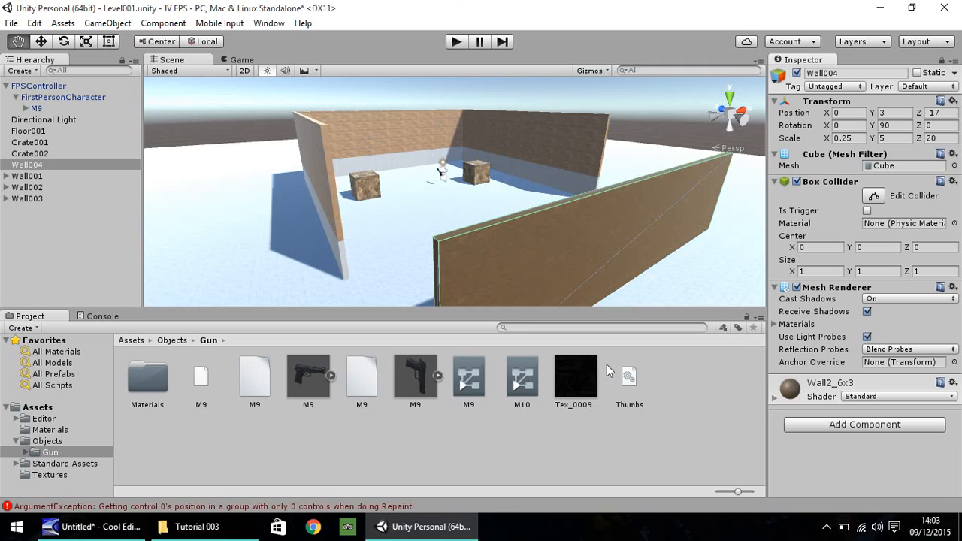
pyautogui.moveTo(704, 440)
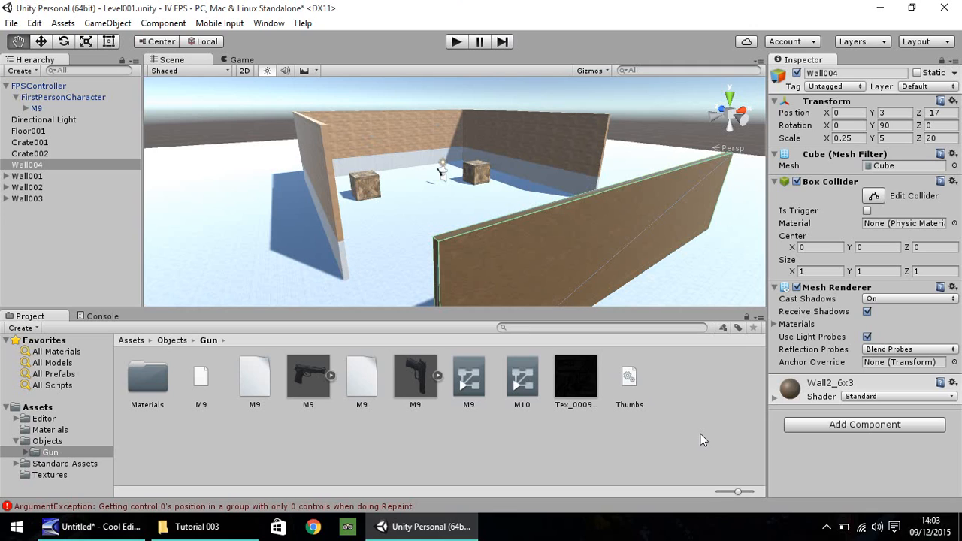
pyautogui.moveTo(728, 448)
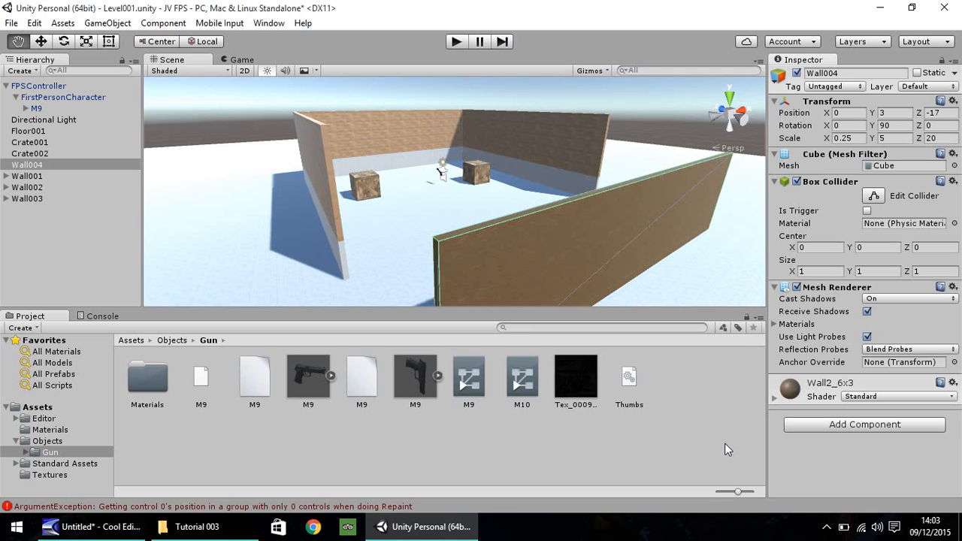